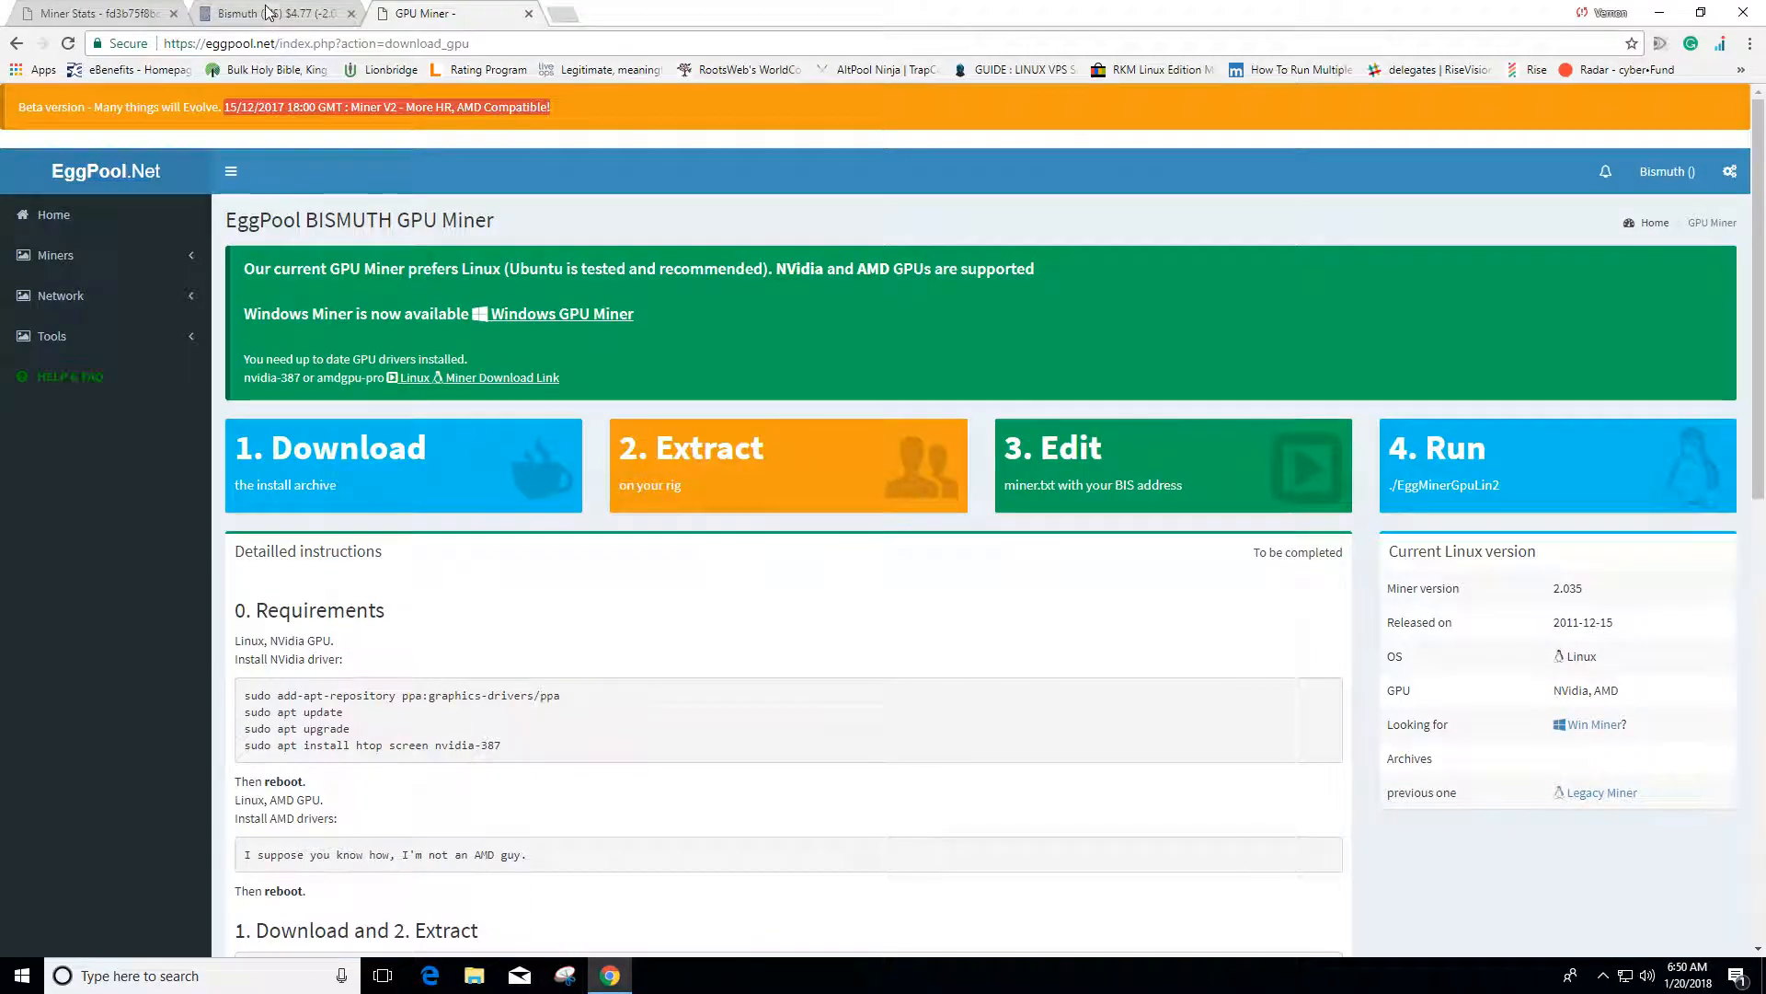
Switch to the Bismuth (BIS) CoinMarketCap page showing its $4.77 price and chart.
left_click(258, 13)
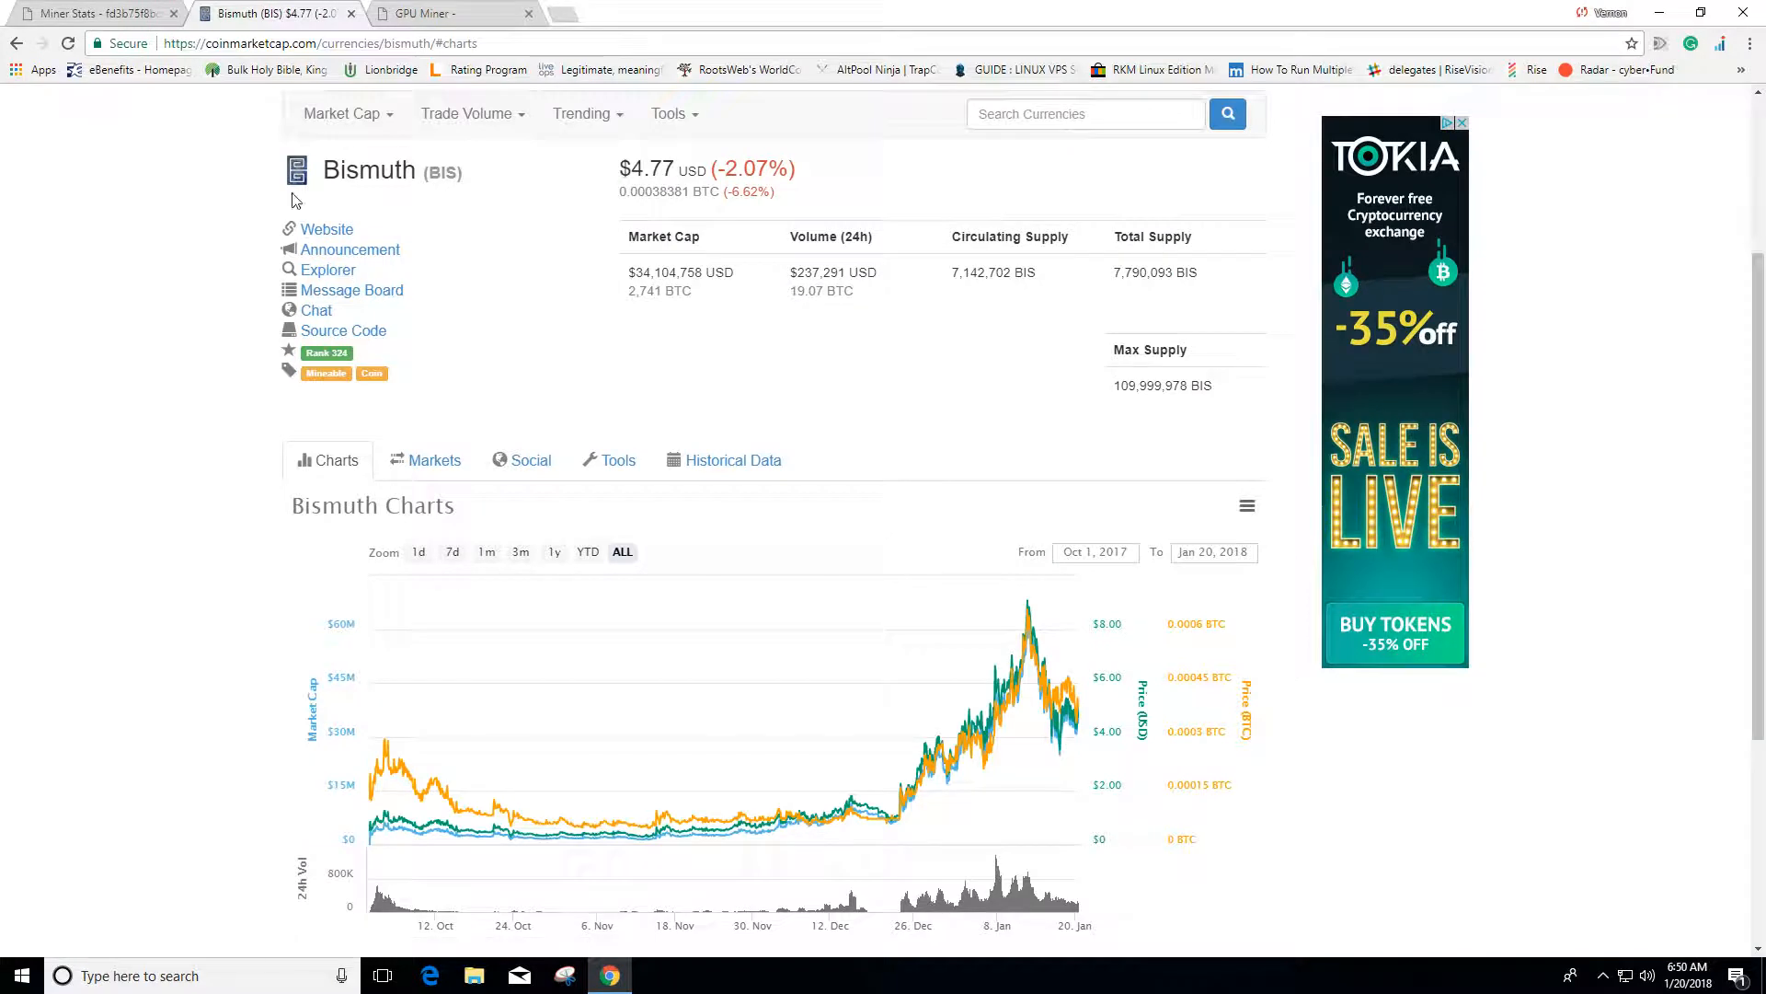
mouse_move(511, 272)
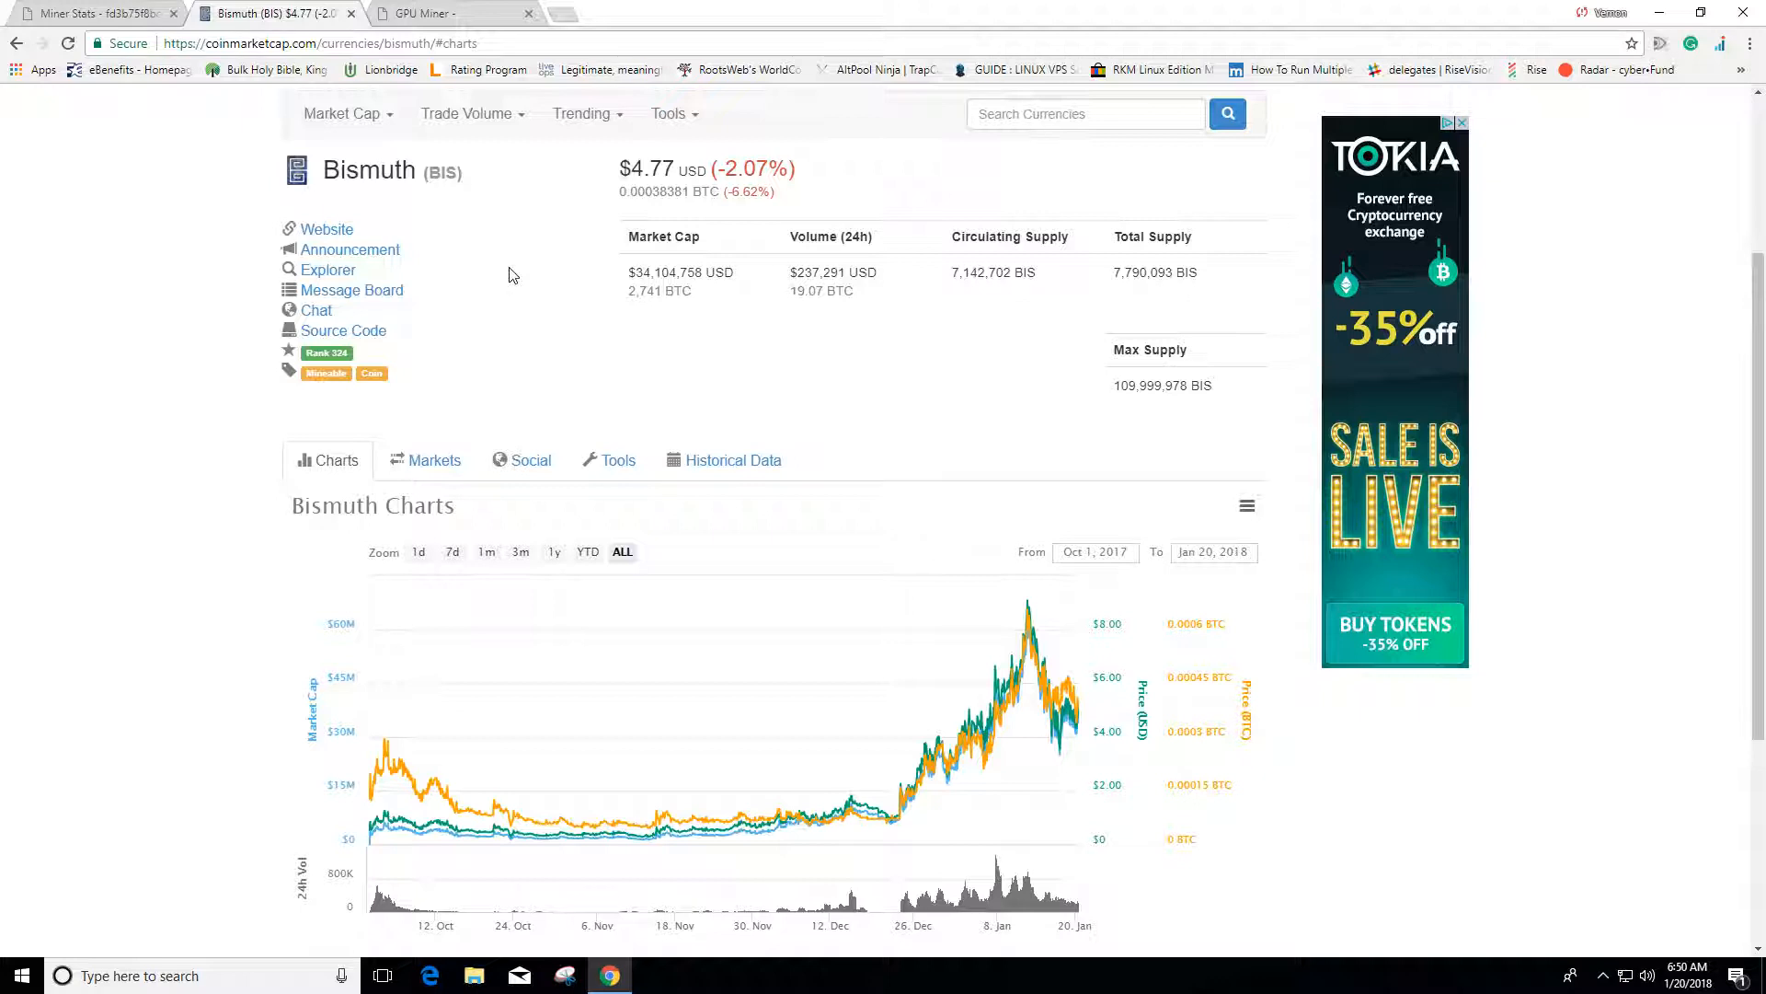
mouse_move(567, 213)
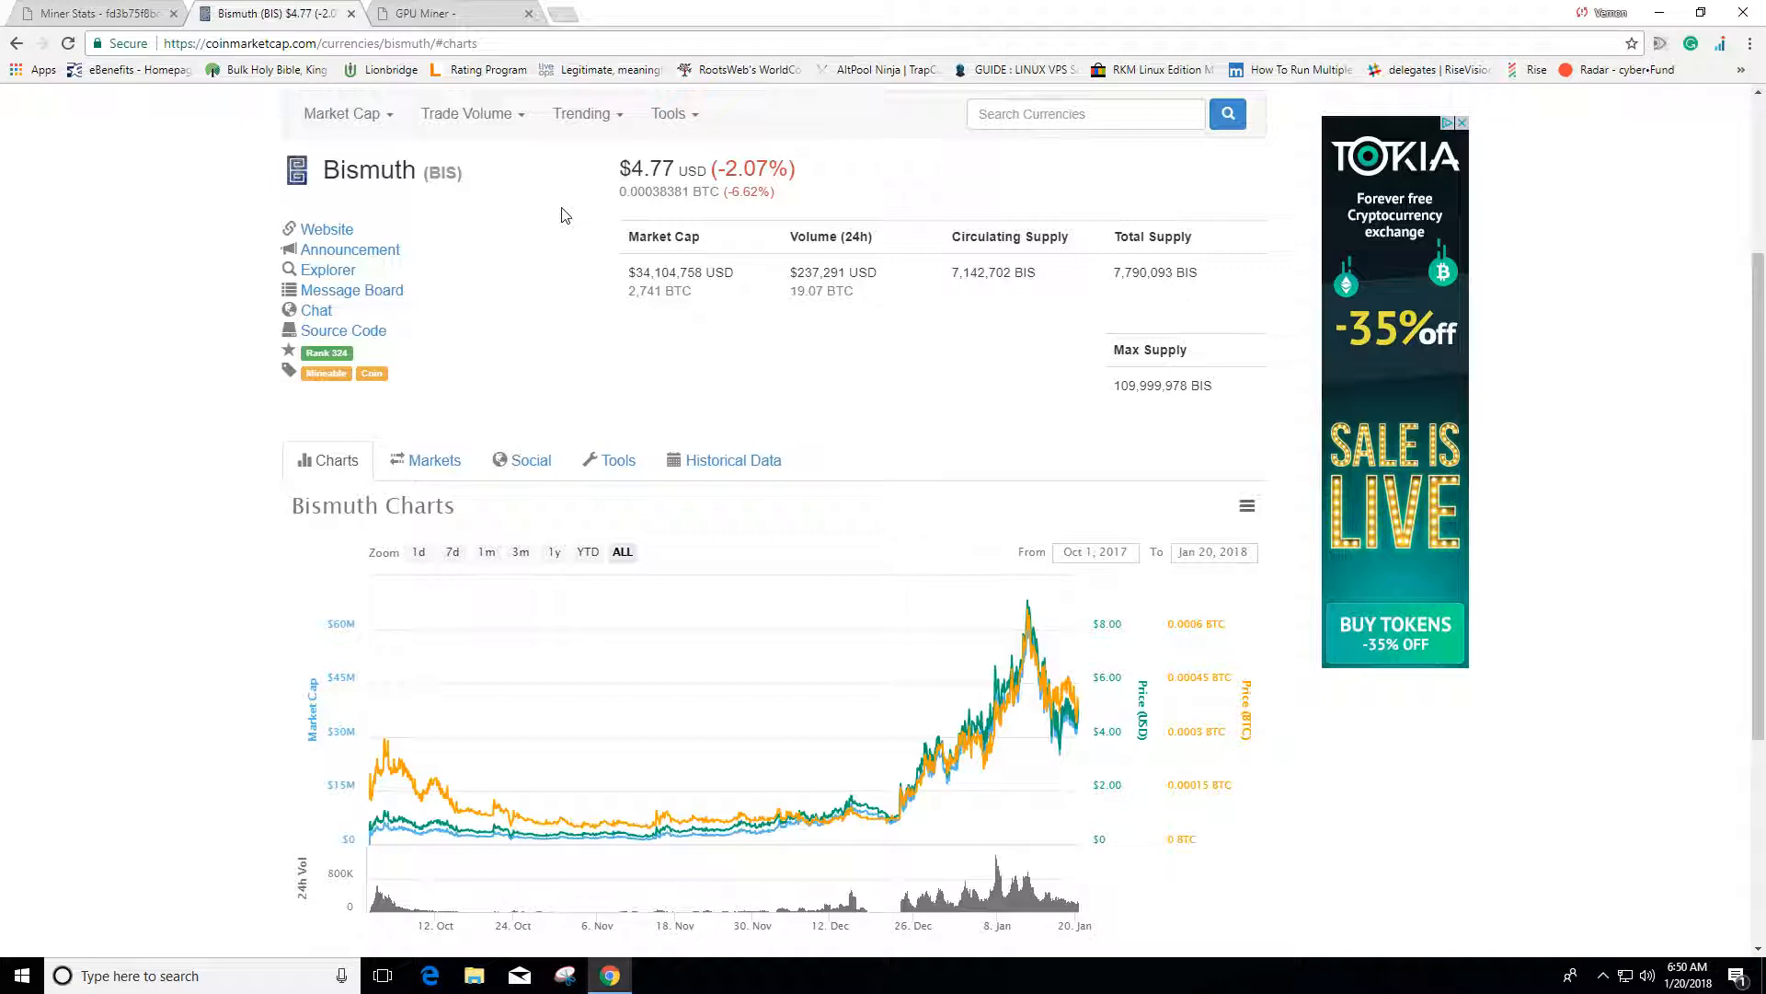
mouse_move(505, 117)
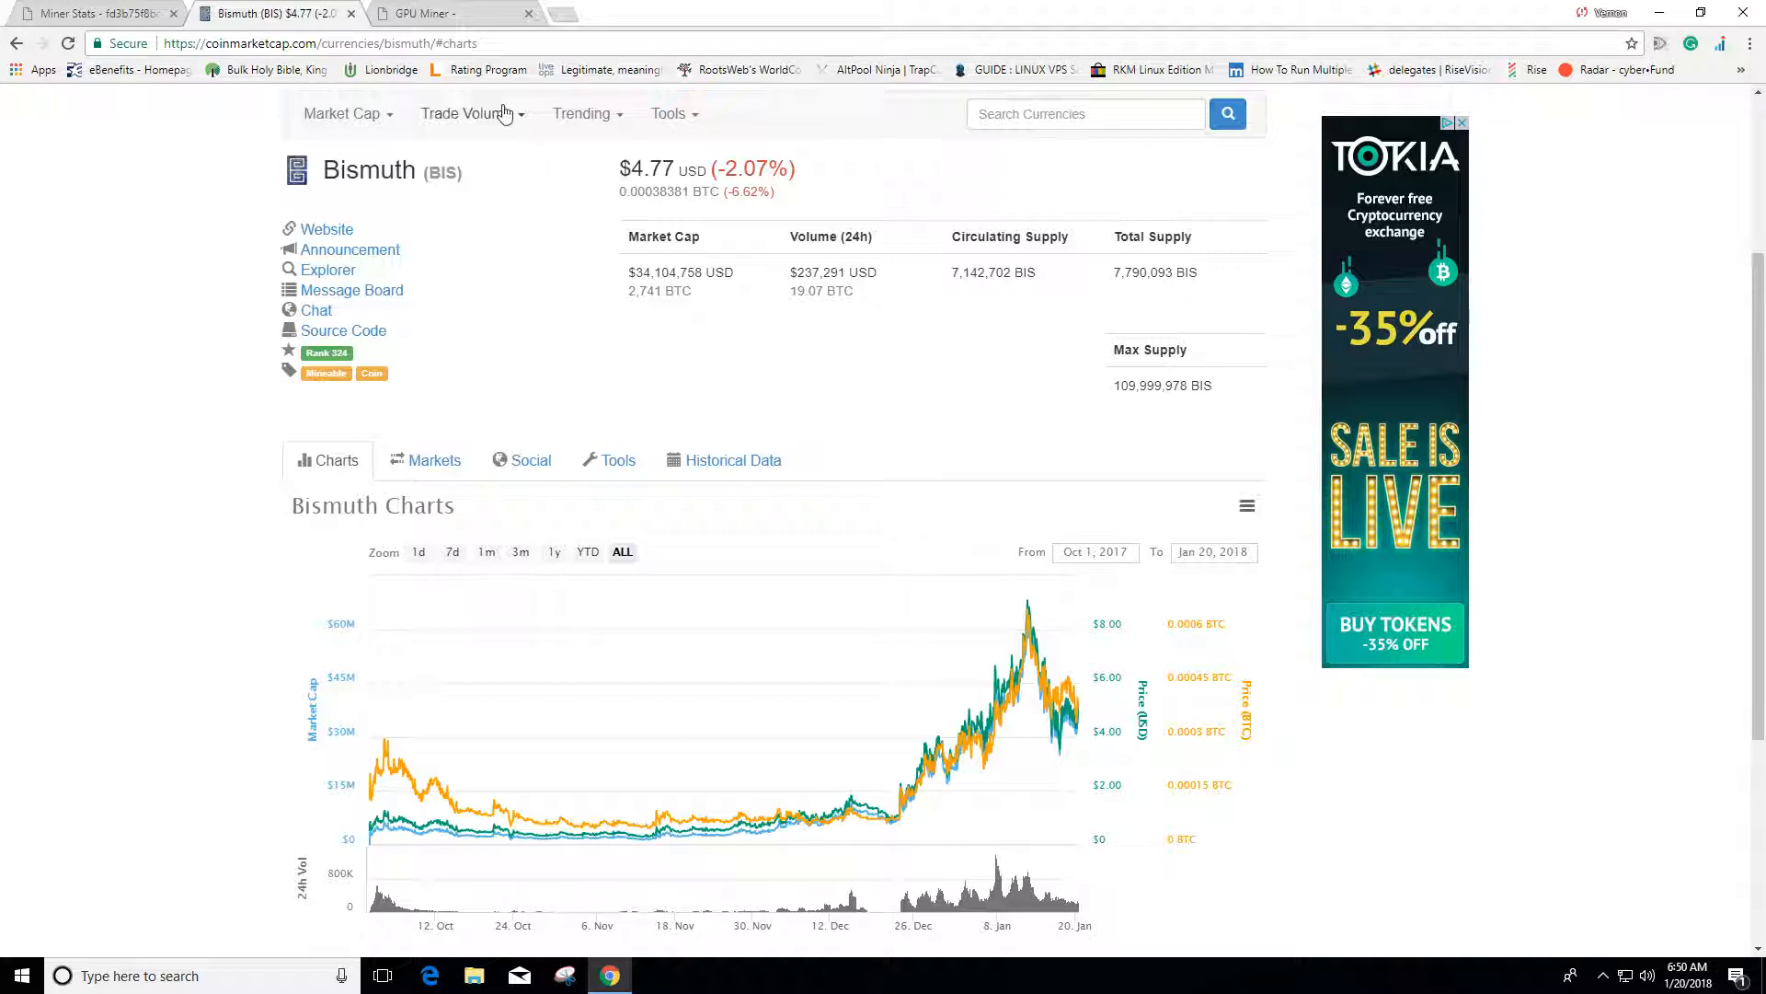
Review the EggPool GPU Miner download, extract, edit and run instructions down the page.
left_click(445, 13)
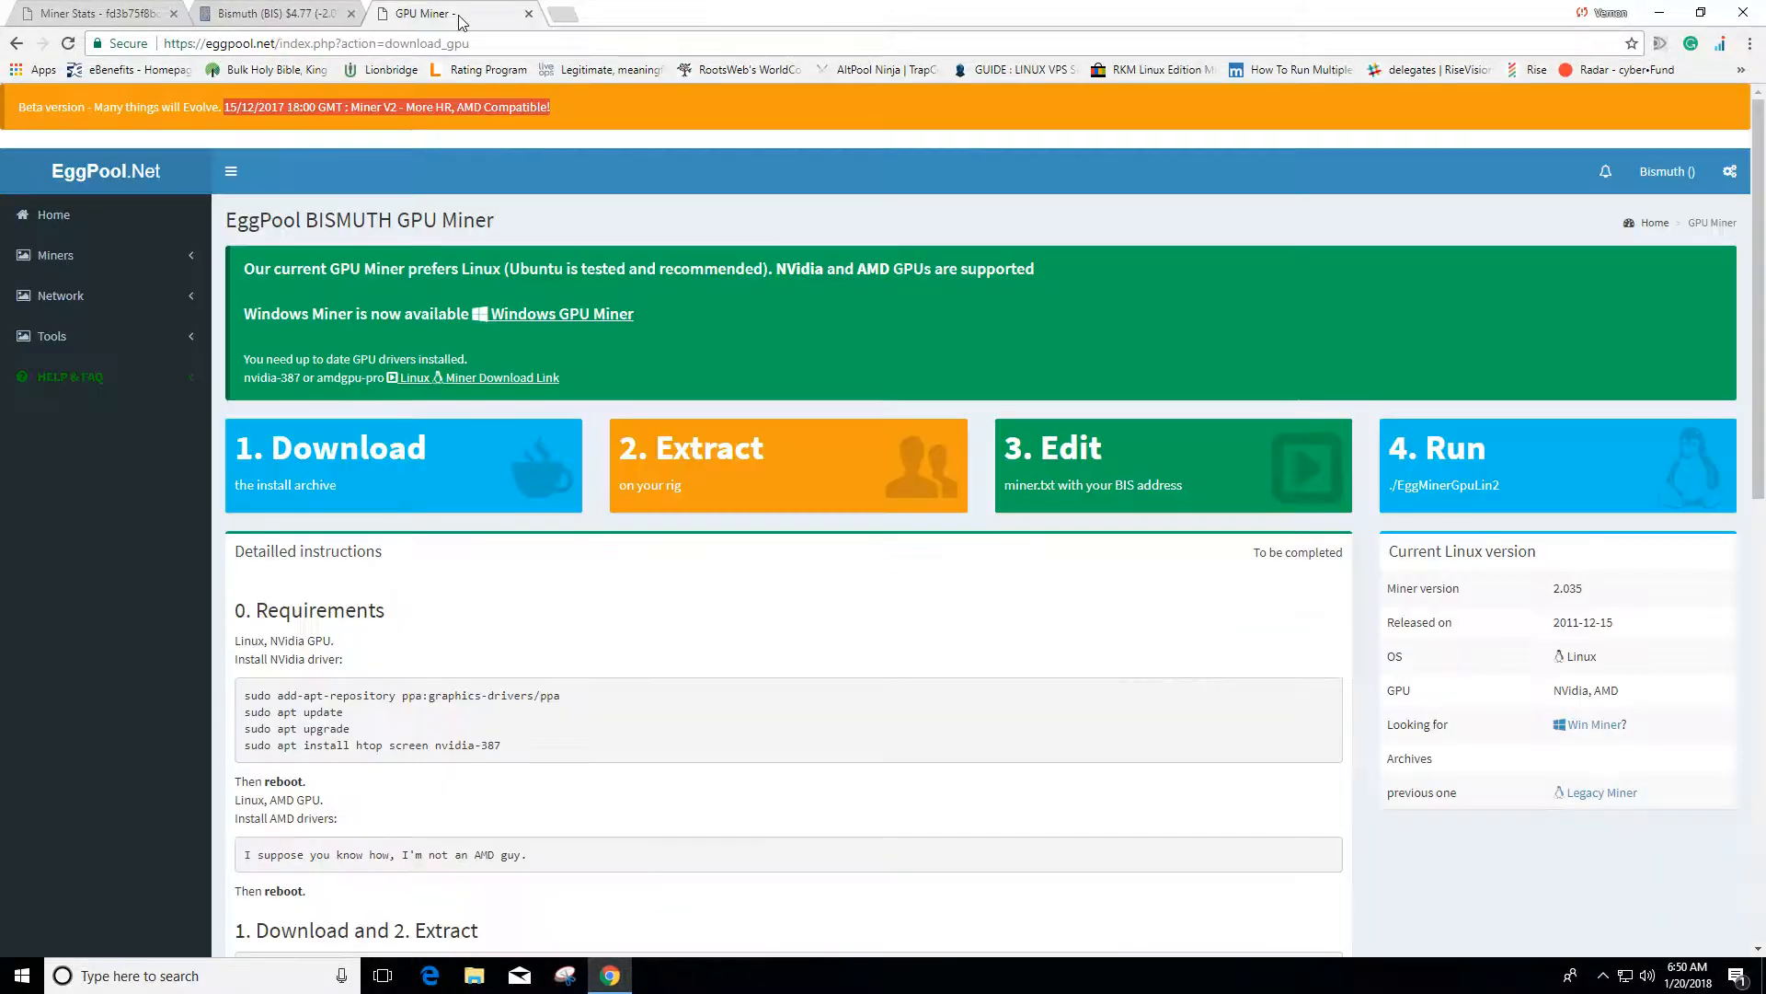
scroll("down", 3)
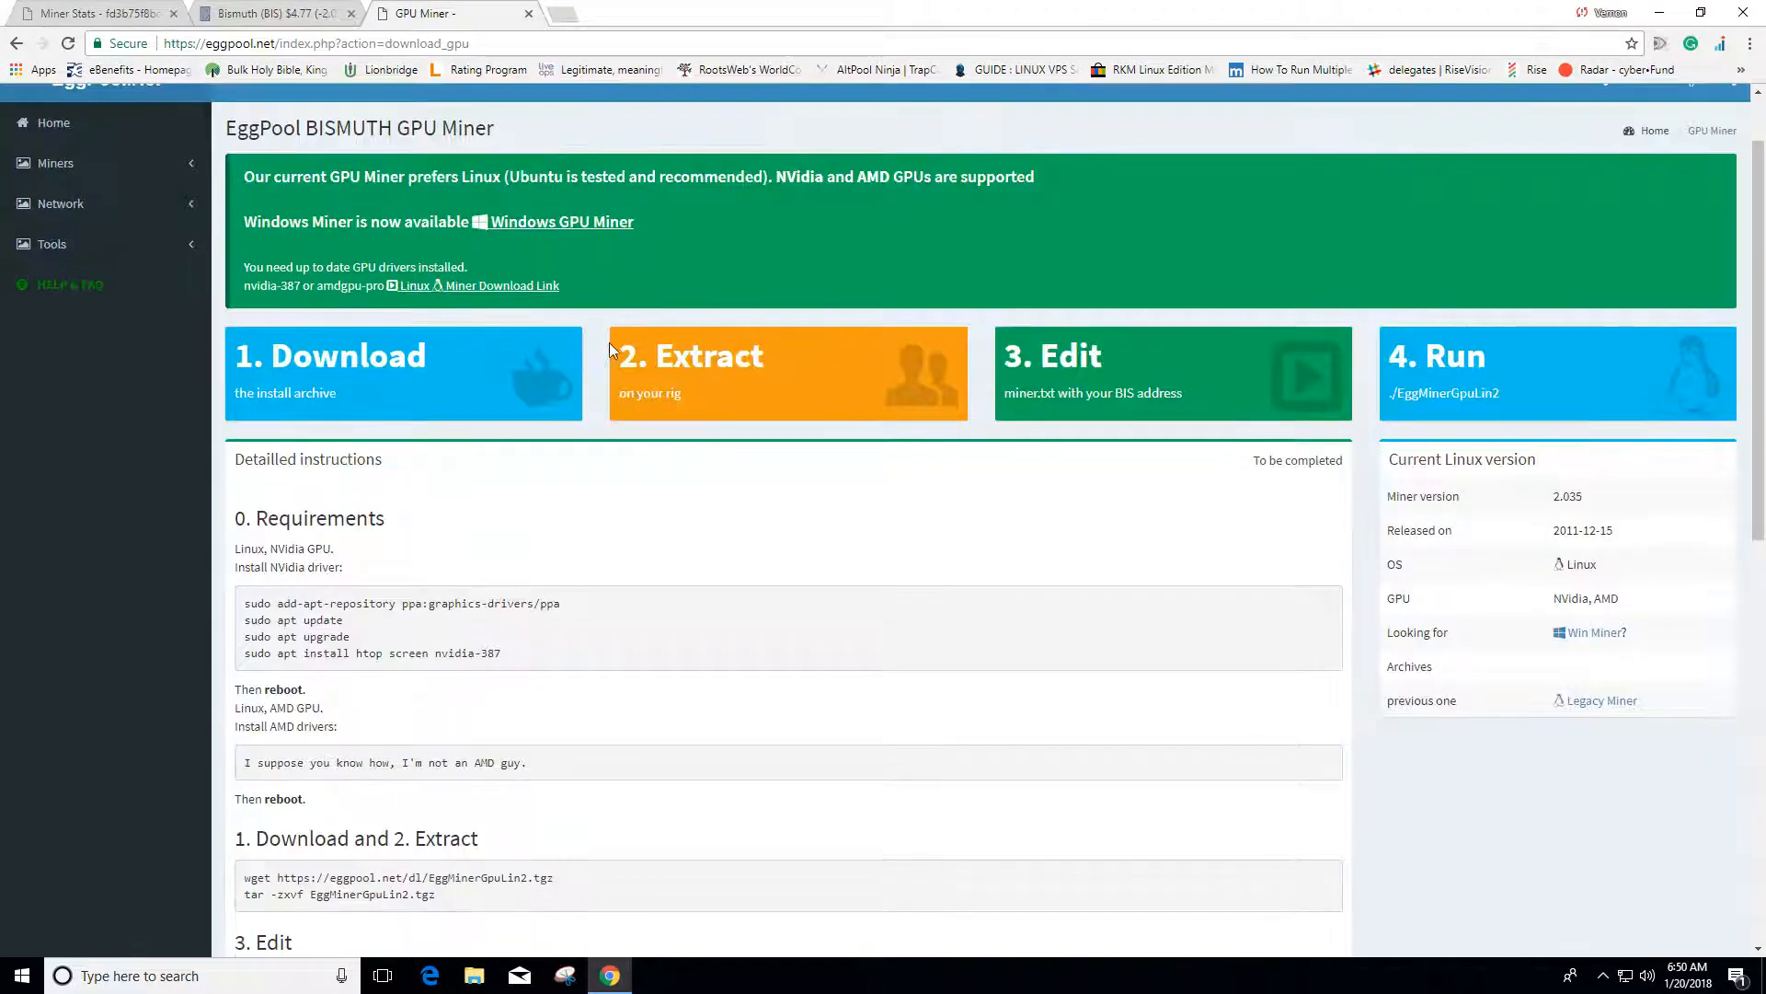
scroll("down", 3)
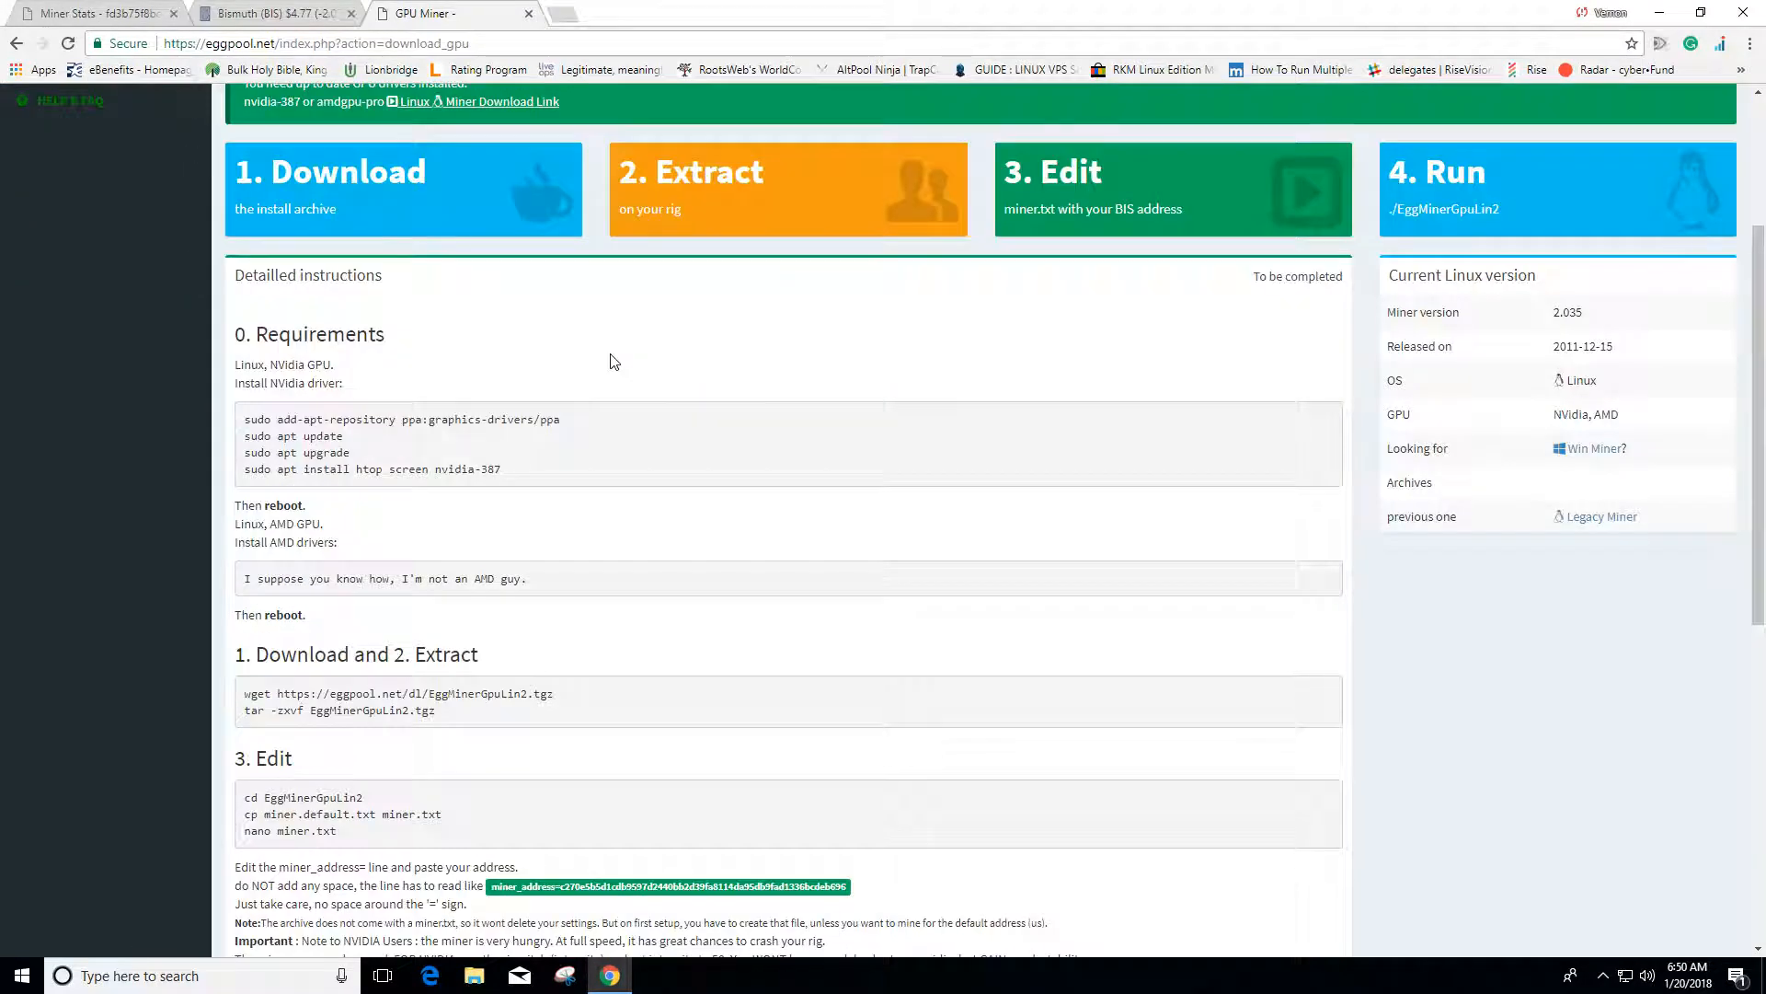
scroll("down", 3)
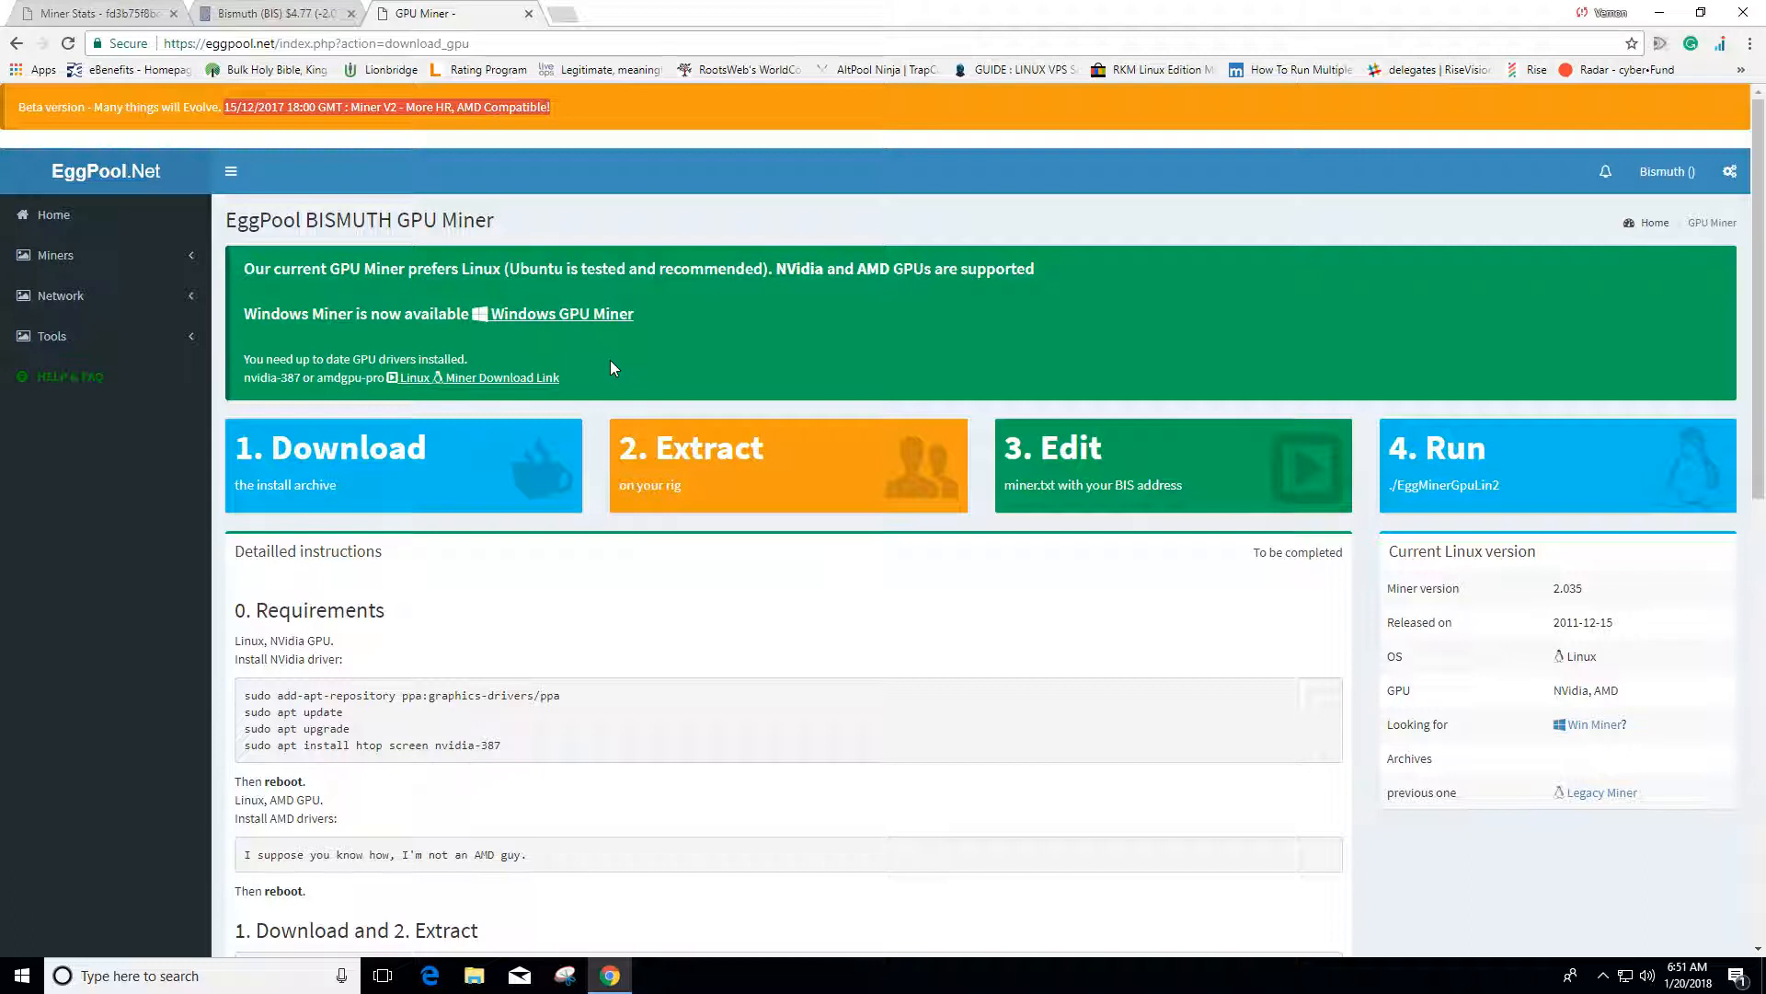
mouse_move(603, 371)
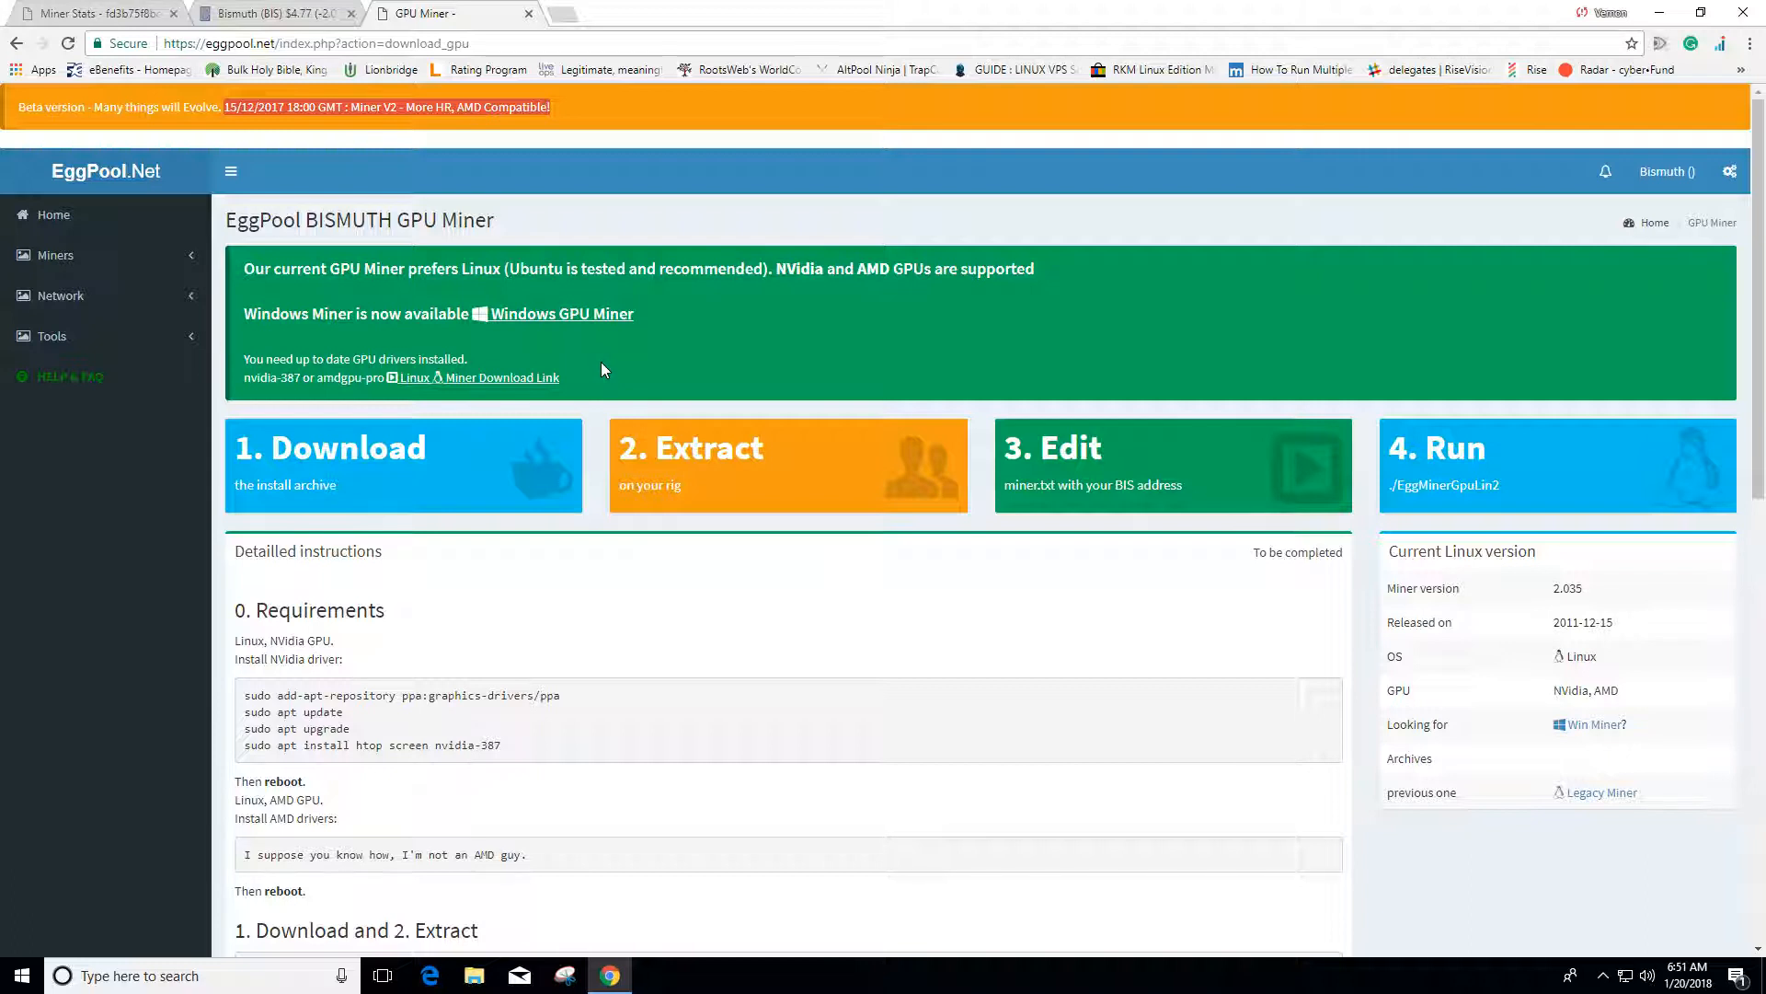
scroll("down", 3)
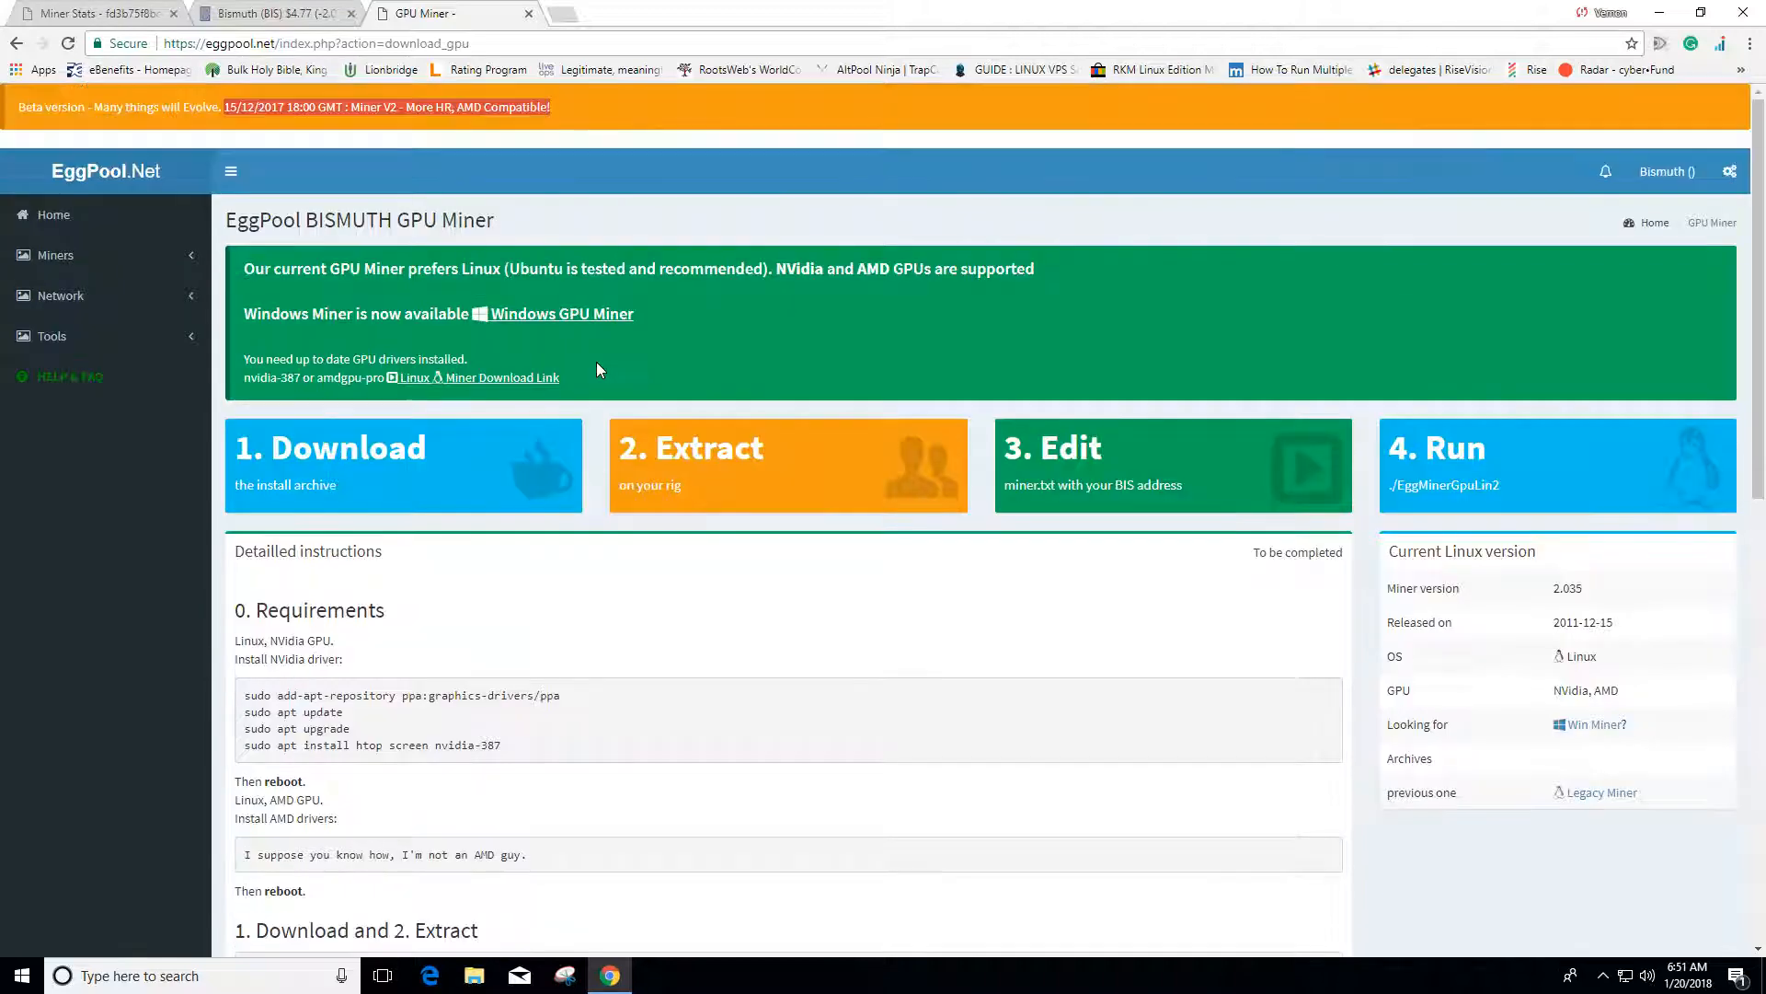
scroll("down", 3)
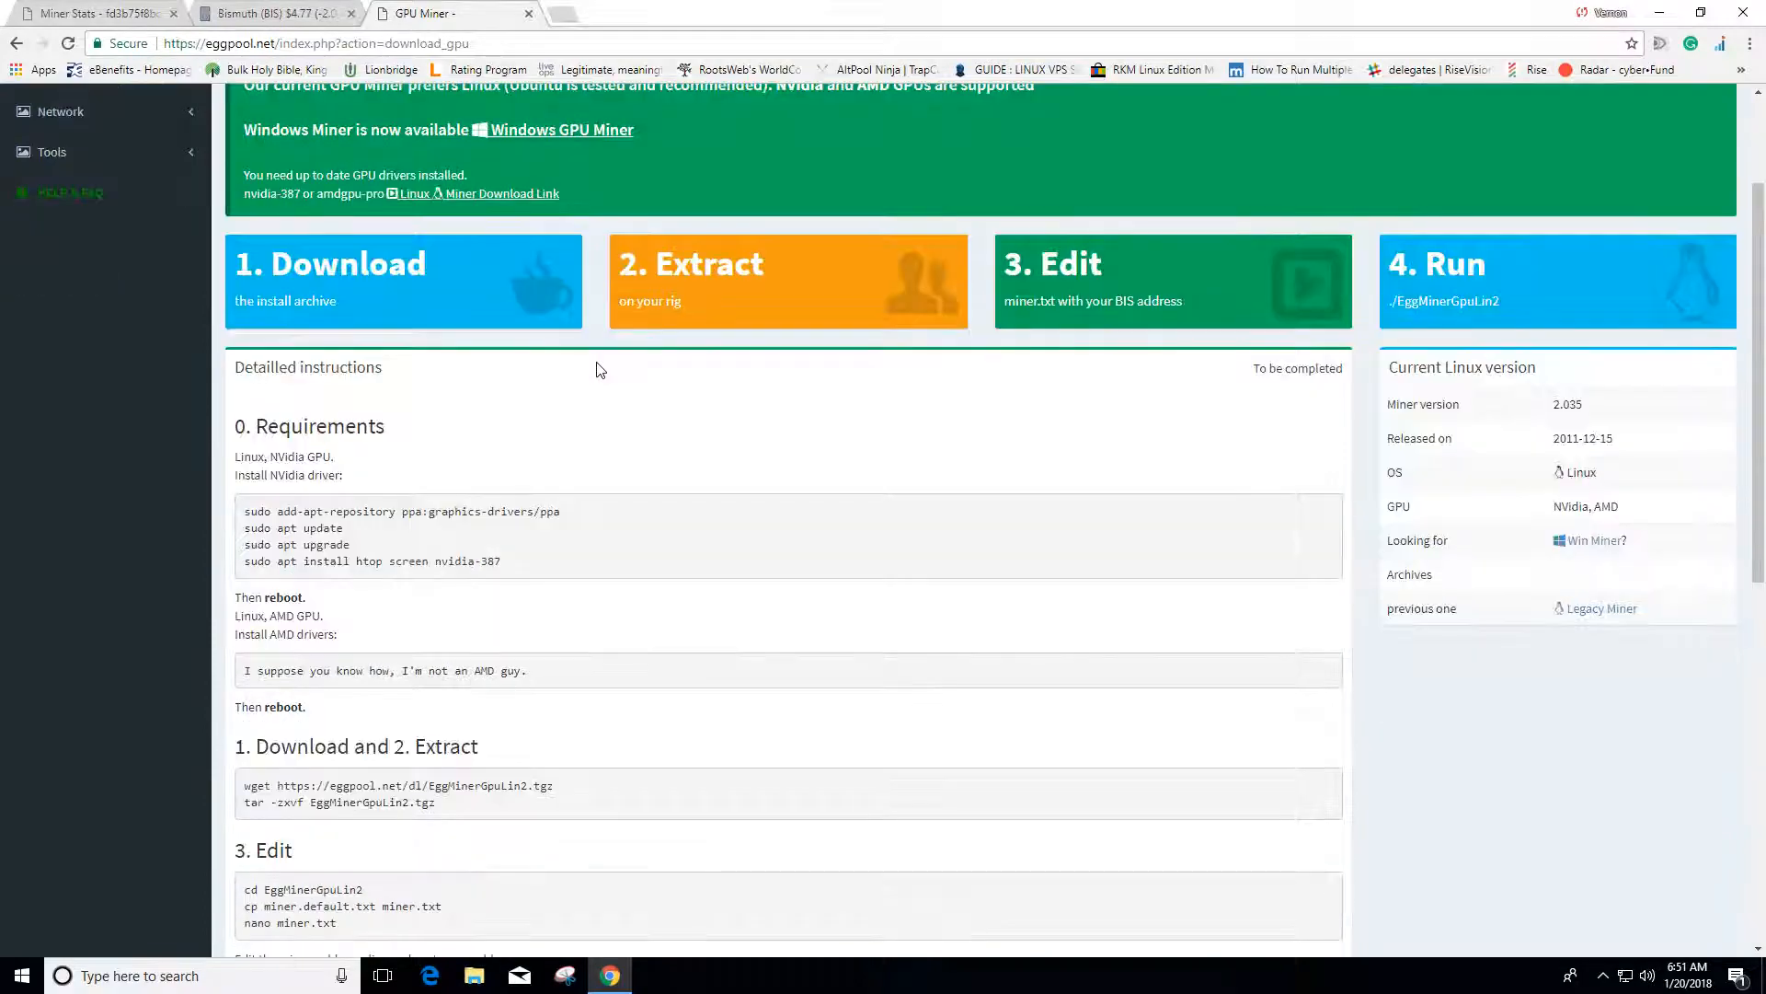
scroll("up", 3)
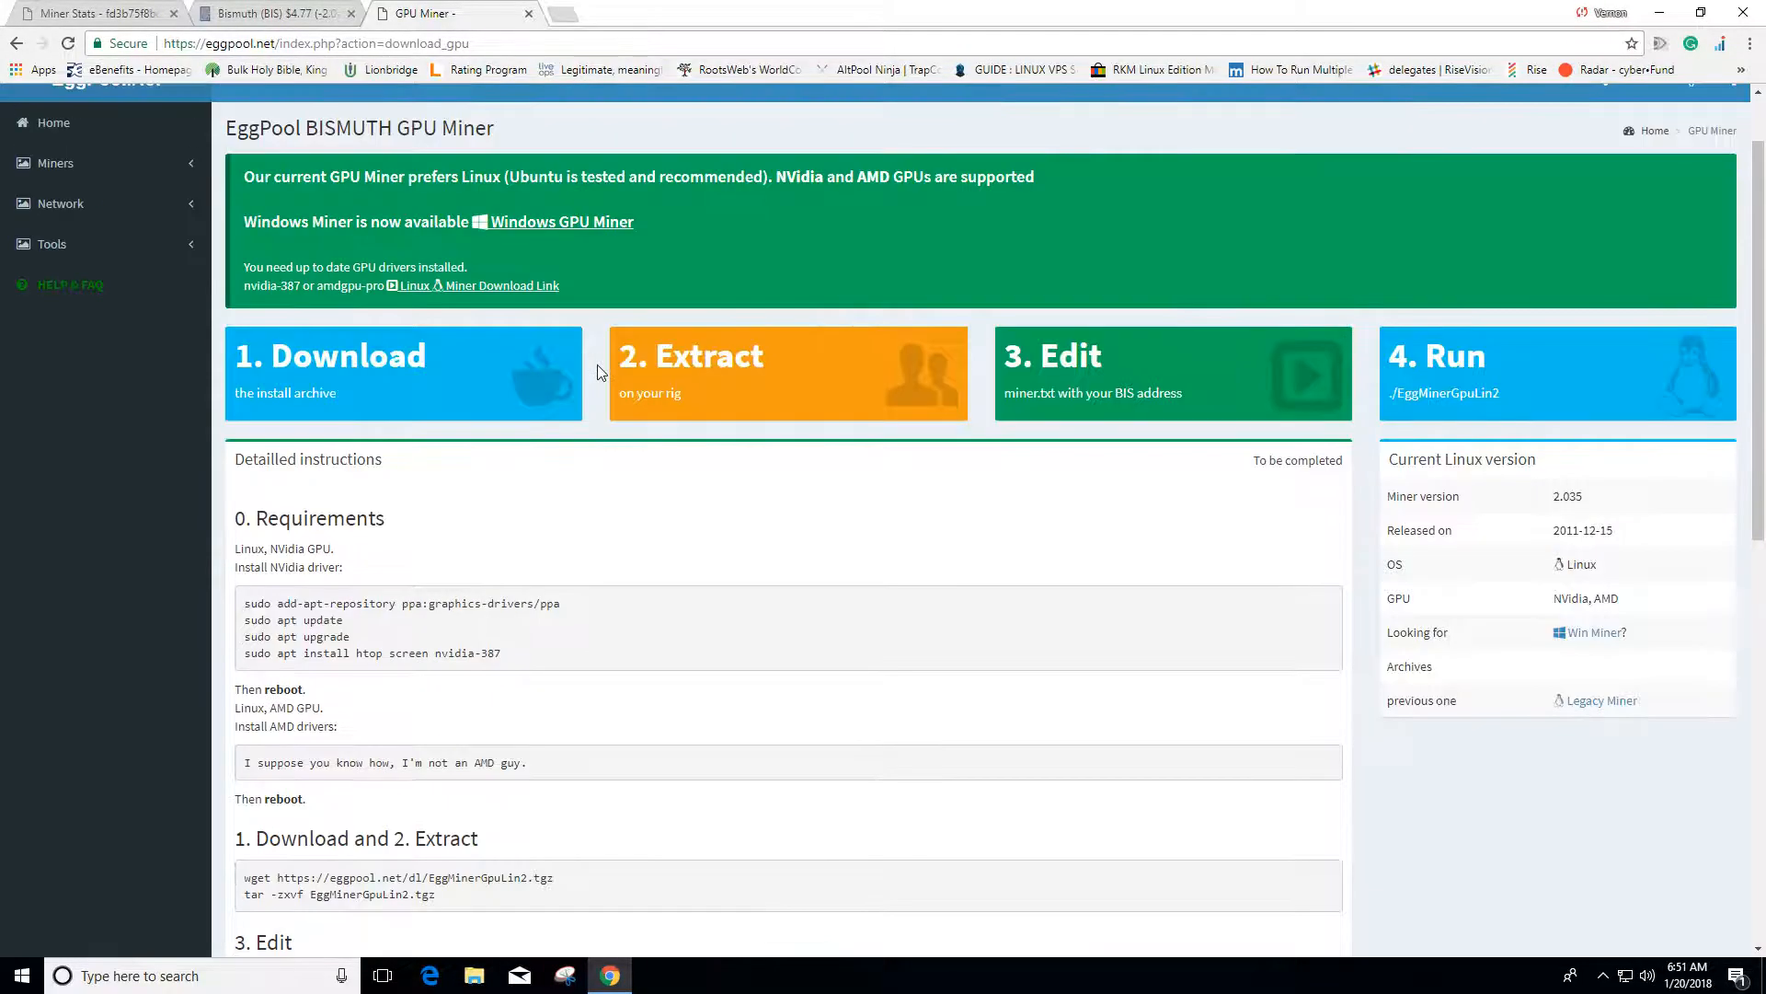
scroll("down", 3)
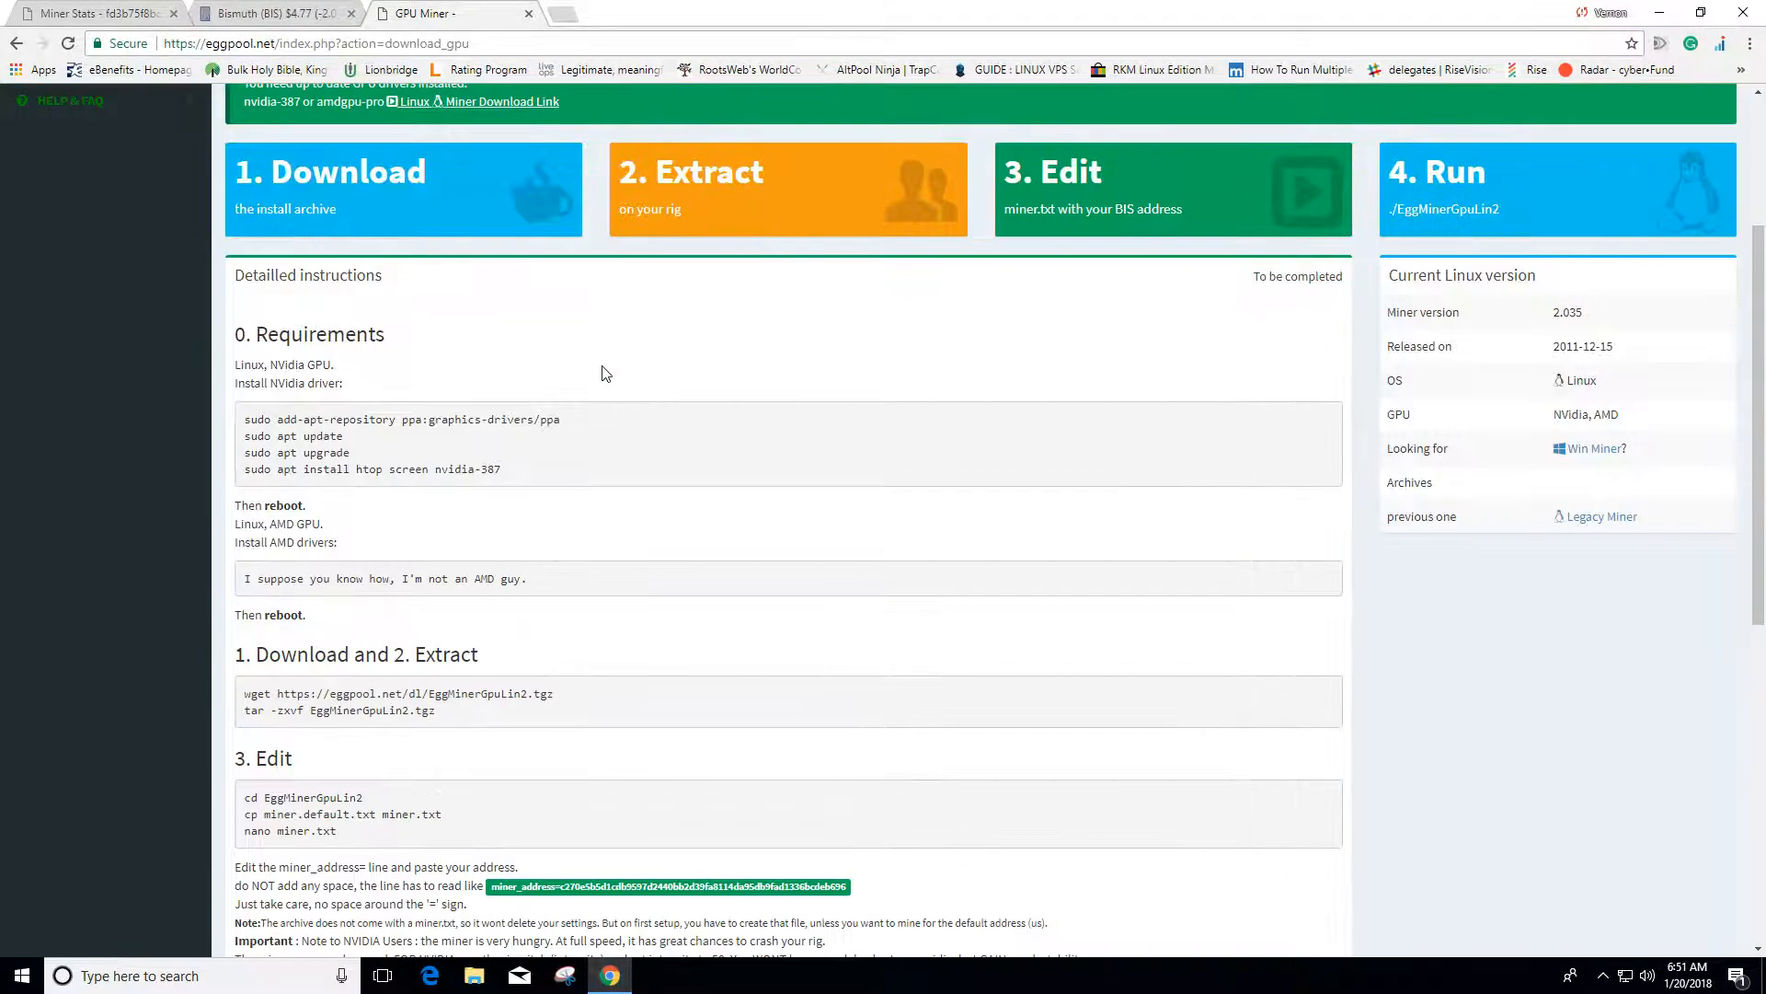
scroll("down", 3)
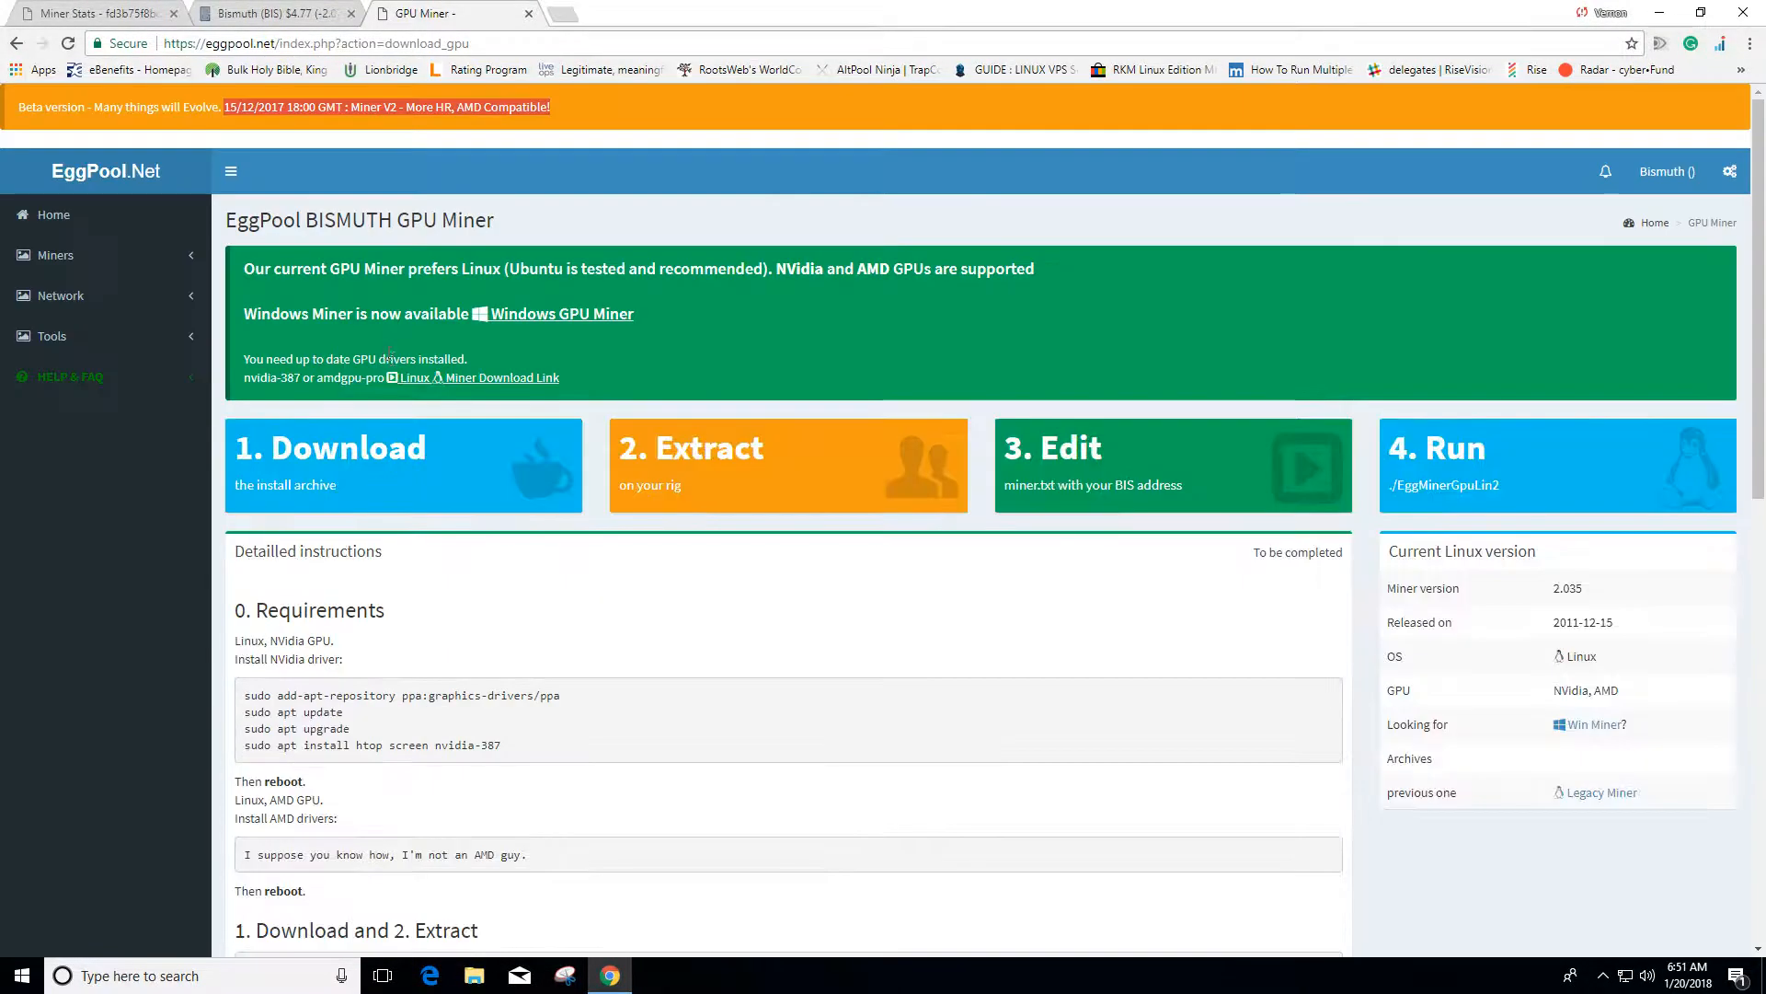
mouse_move(409, 388)
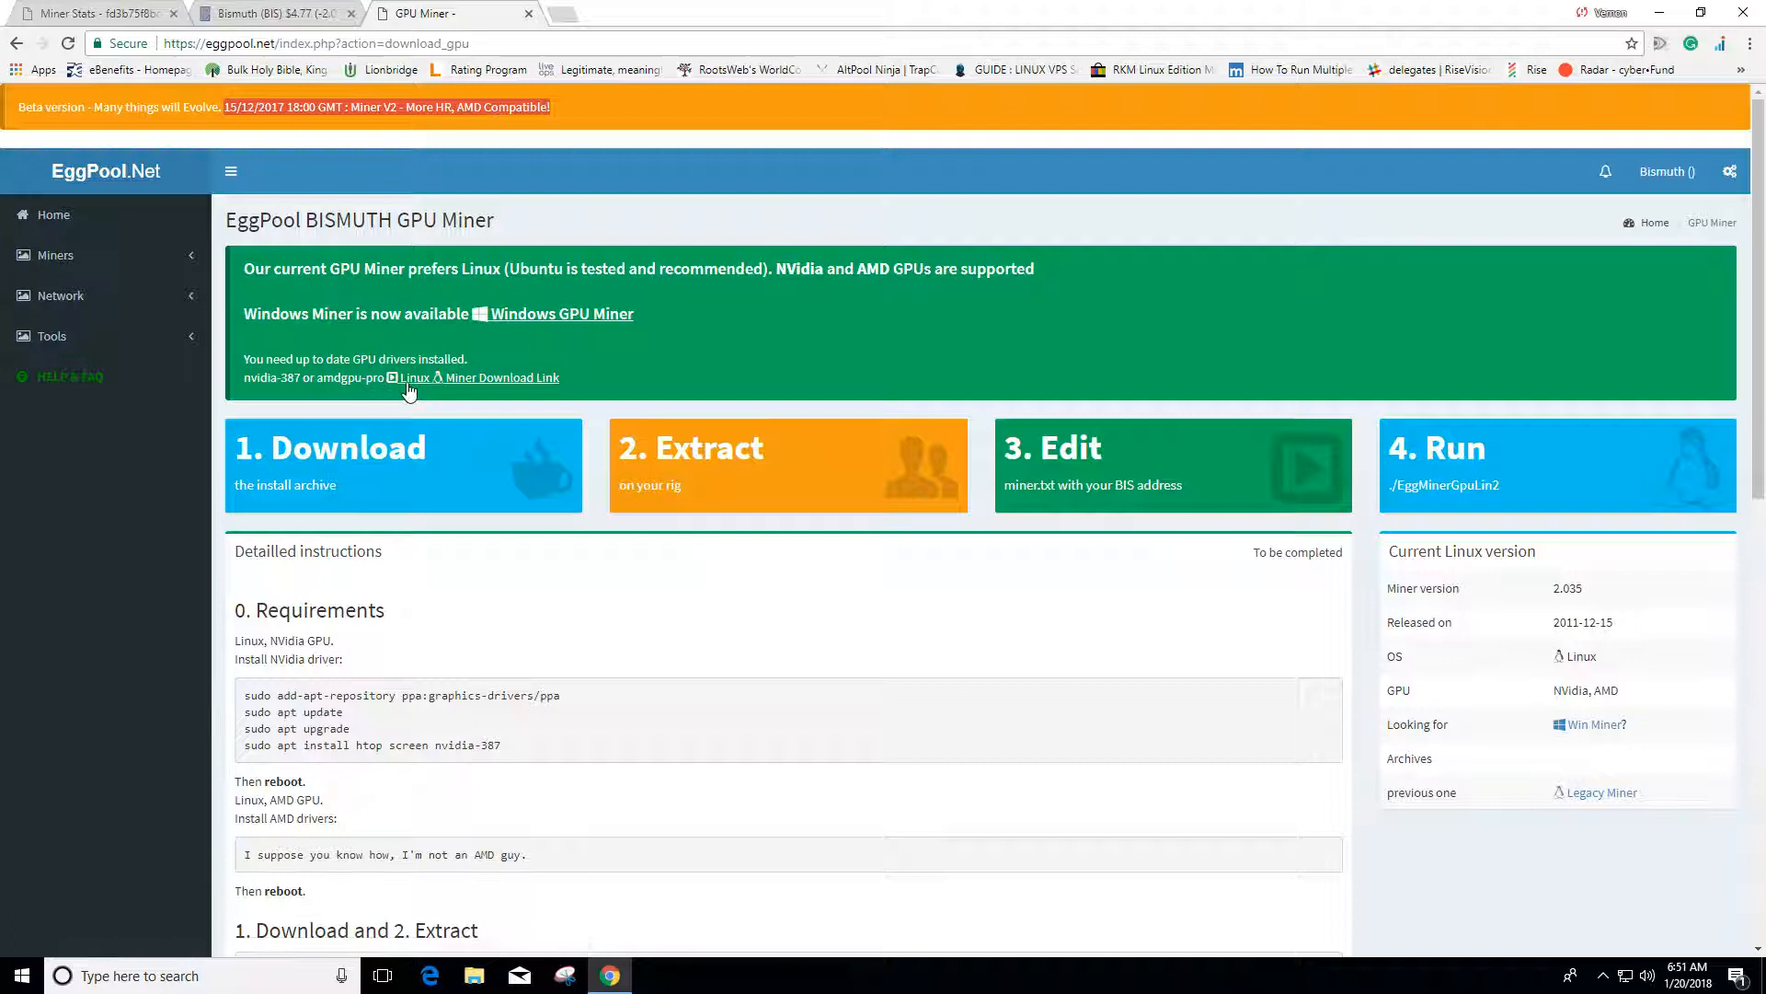
mouse_move(552, 324)
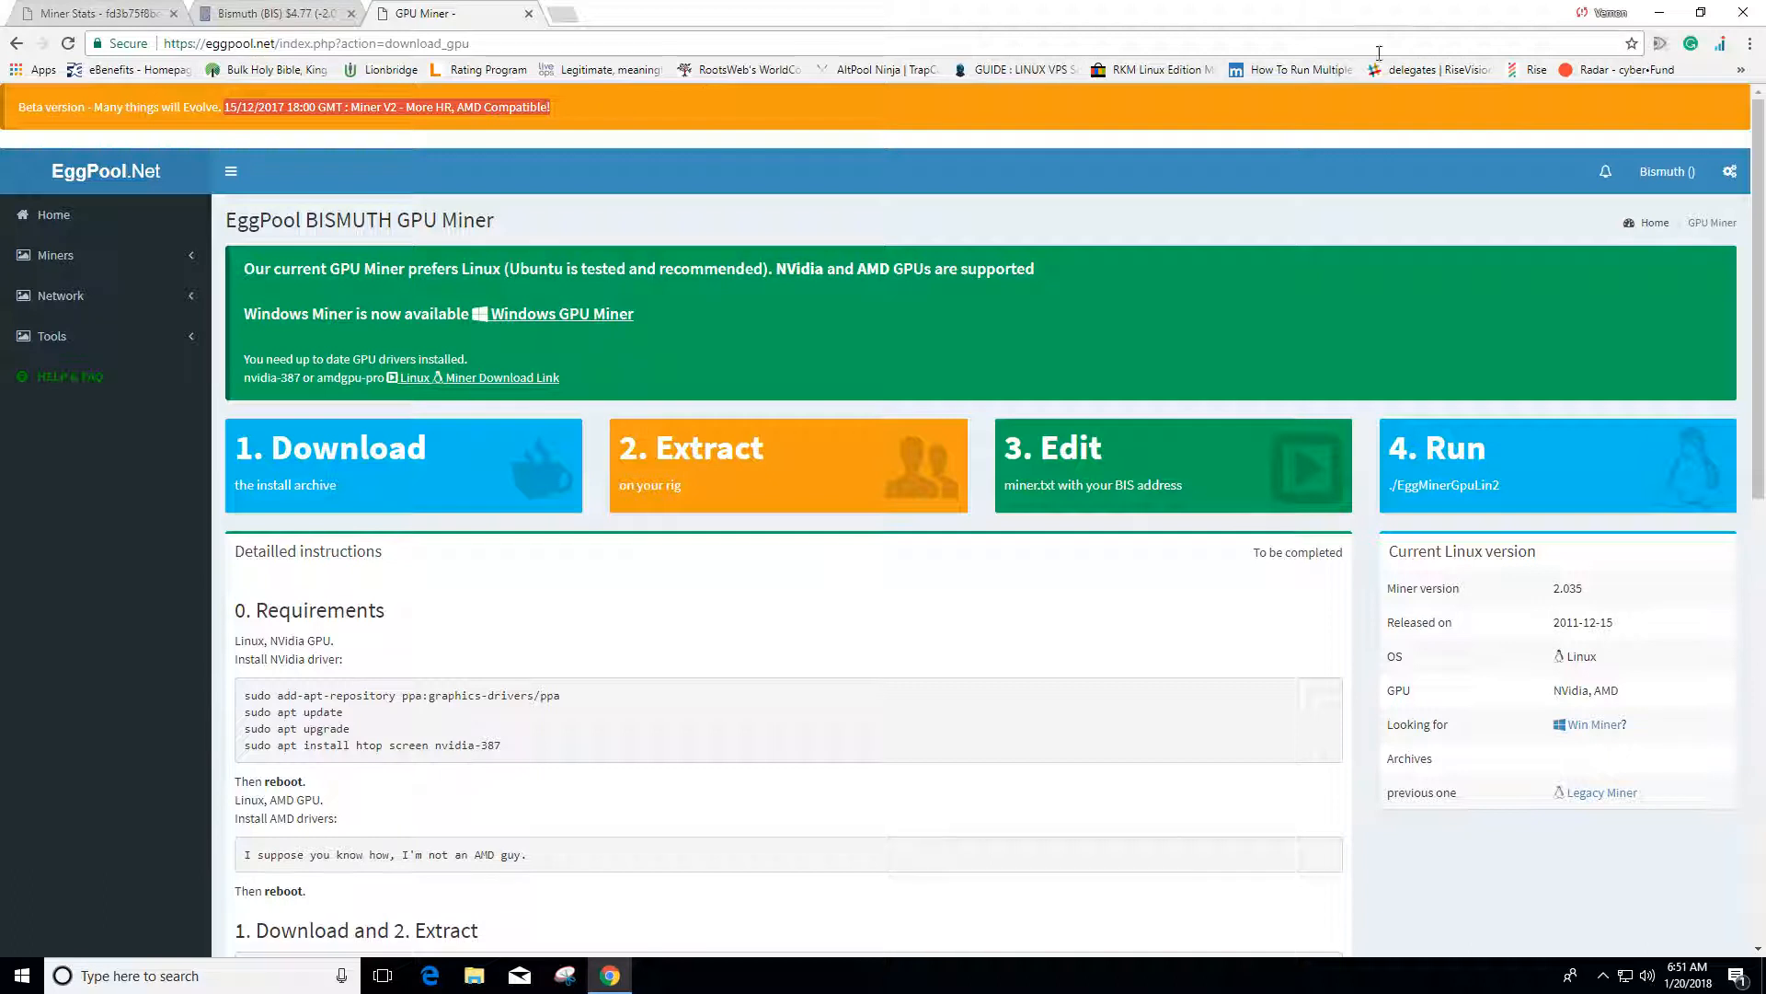
mouse_move(531, 340)
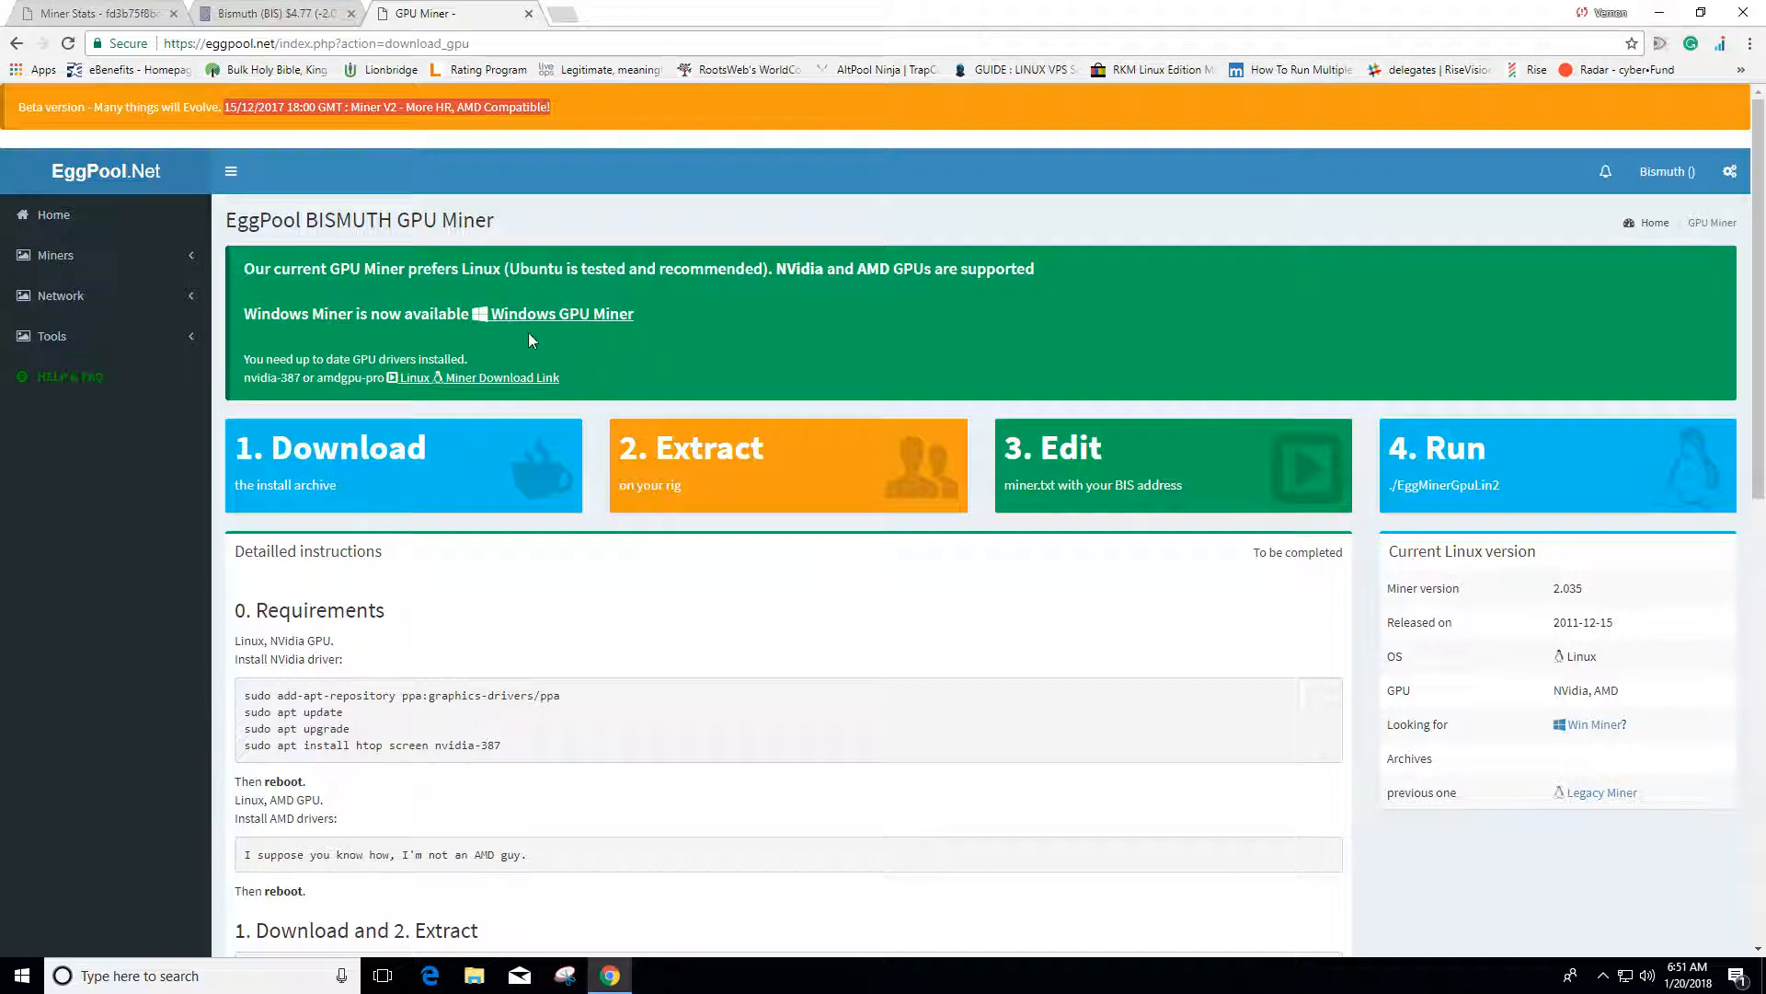
mouse_move(551, 321)
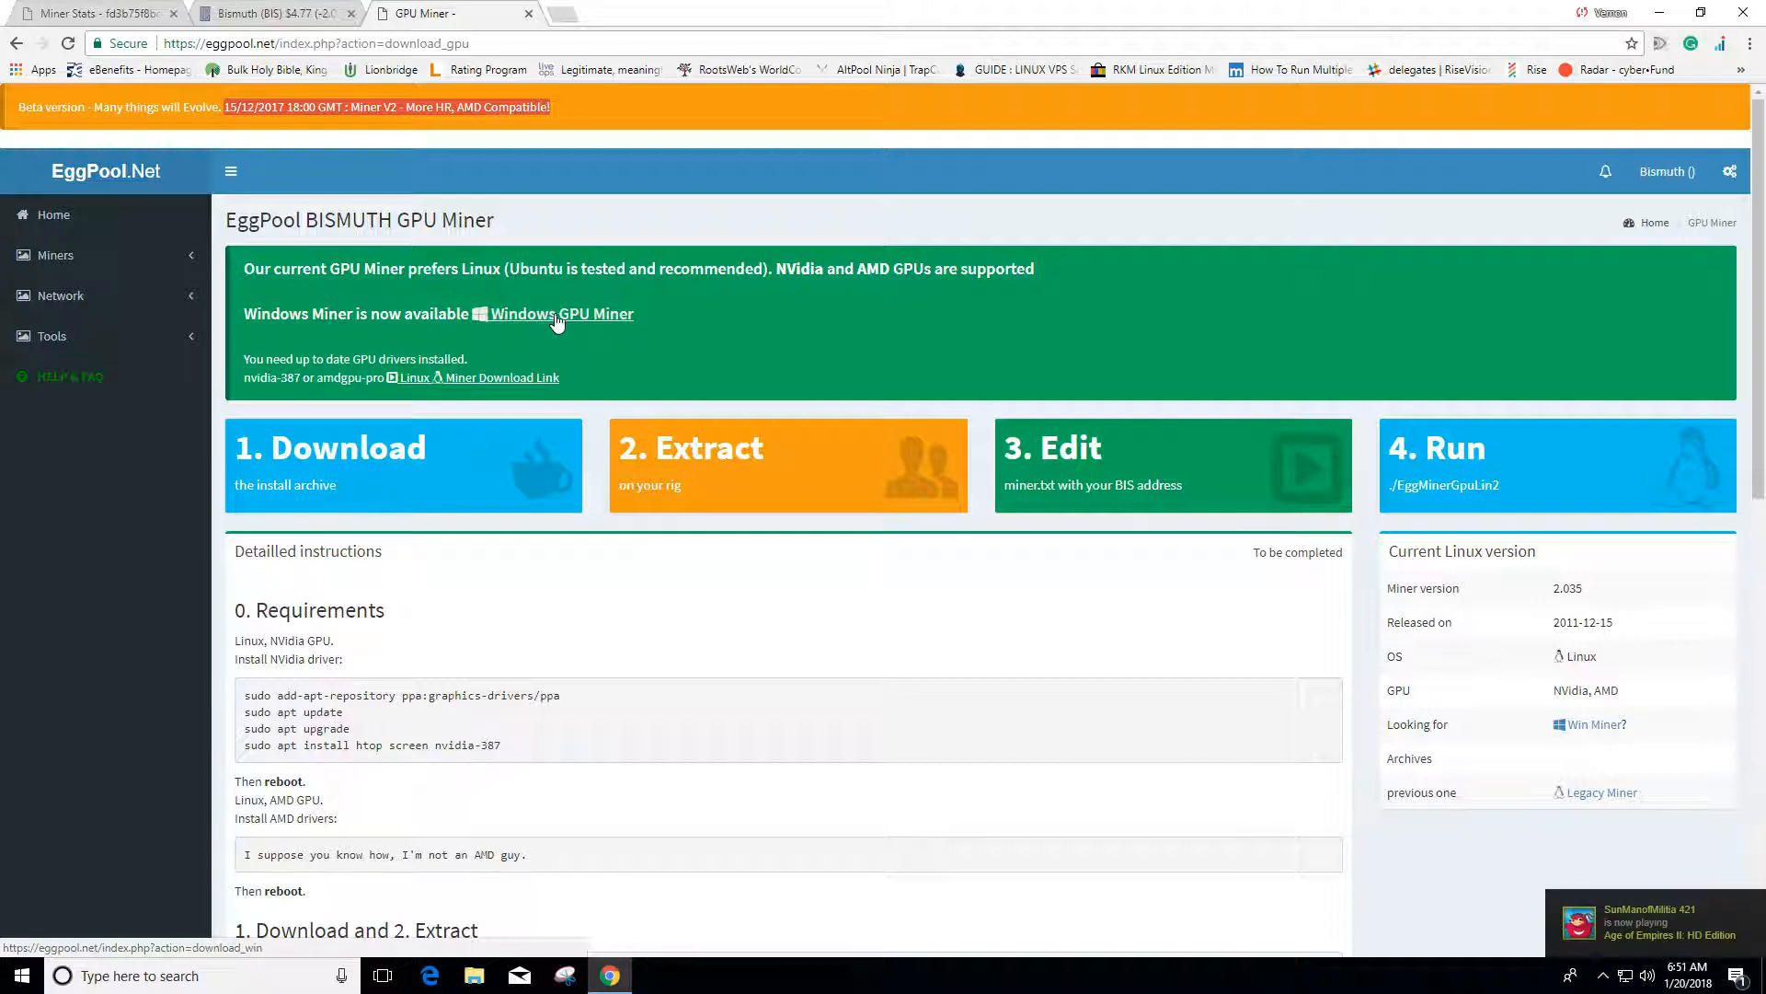
mouse_move(607, 328)
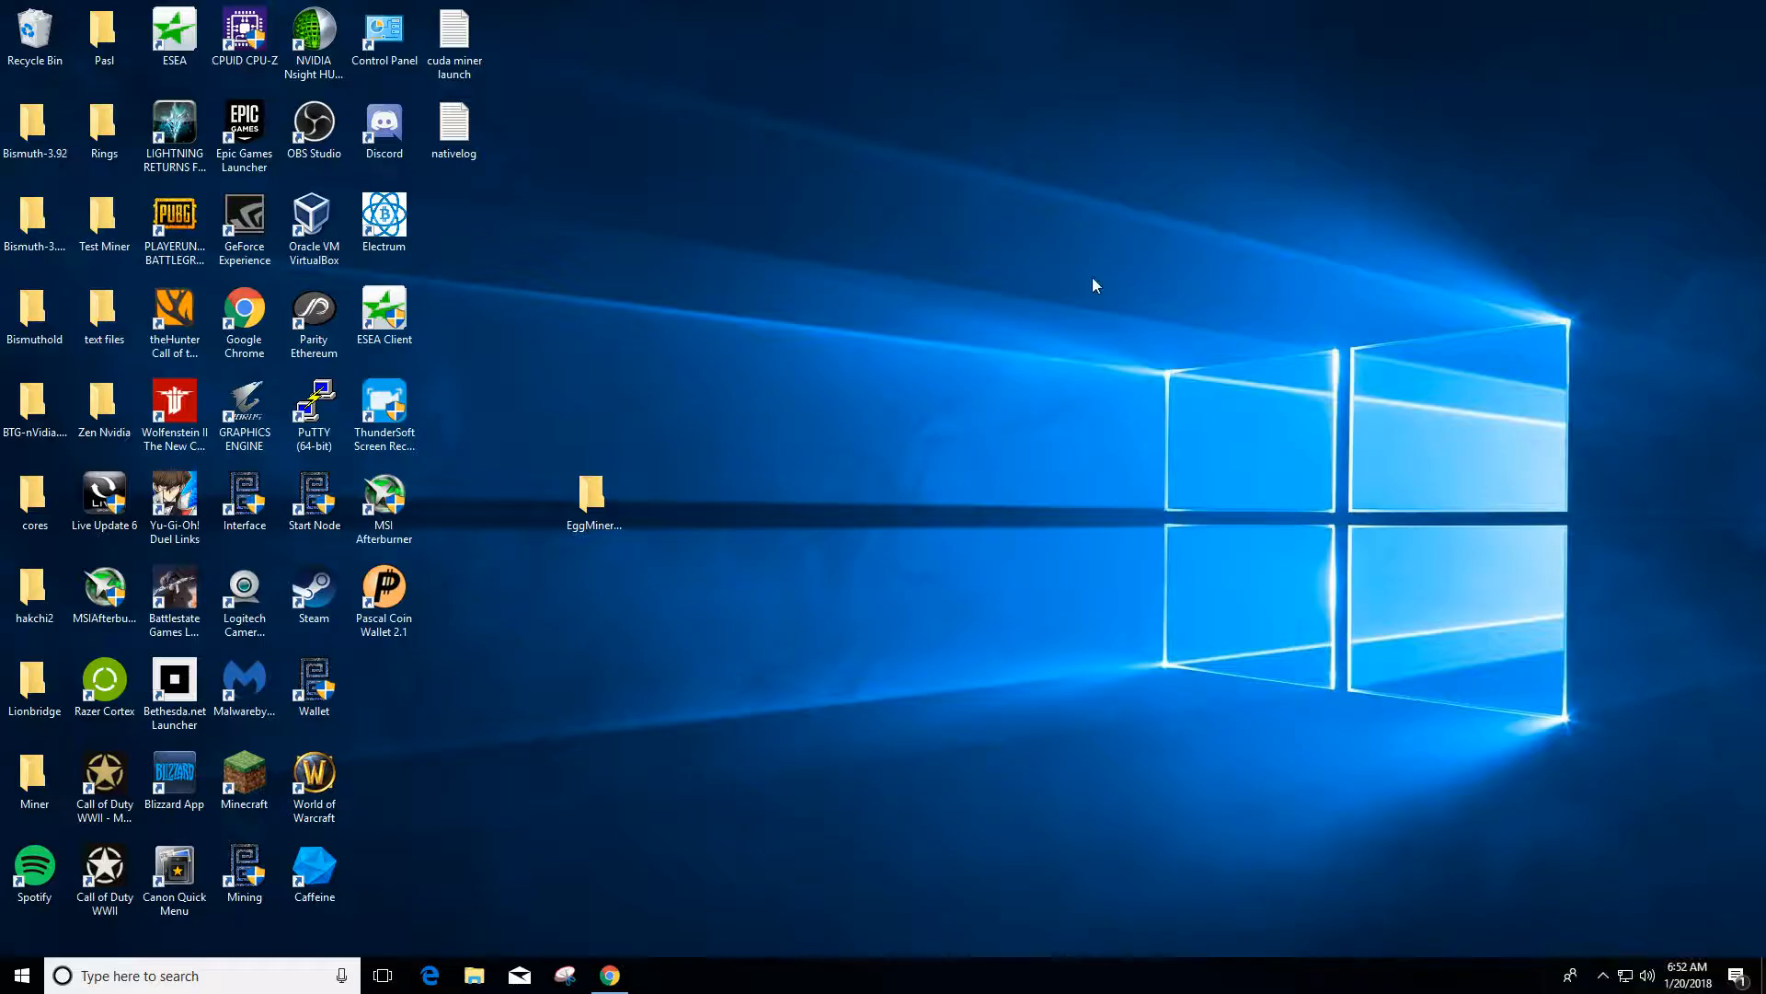
mouse_move(608, 552)
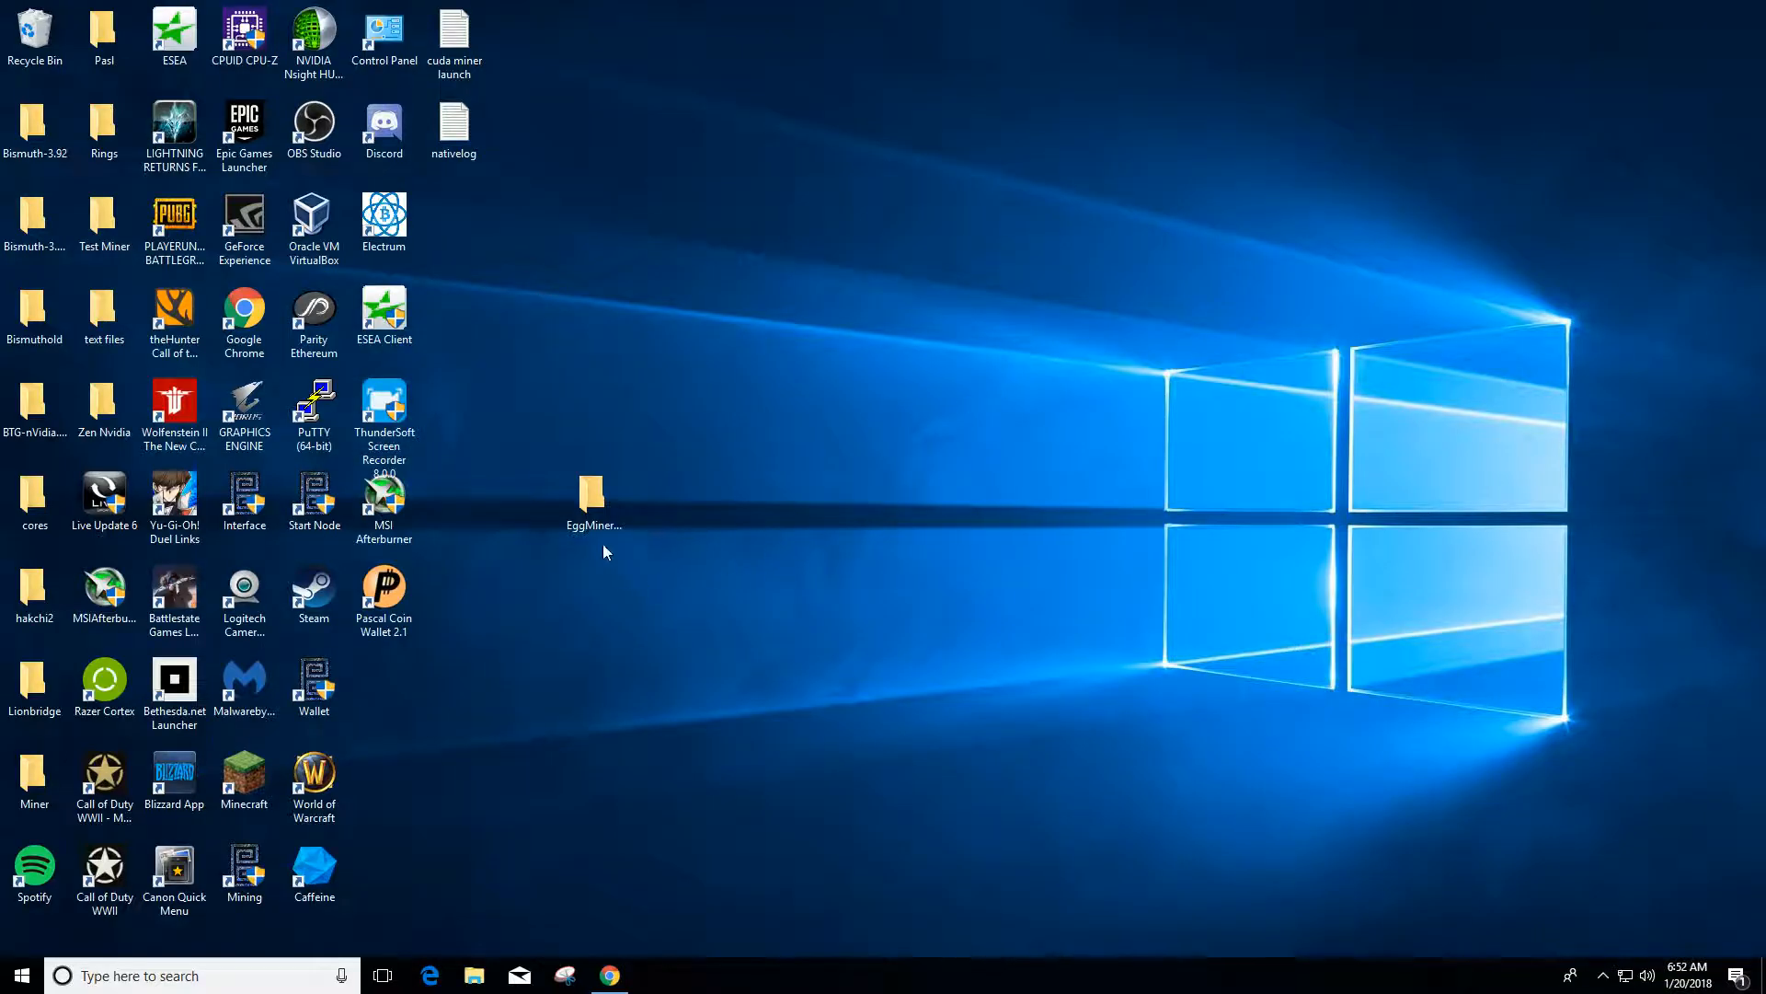
Open the EggMinerGpuWin2 folder and bring the bismuth batch file into view.
double_click(593, 494)
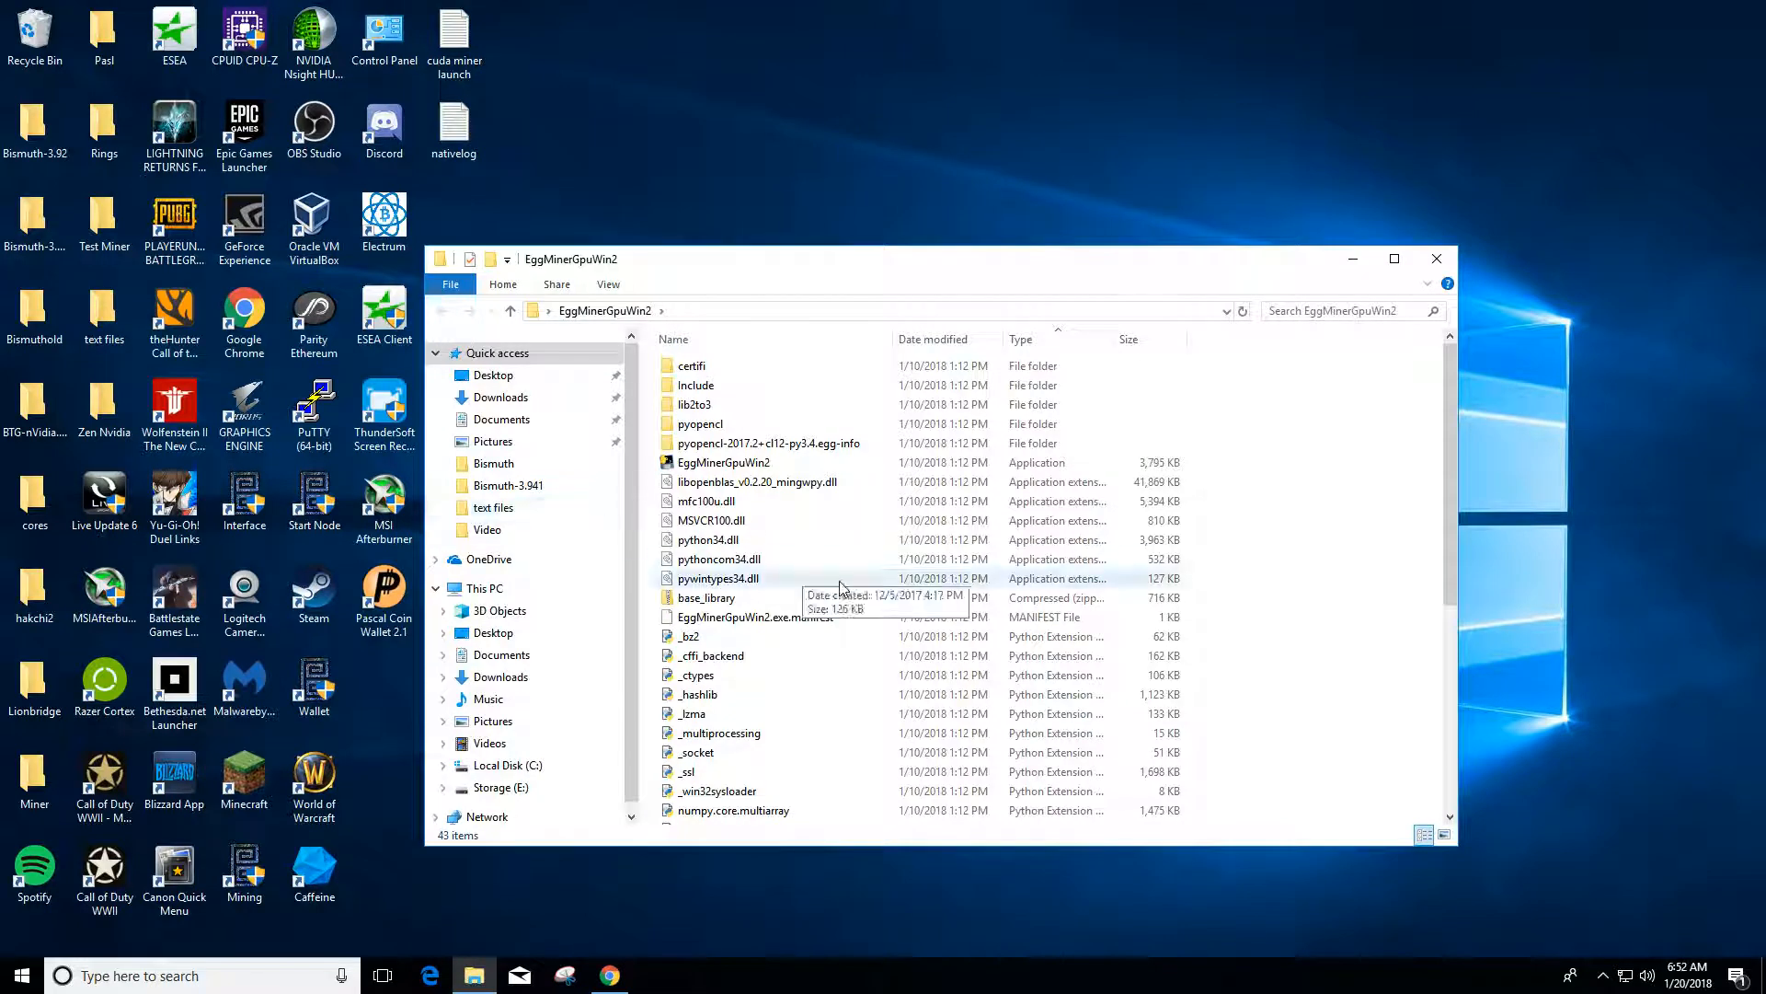
scroll("down", 3)
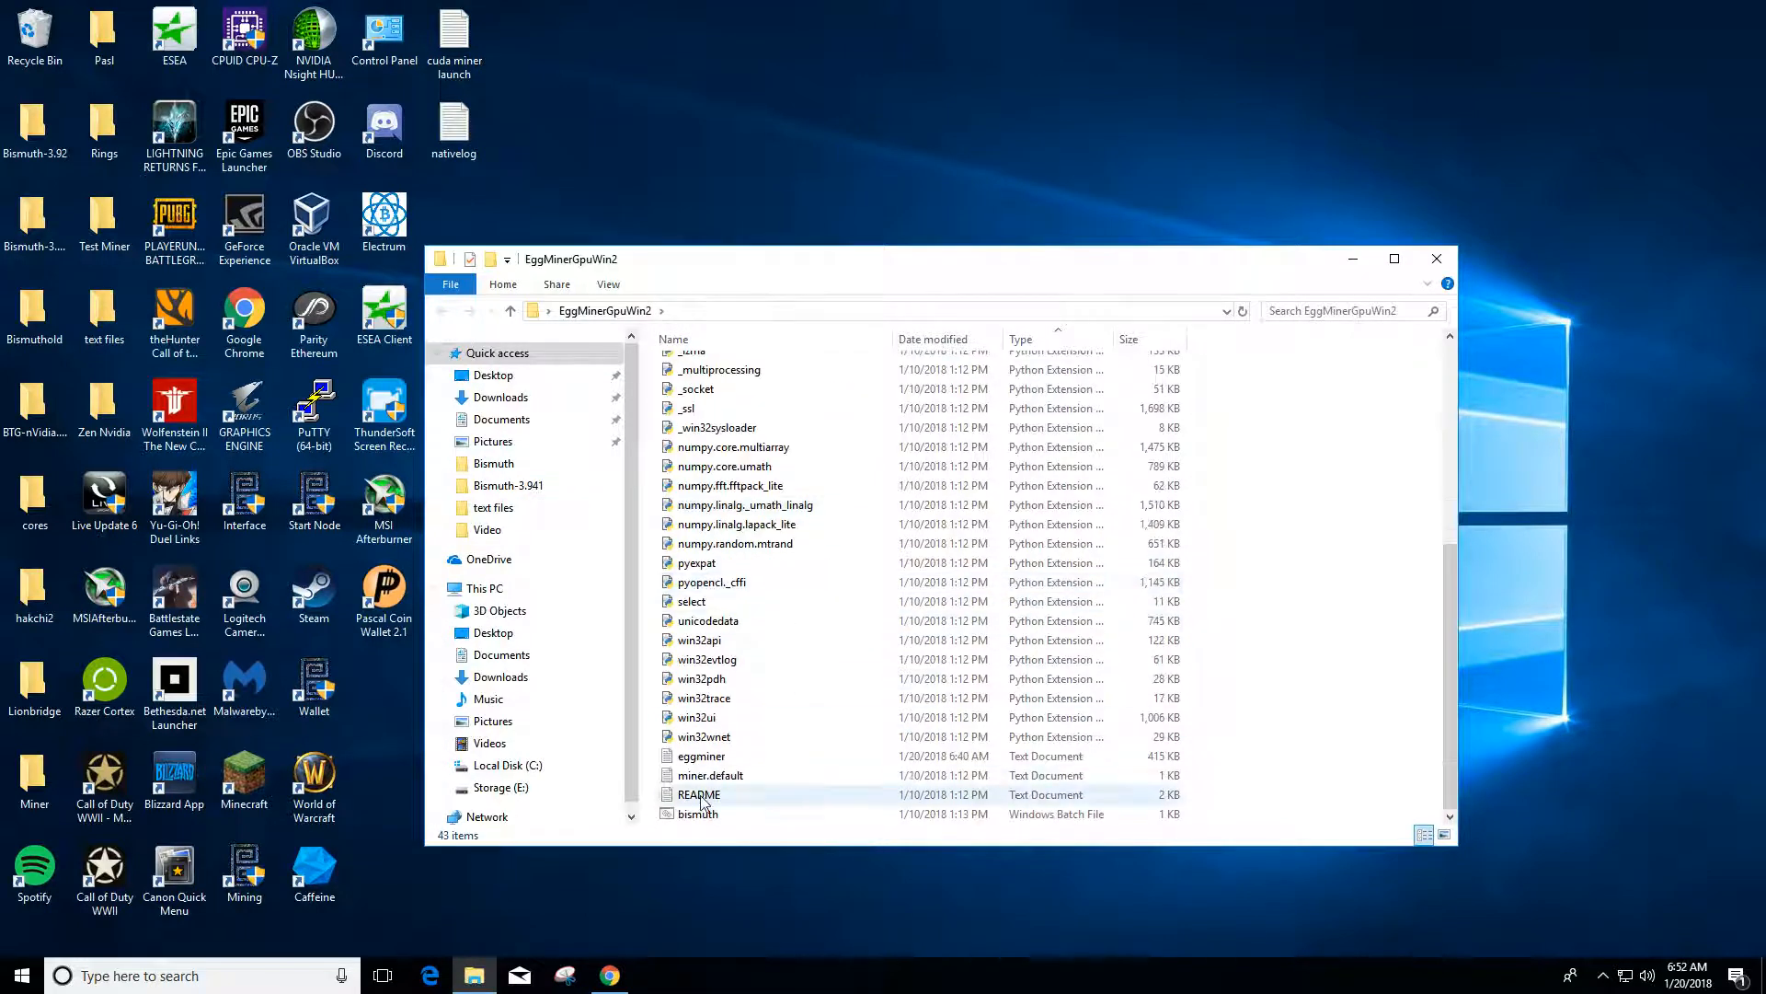
Edit bismuth.bat, checking the EggMinerGpuWin2.exe line with address and worker name rig1.
right_click(700, 813)
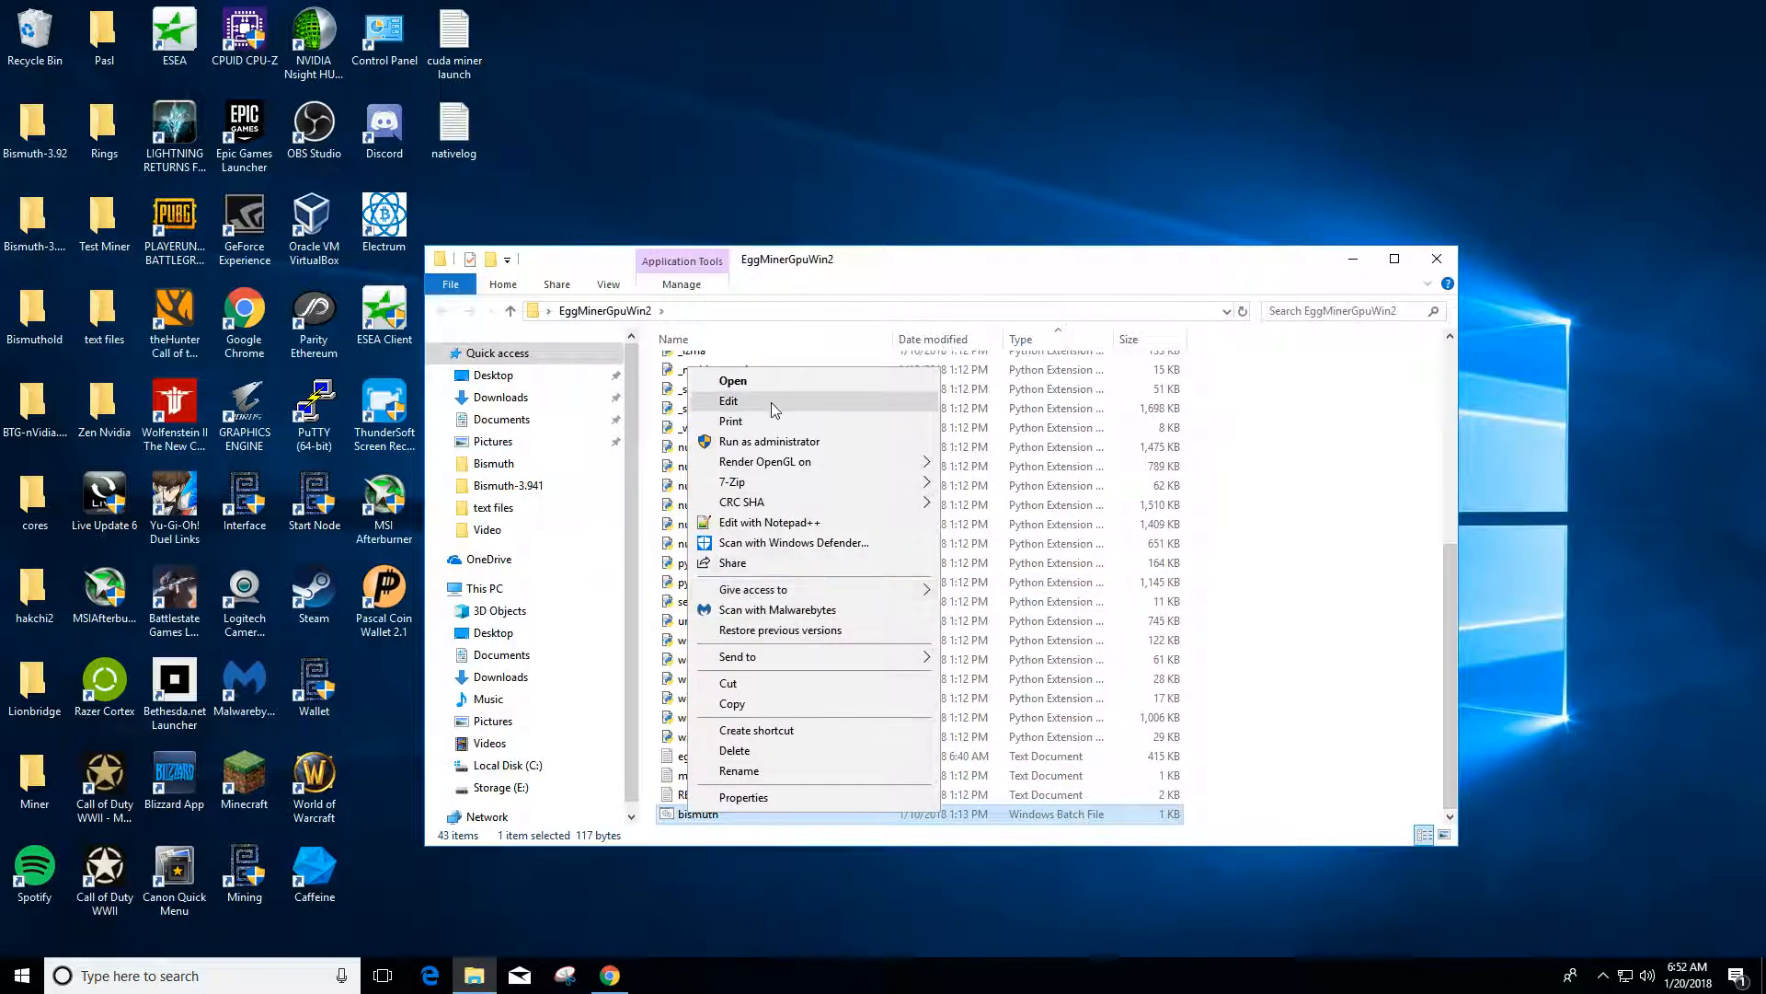
left_click(729, 401)
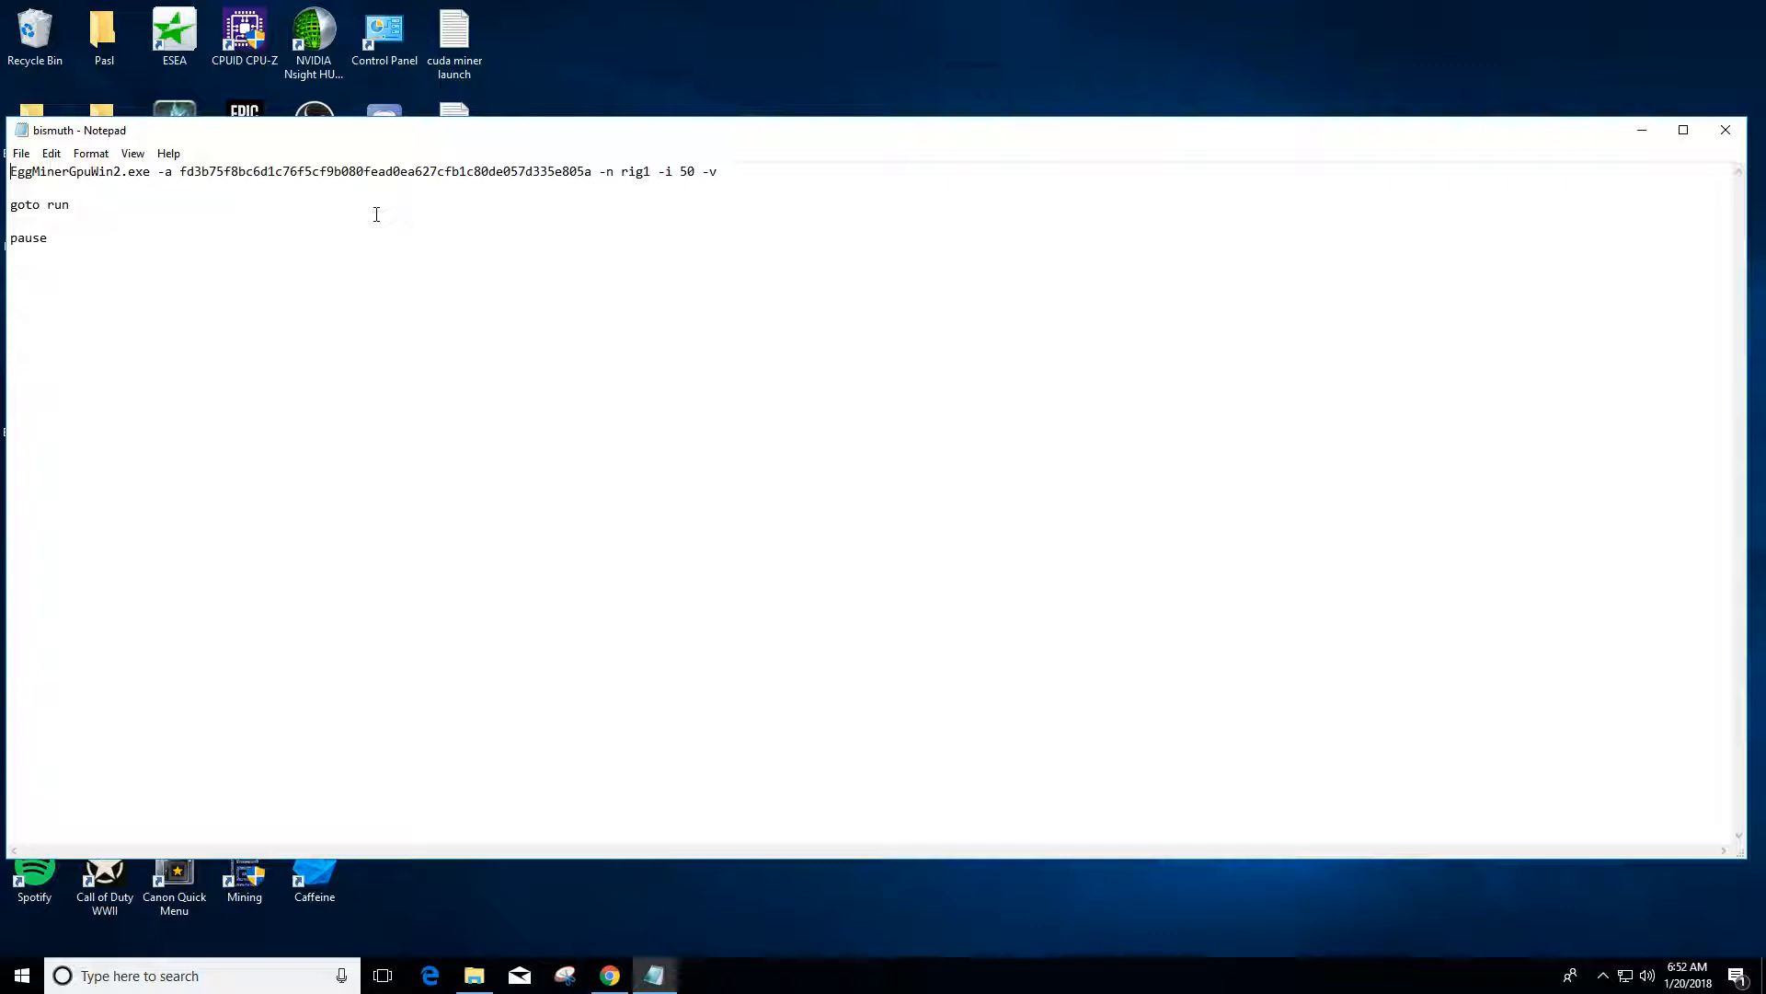
mouse_move(506, 195)
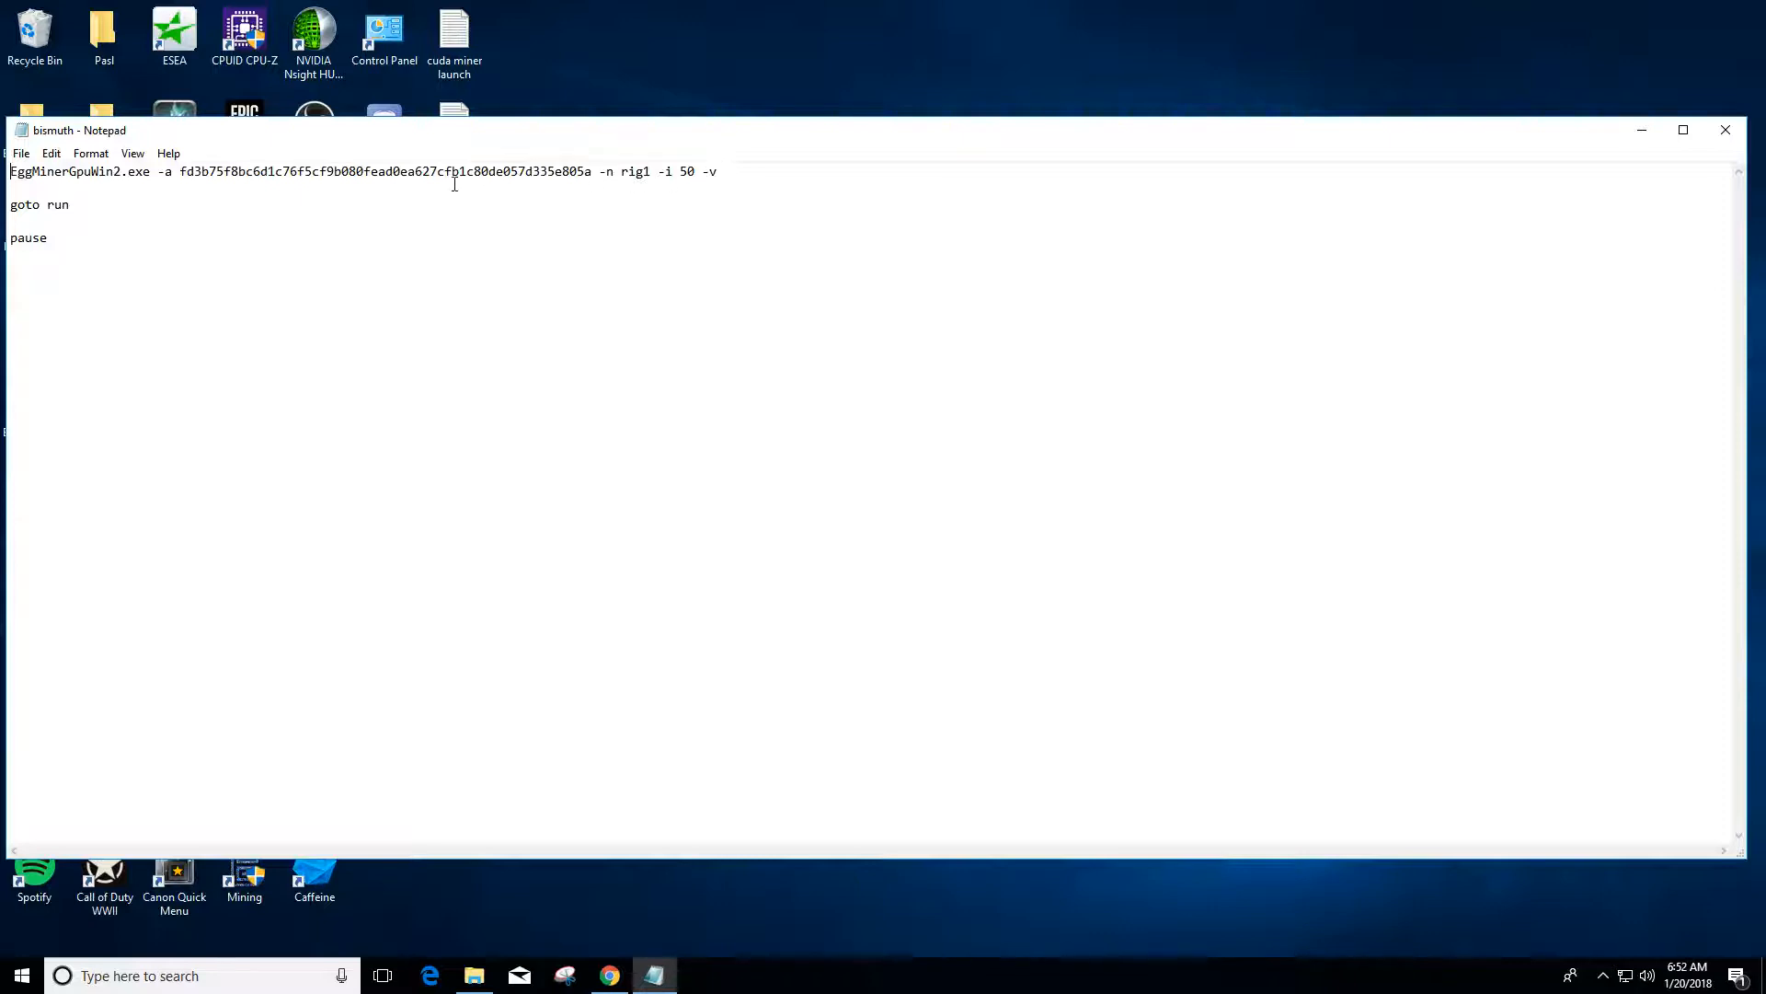
left_click(728, 173)
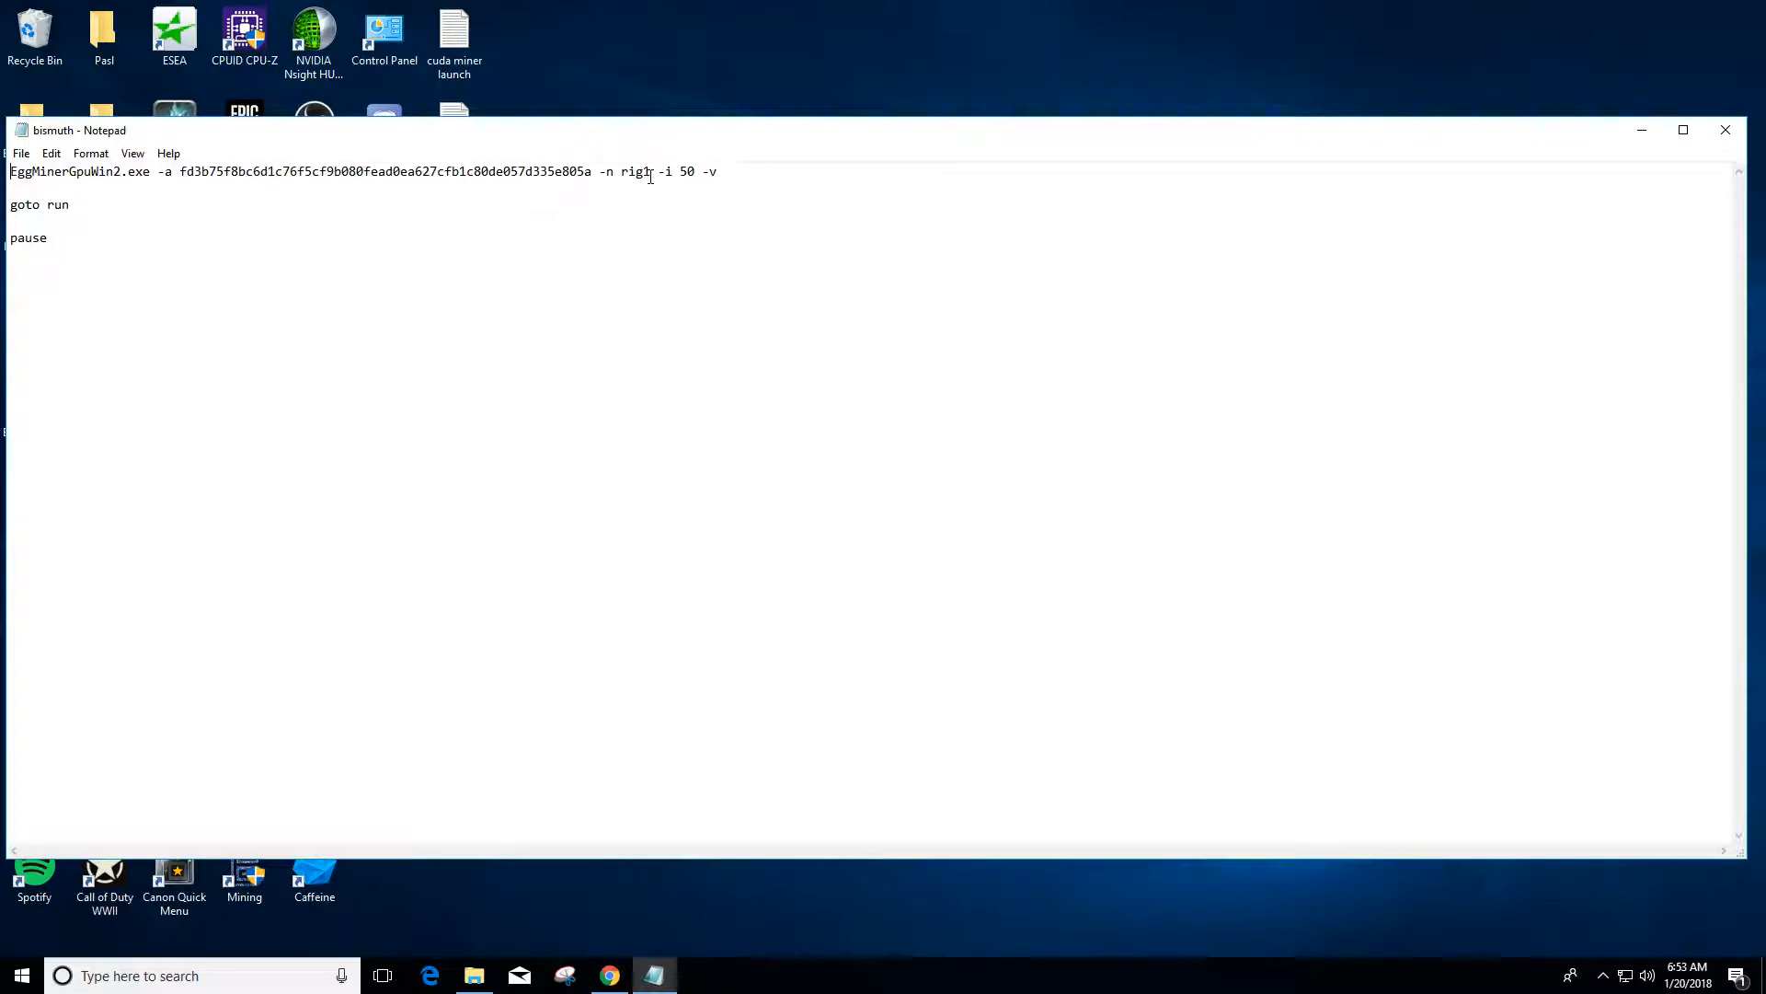
type("1")
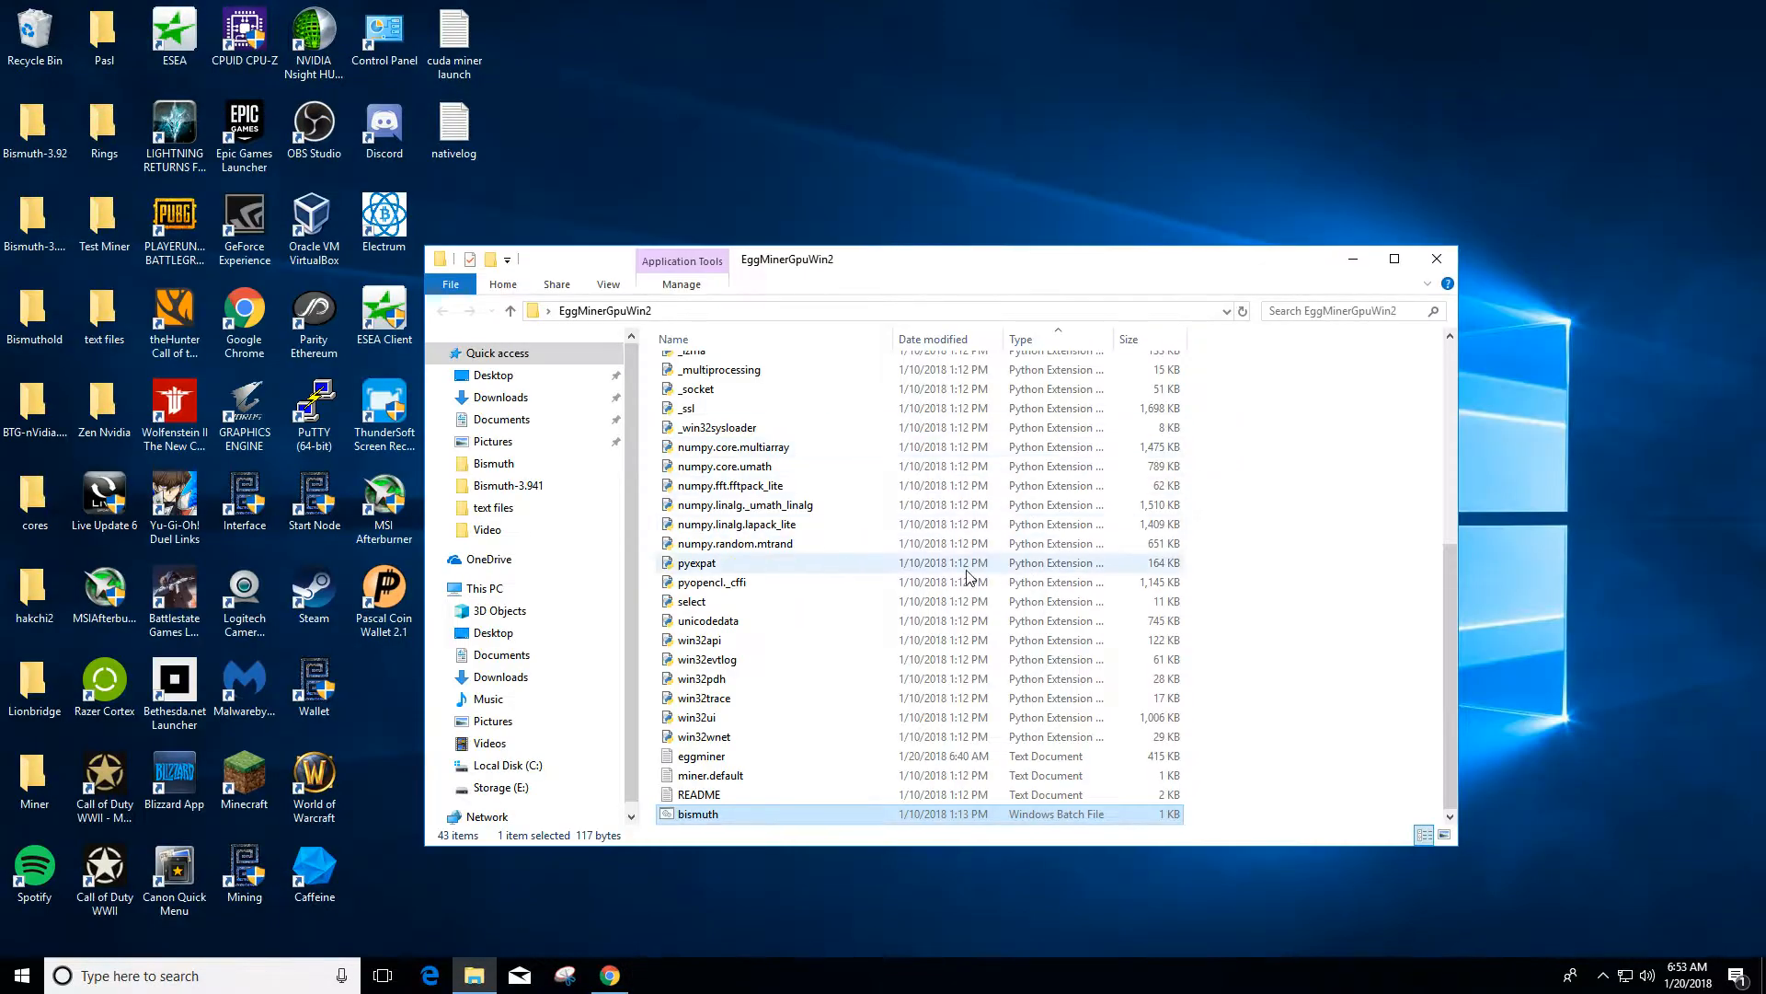
Launch bismuth.bat so EggMiner starts mining on both GTX 1080 Ti cards as rig1.
double_click(697, 813)
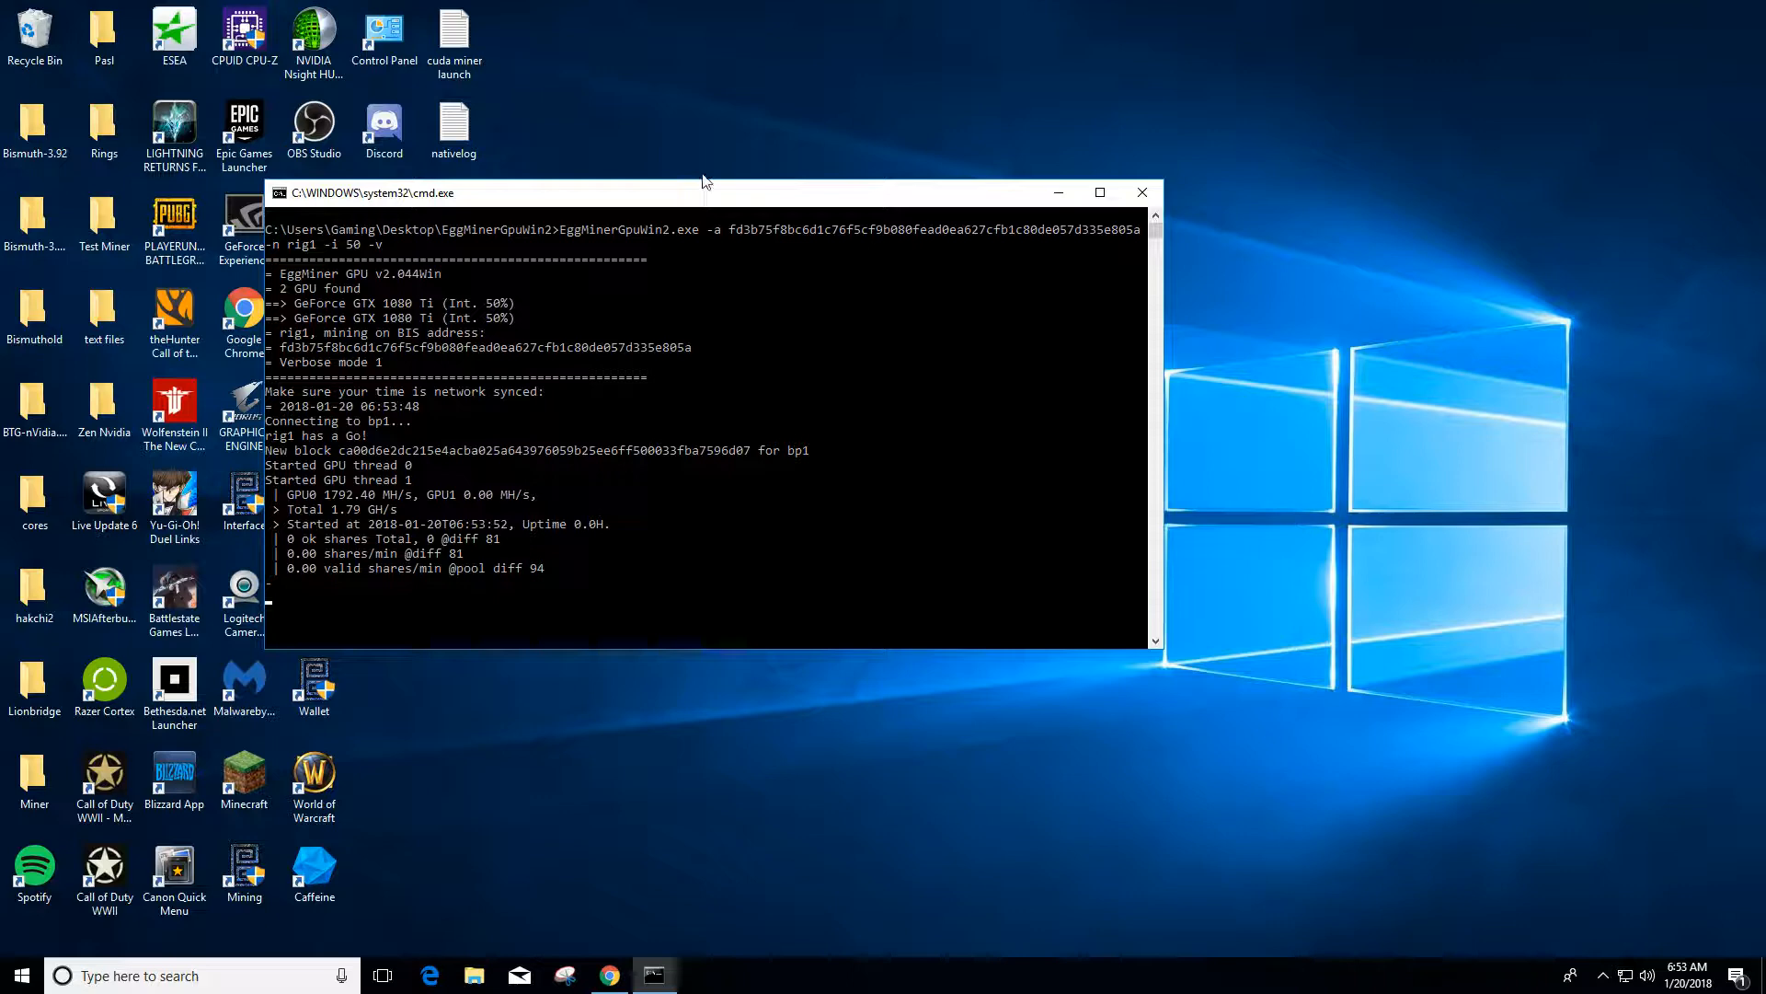
mouse_move(585, 183)
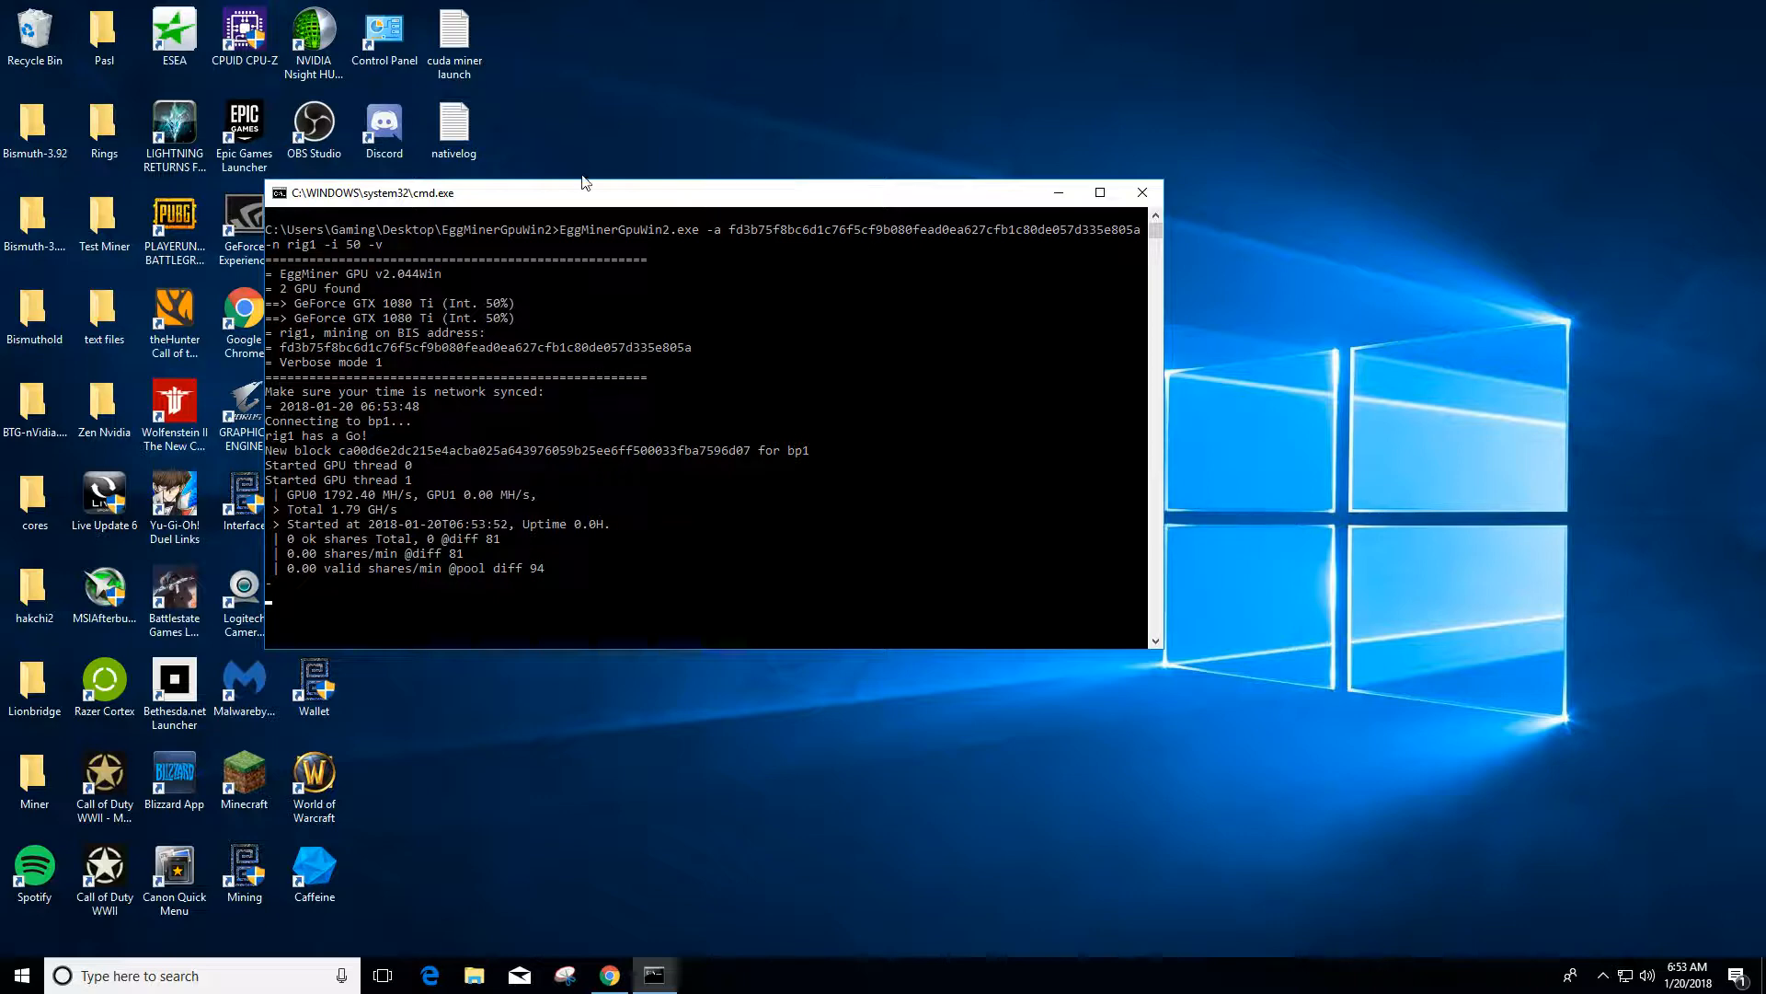
mouse_move(582, 195)
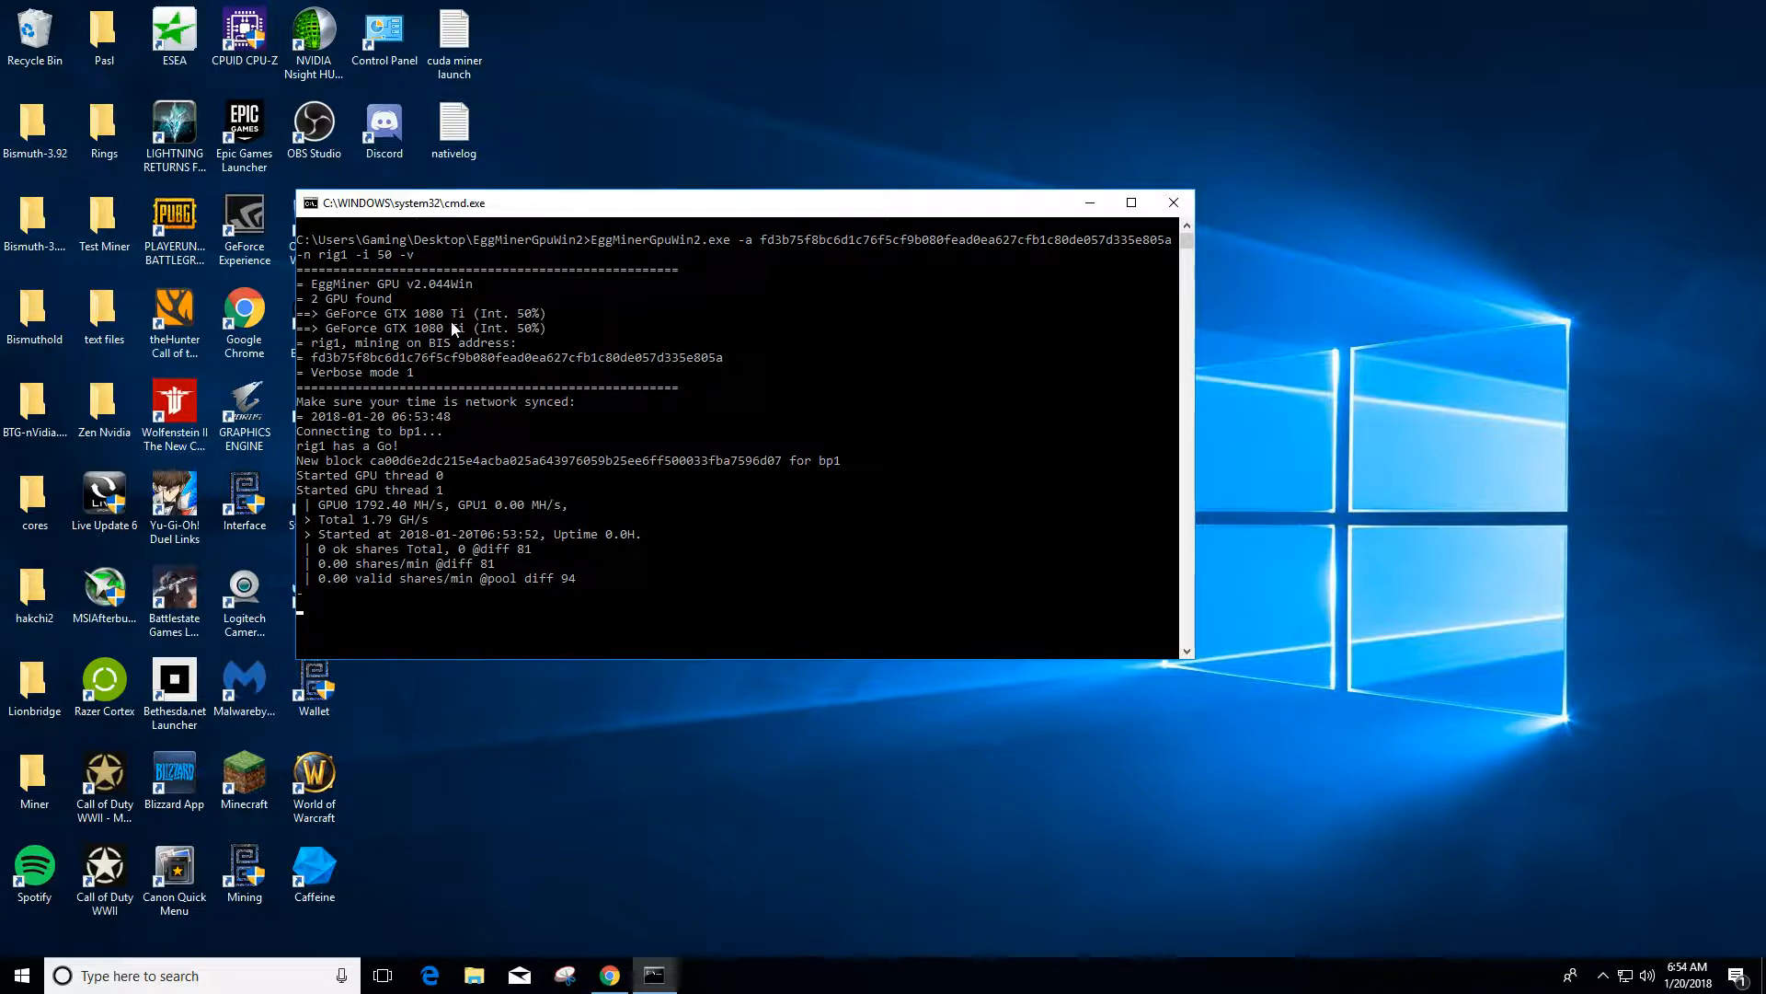
mouse_move(452, 511)
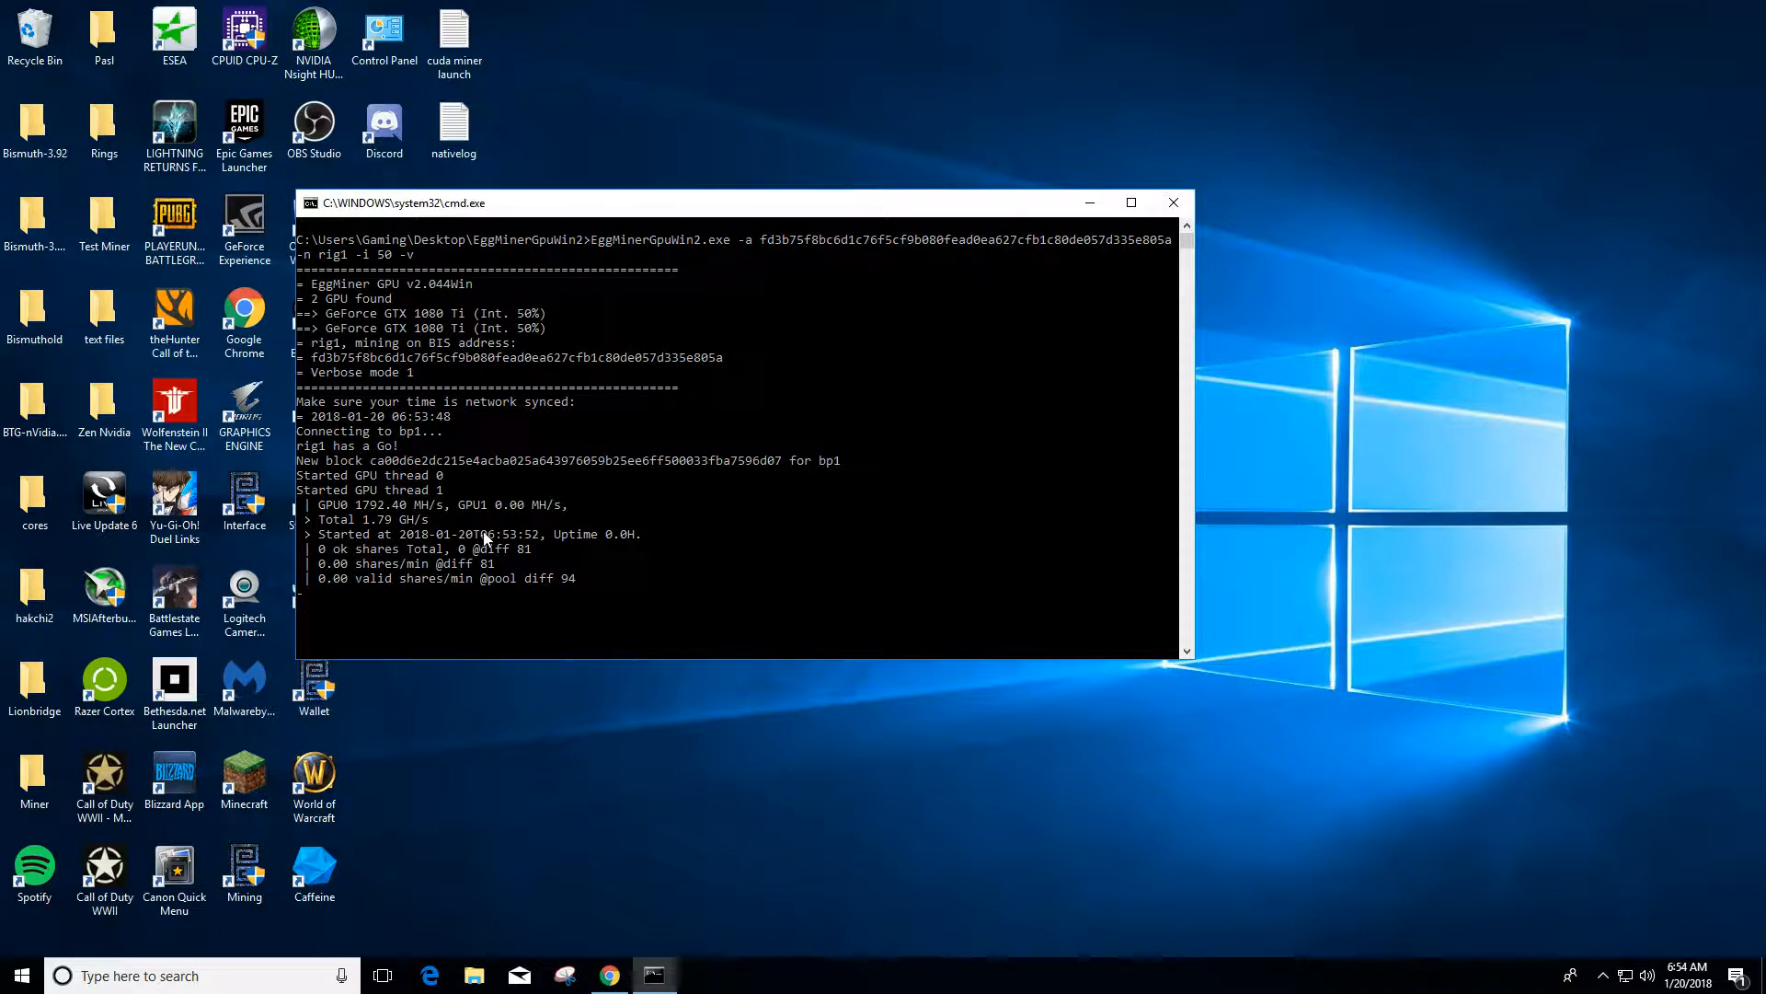
mouse_move(460, 512)
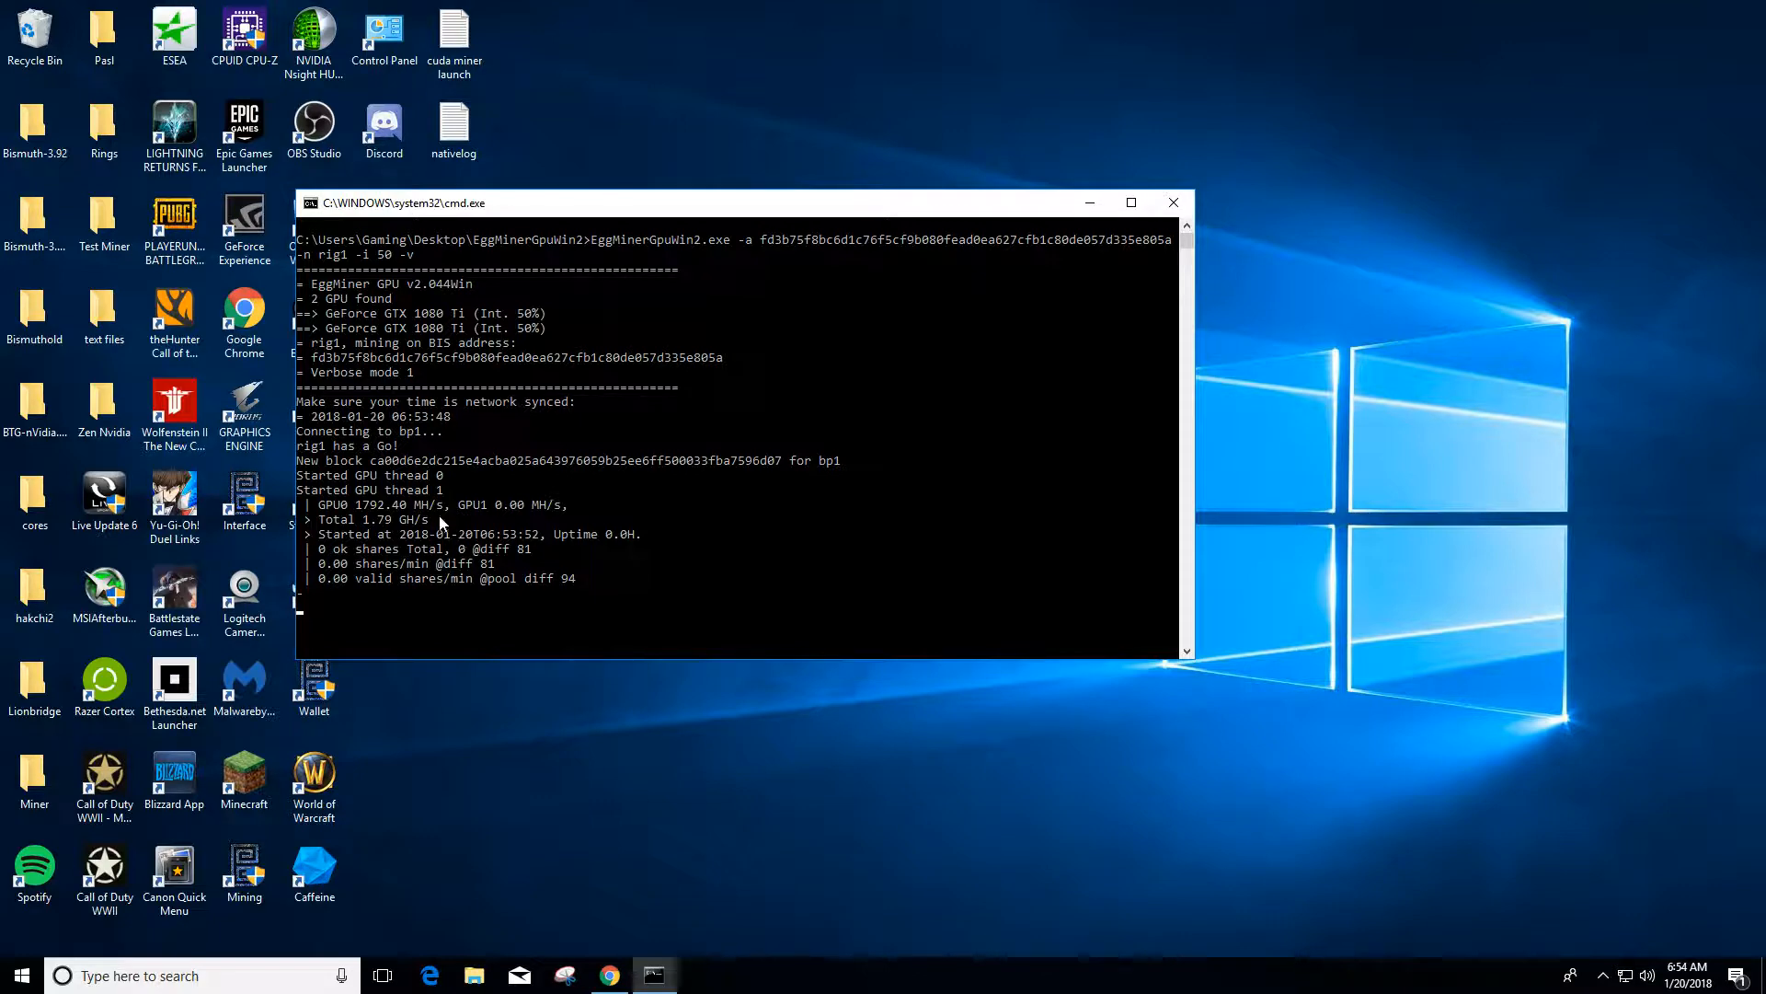
mouse_move(453, 475)
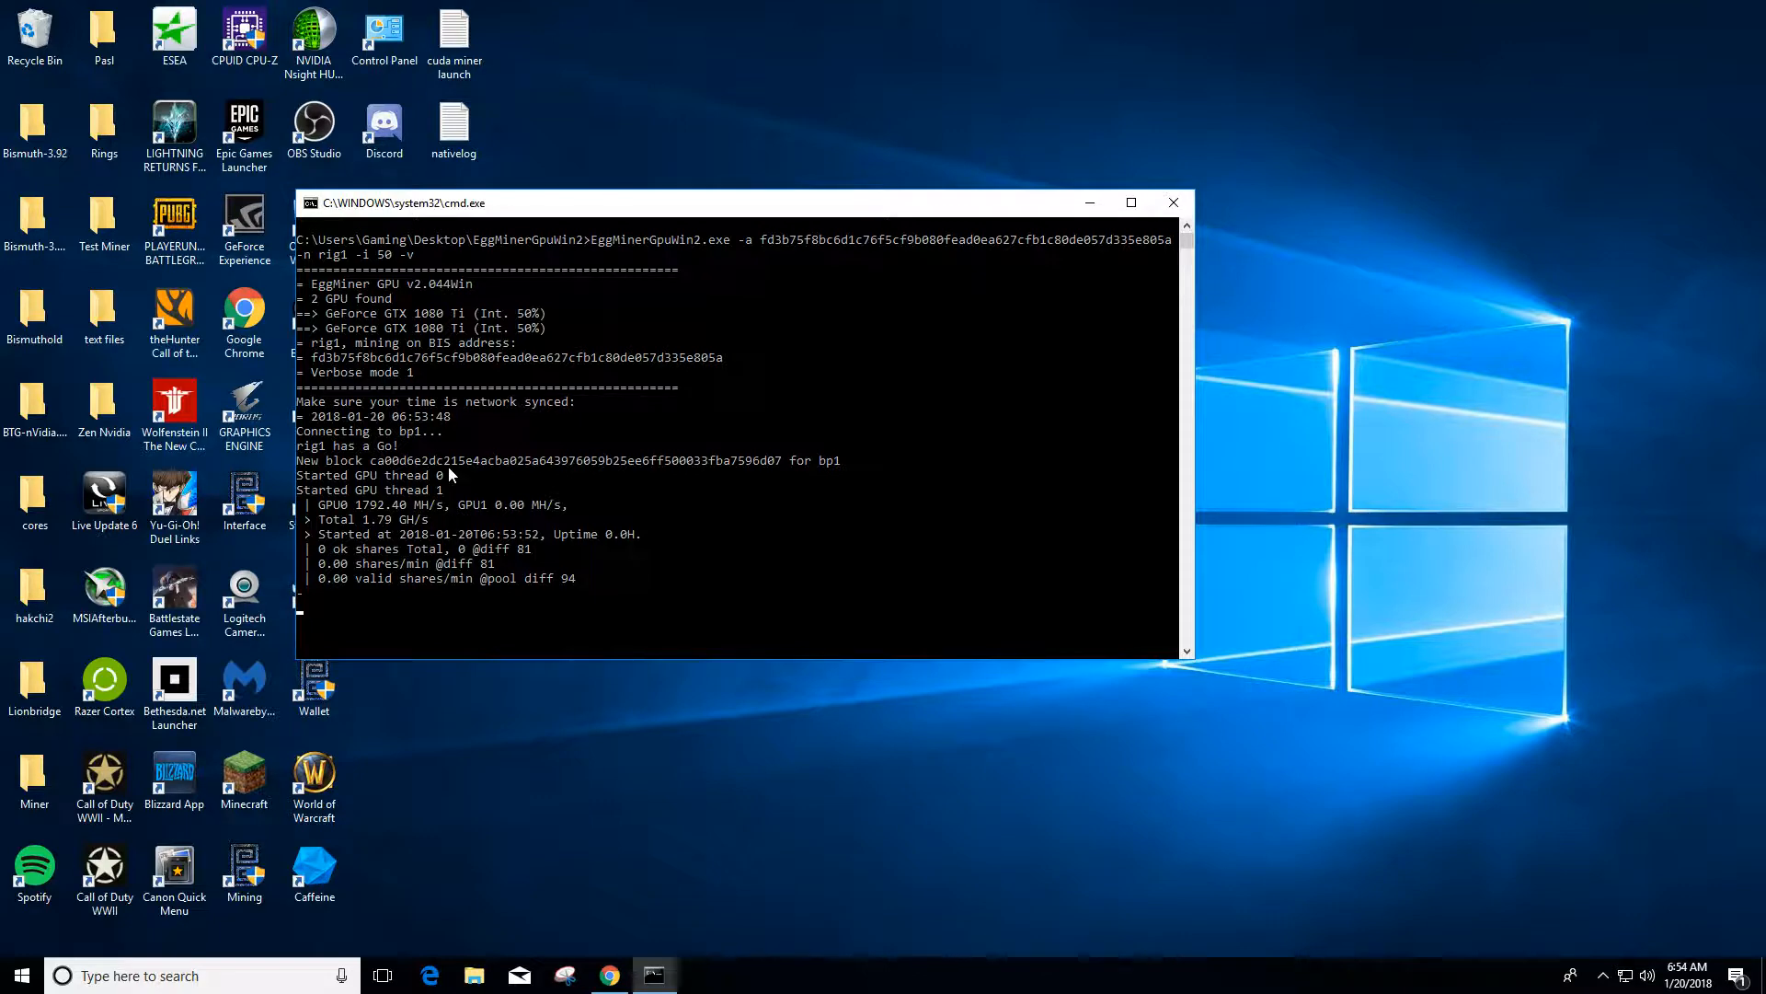
mouse_move(375, 327)
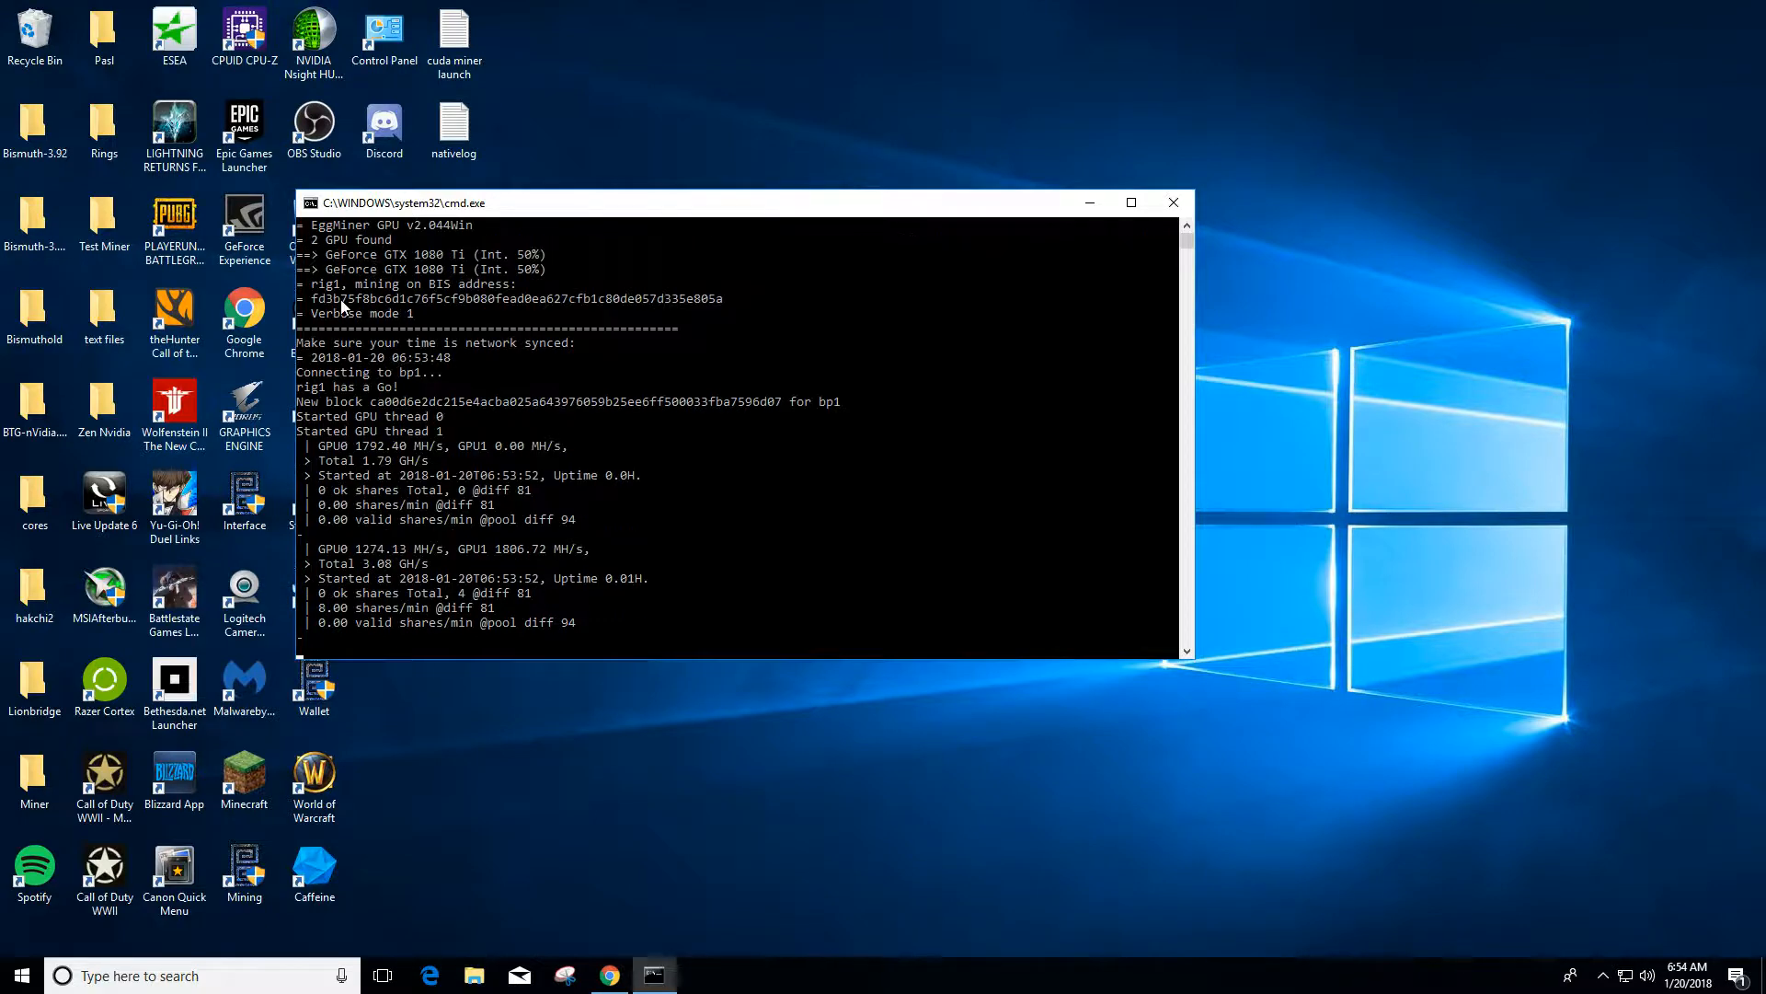
mouse_move(338, 252)
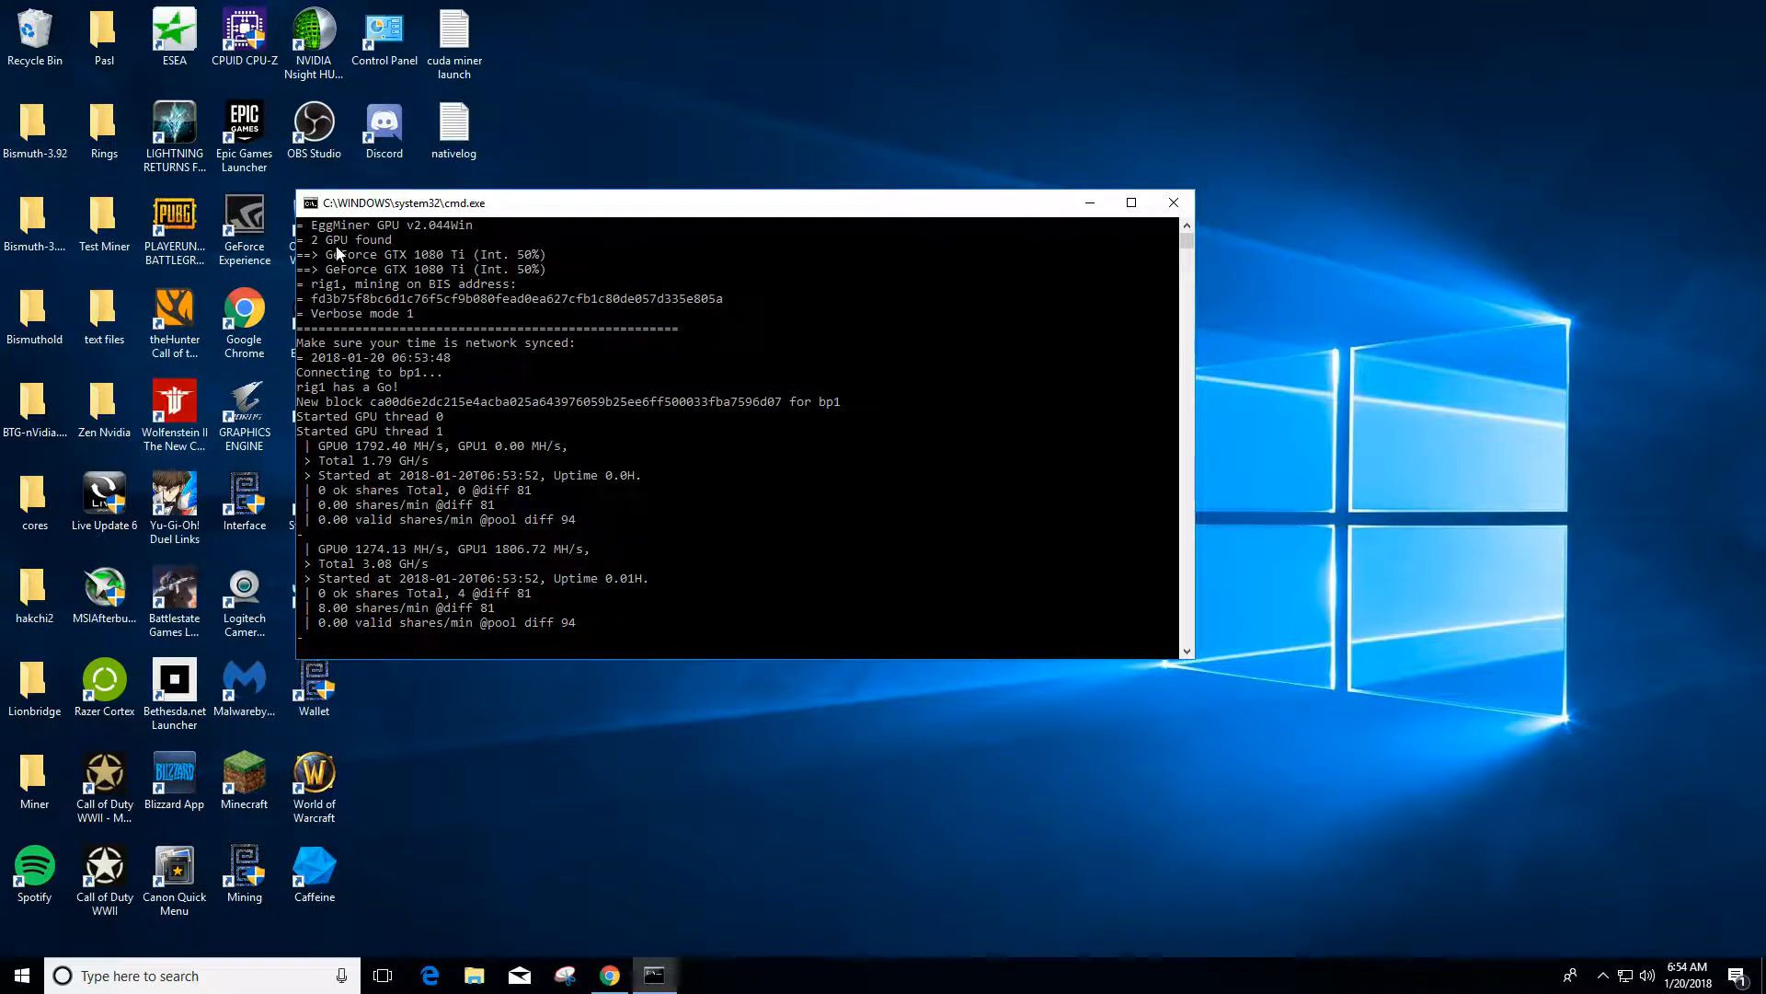
mouse_move(436, 261)
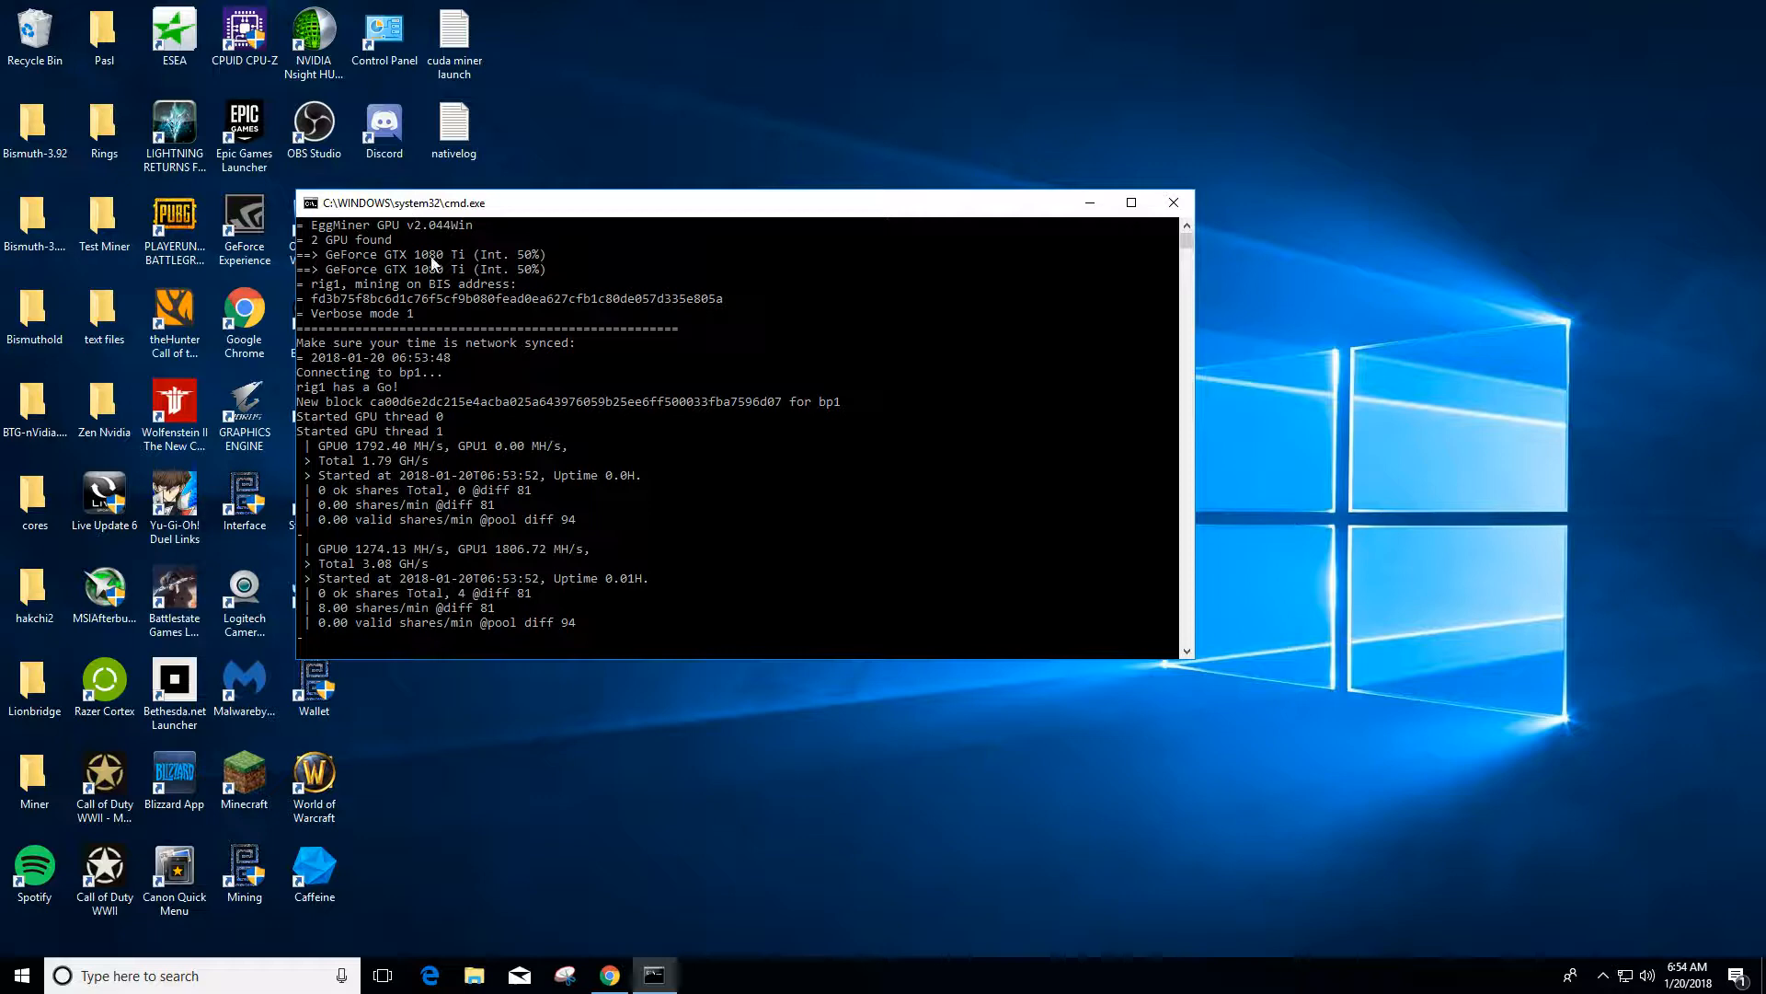
mouse_move(504, 261)
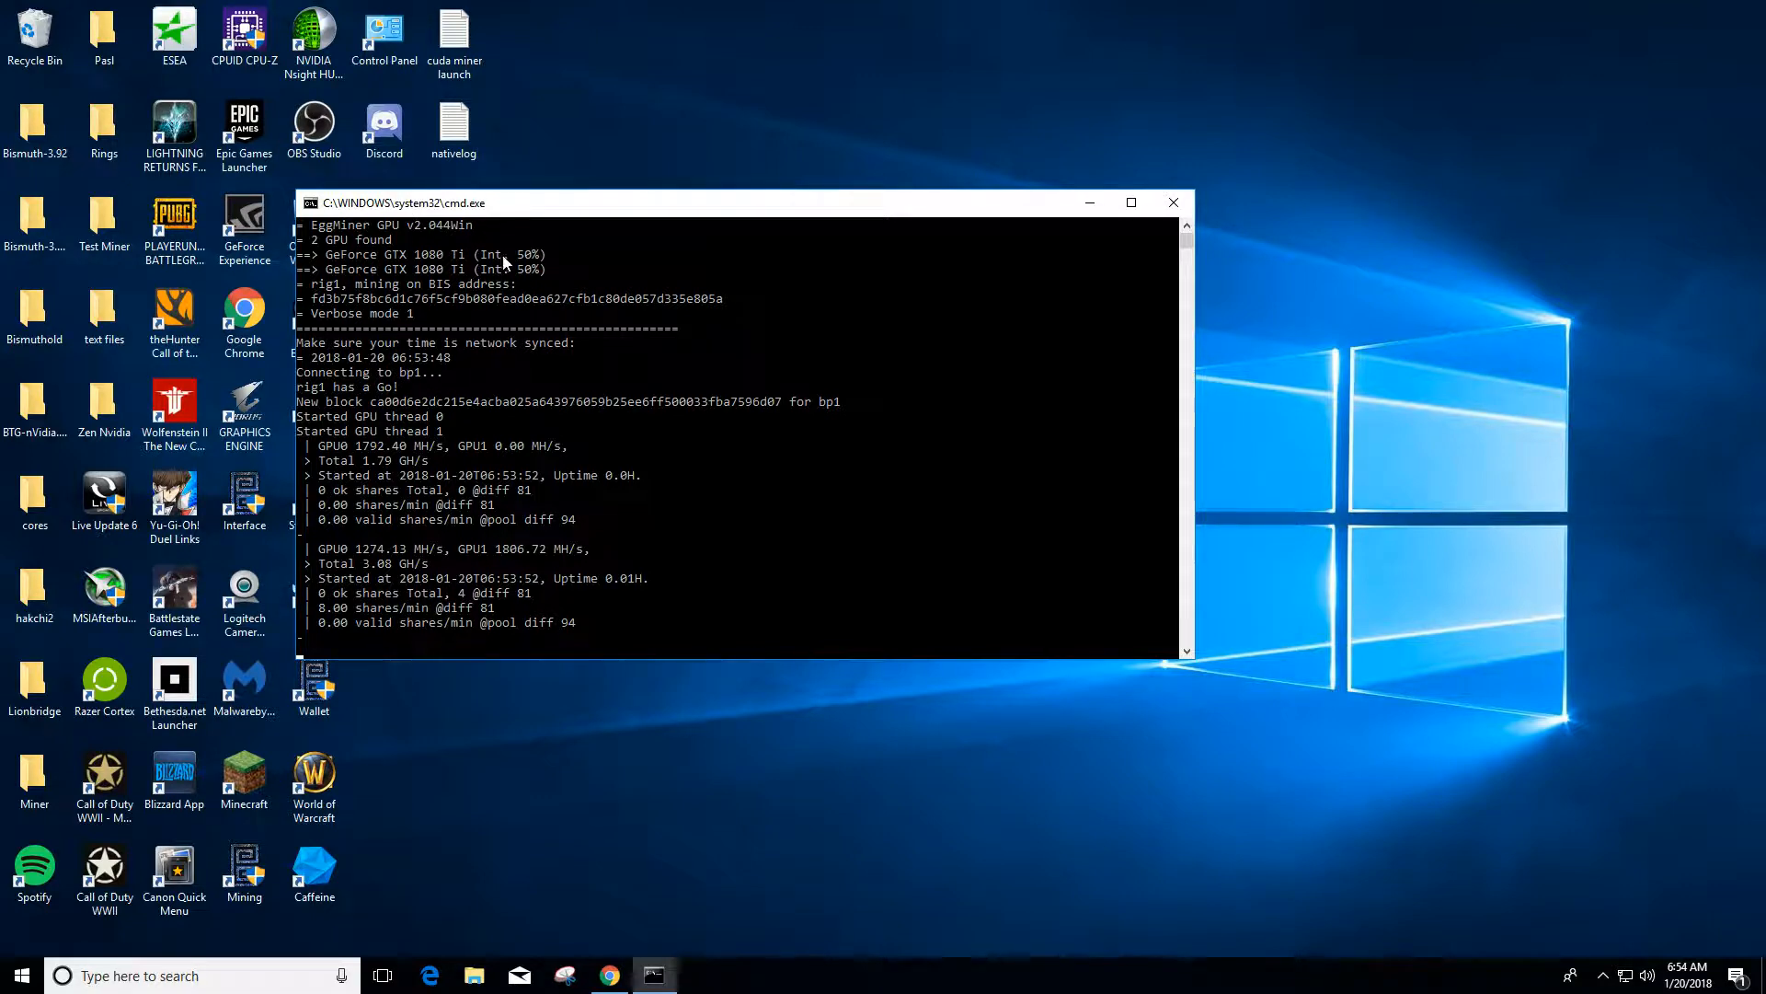
mouse_move(346, 283)
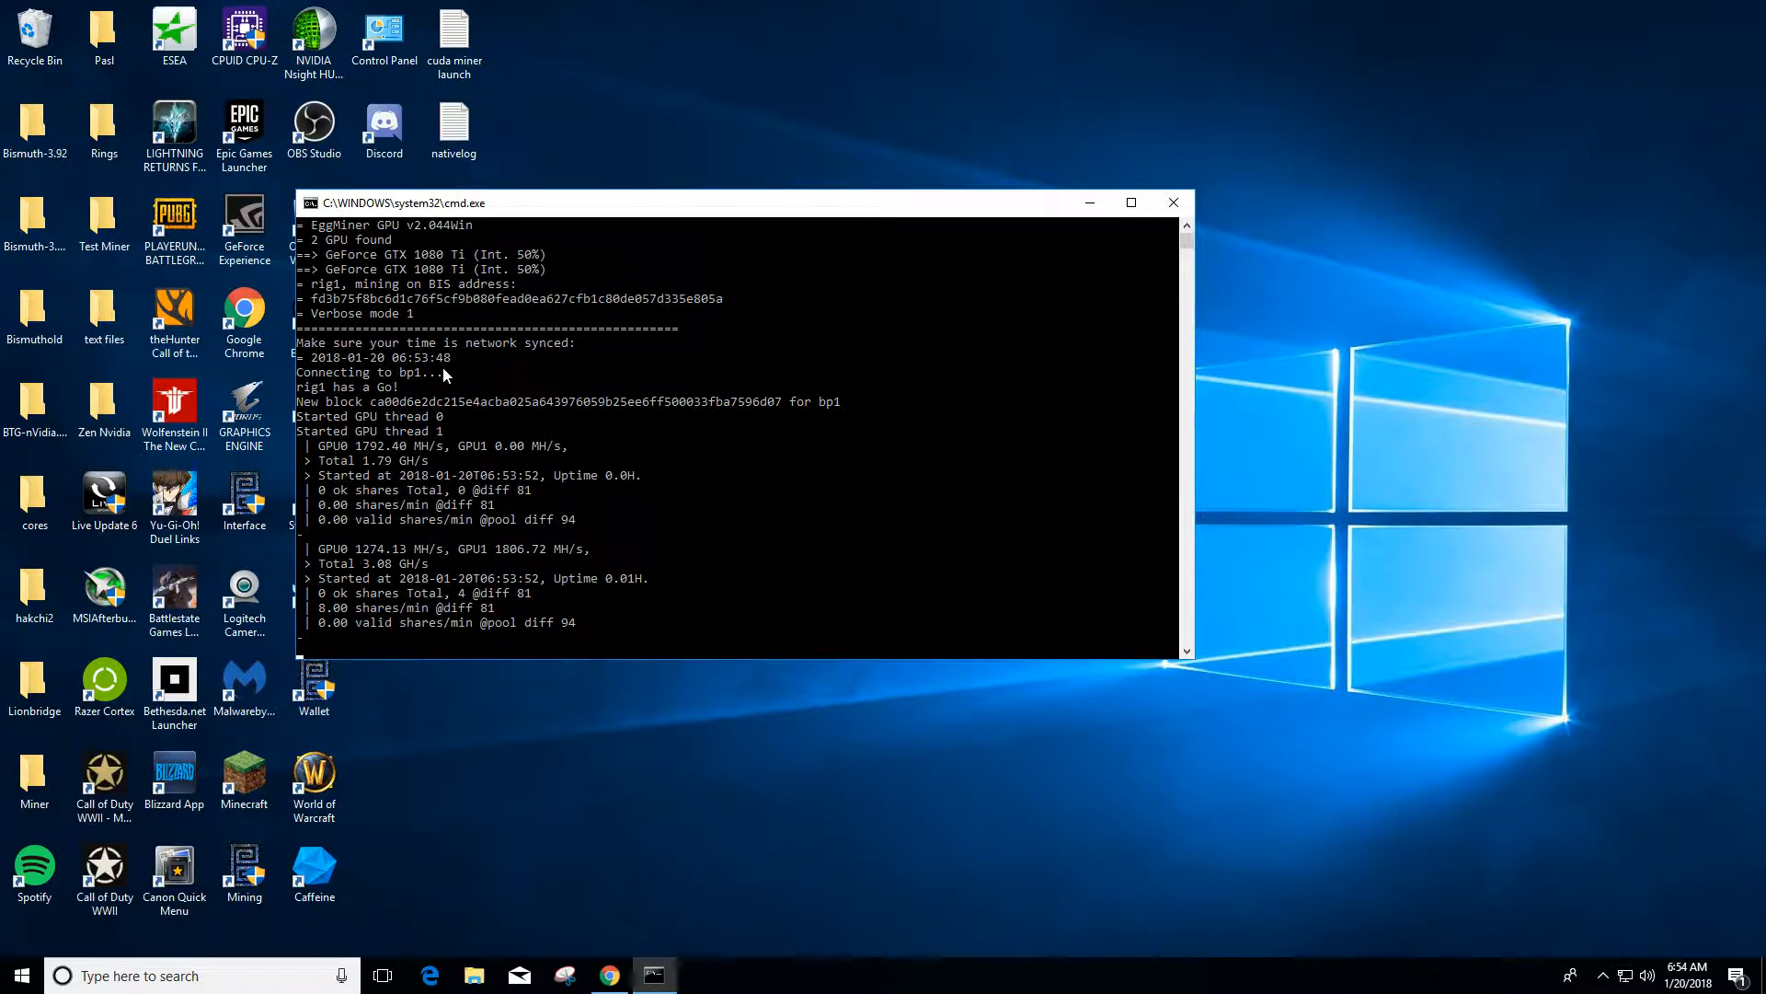
mouse_move(361, 386)
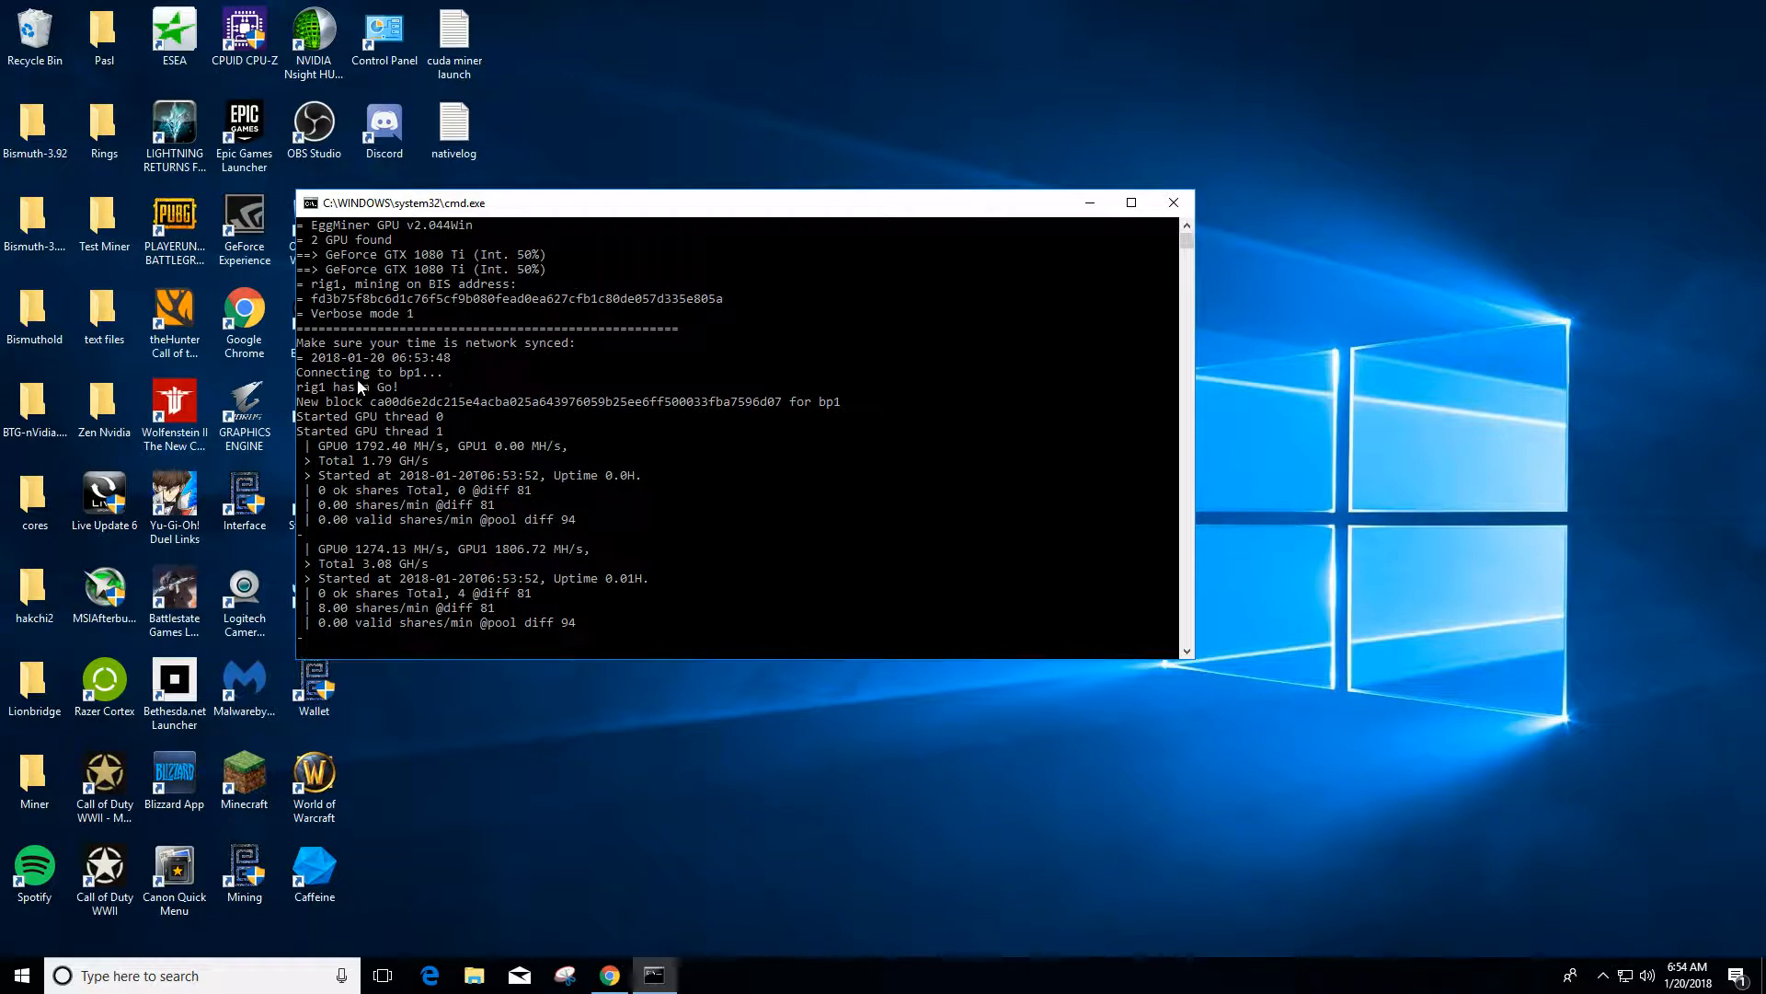
mouse_move(349, 377)
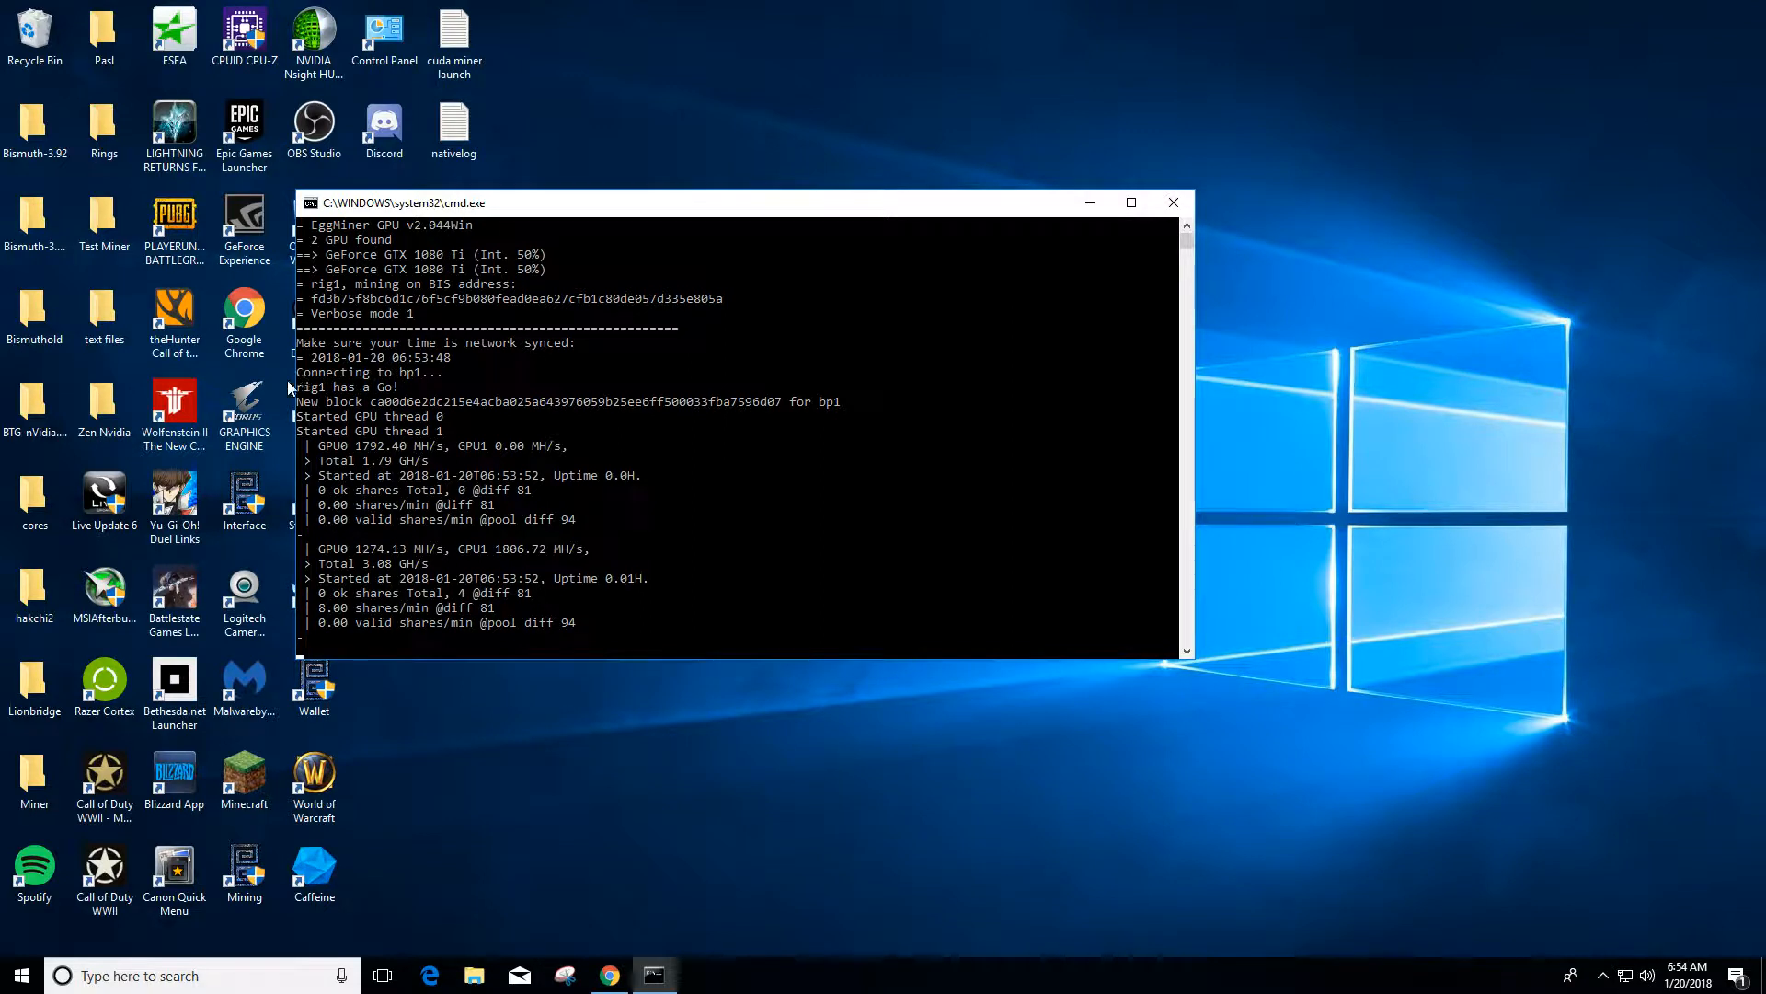
mouse_move(377, 414)
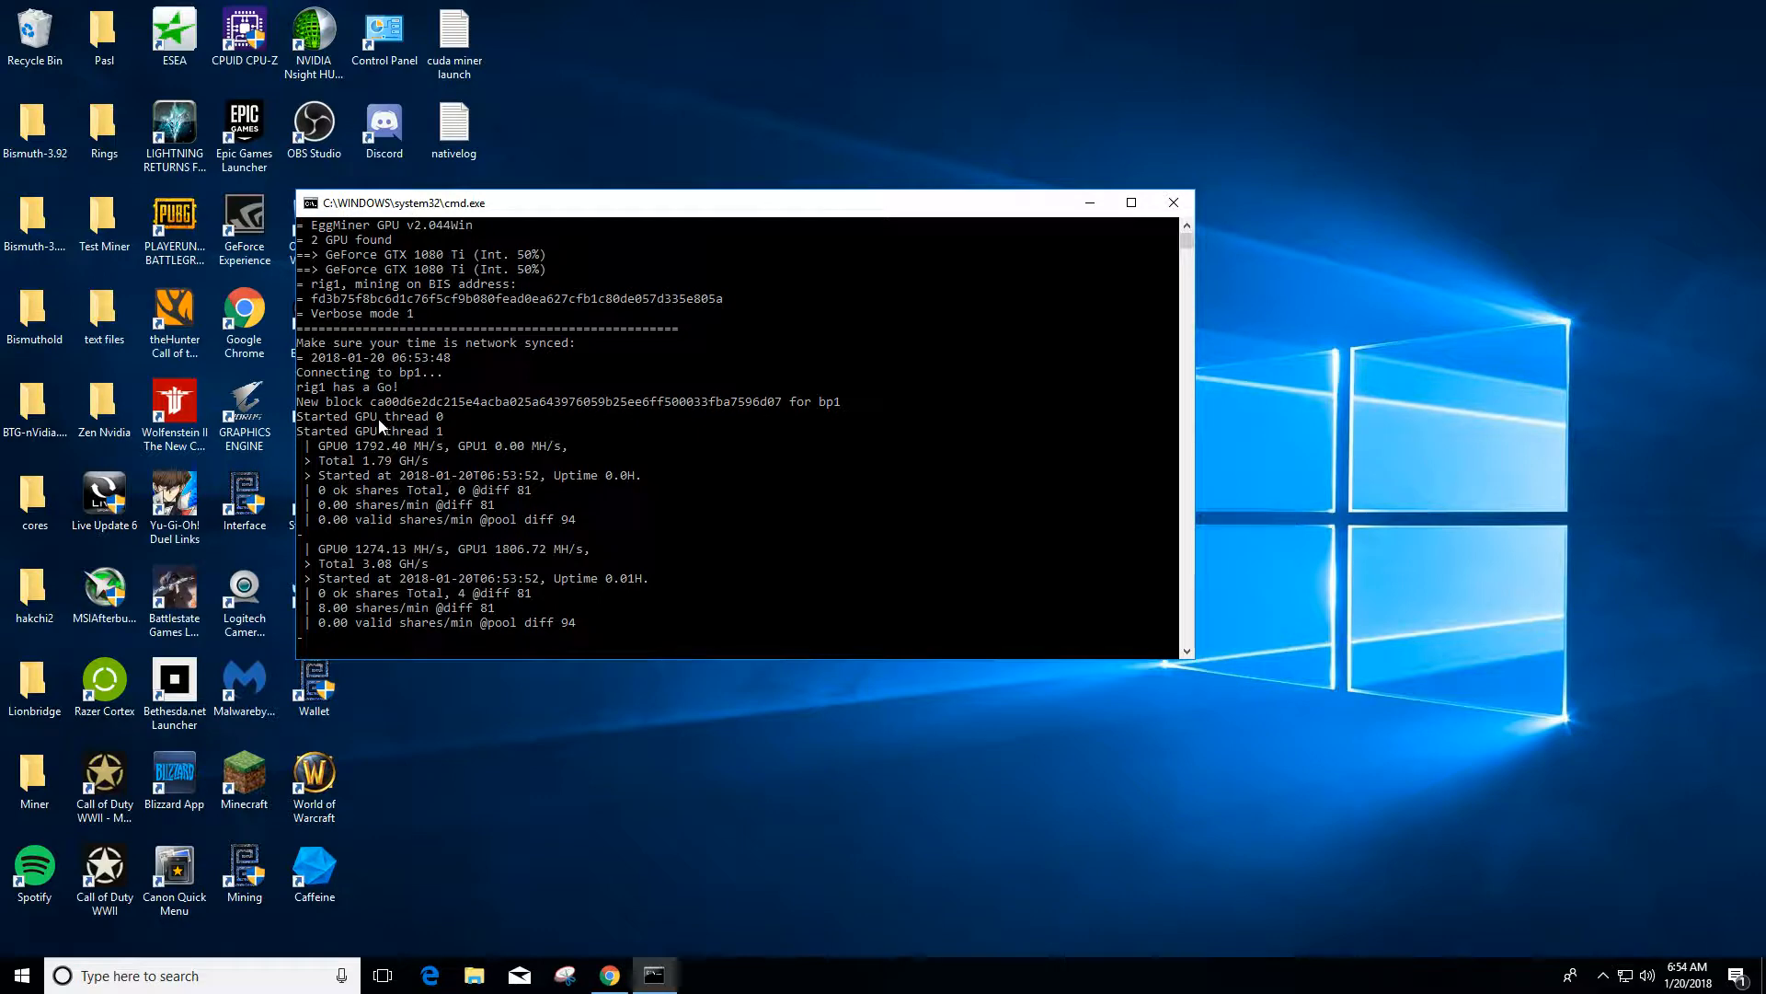
mouse_move(327, 447)
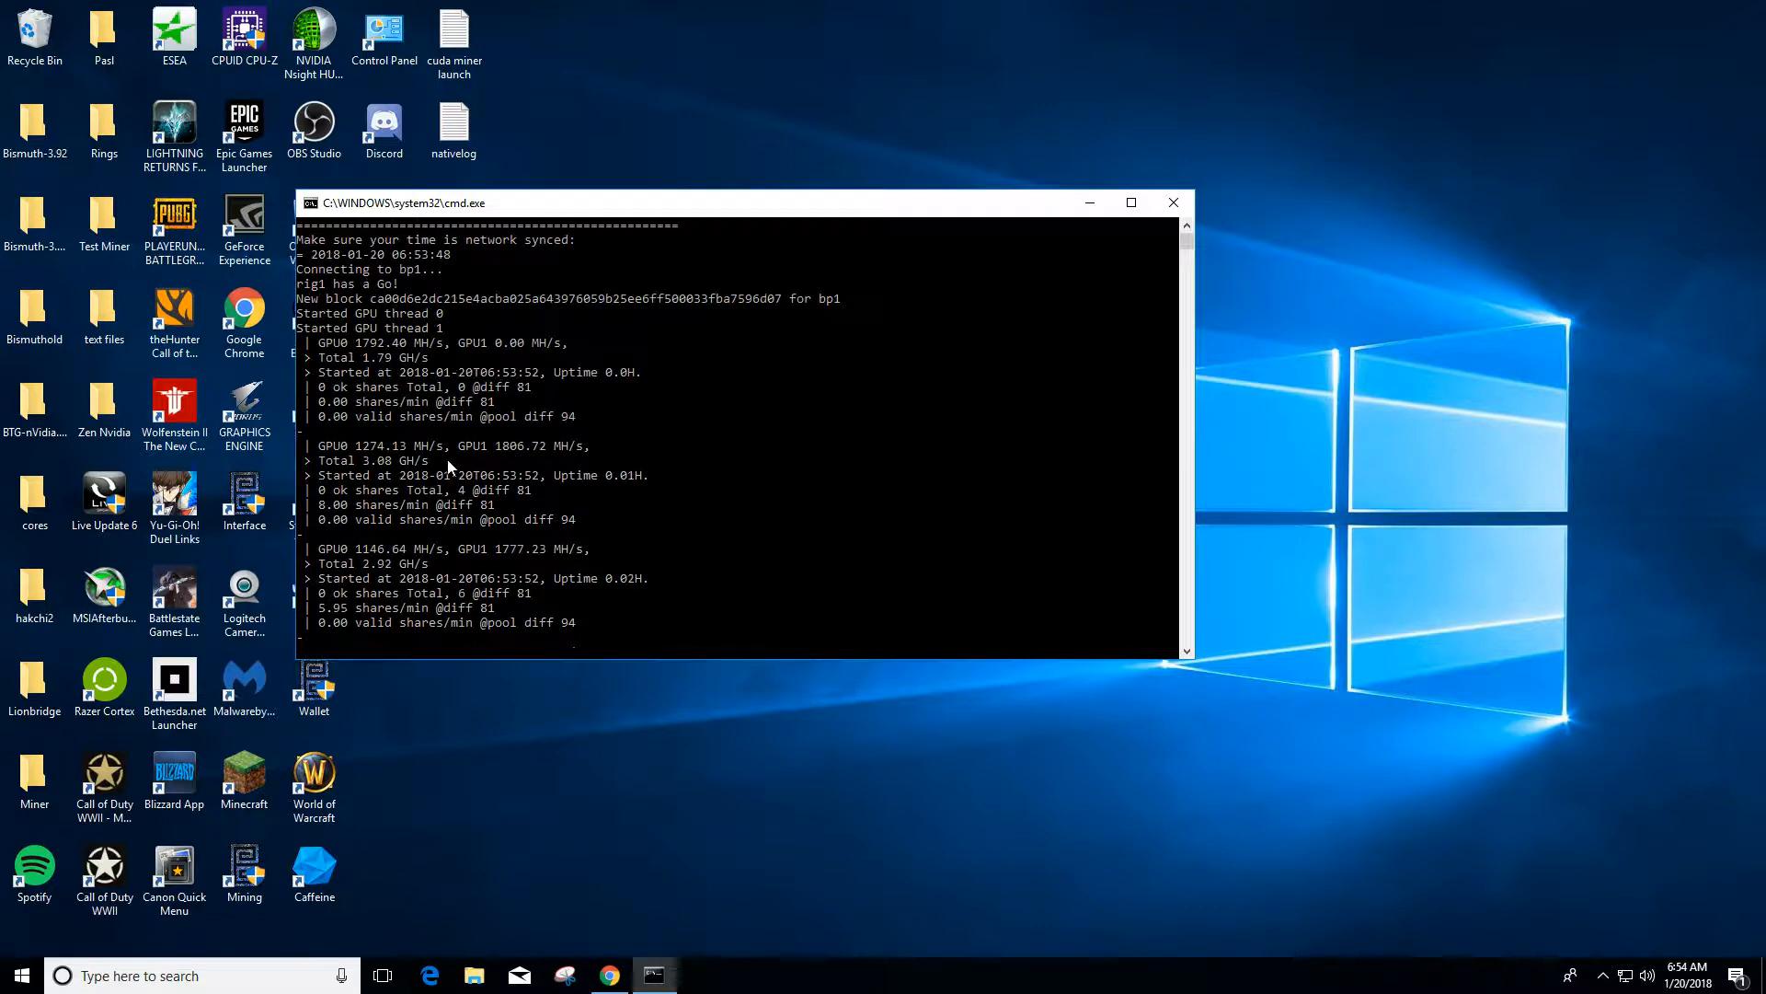
mouse_move(528, 385)
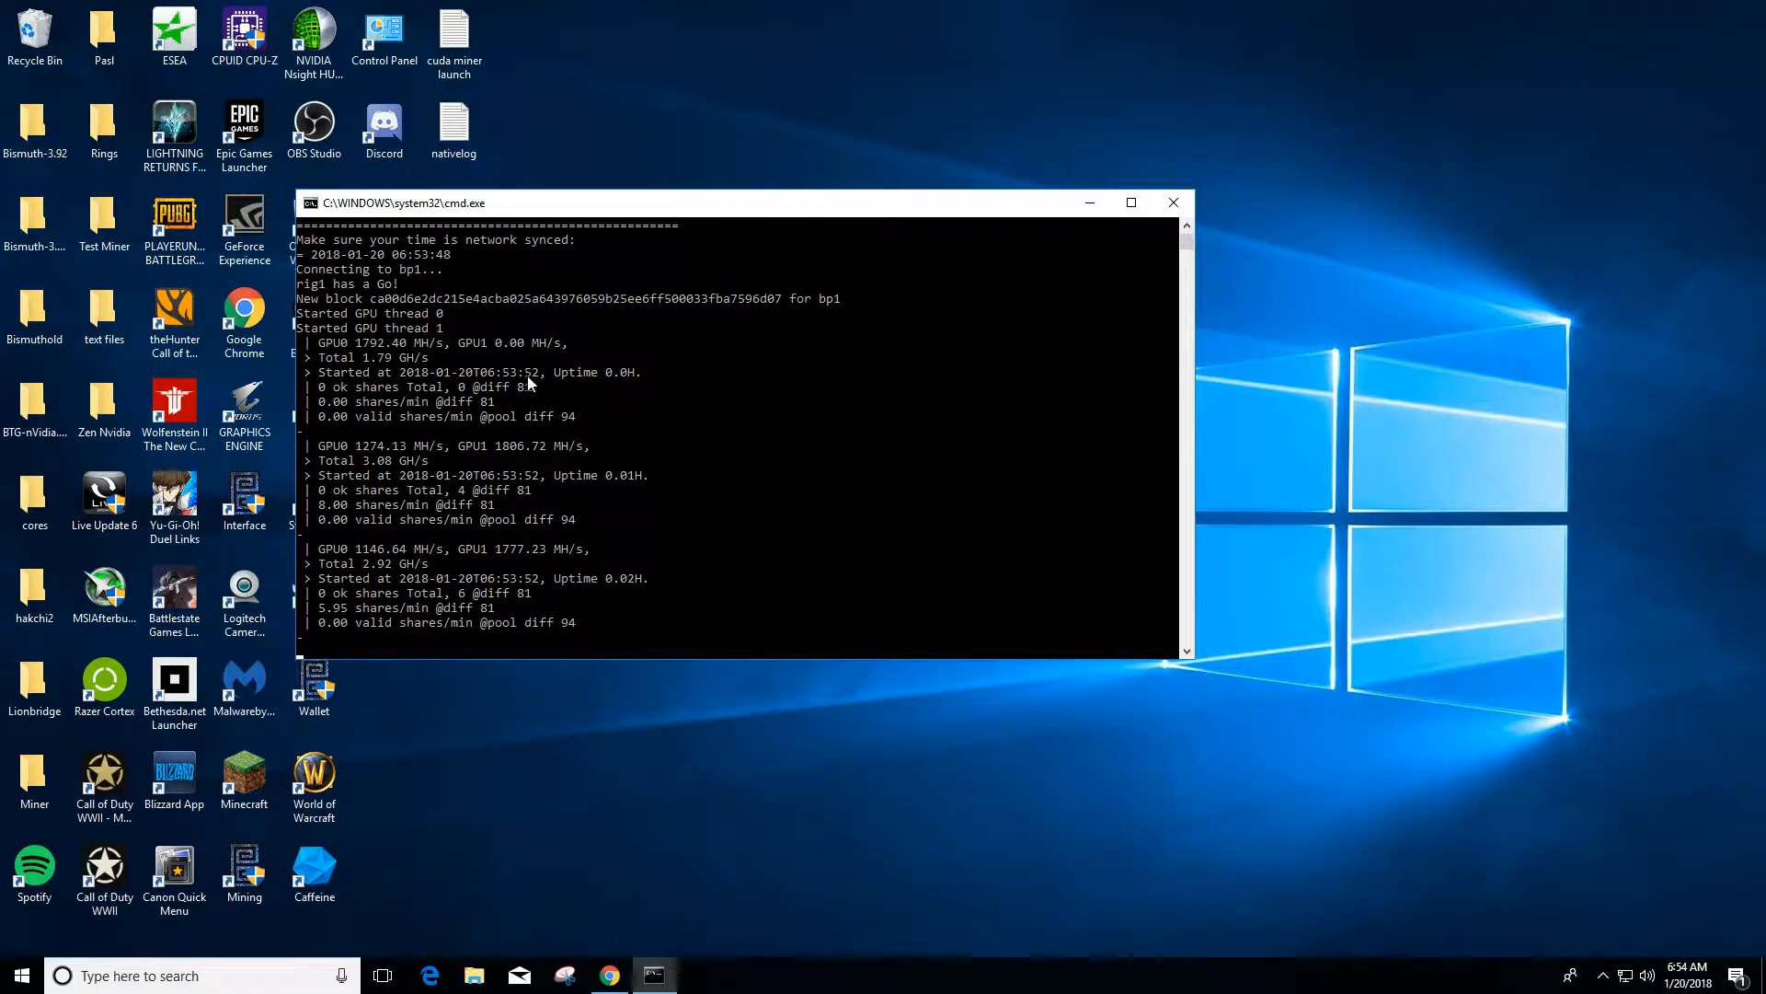
mouse_move(335, 438)
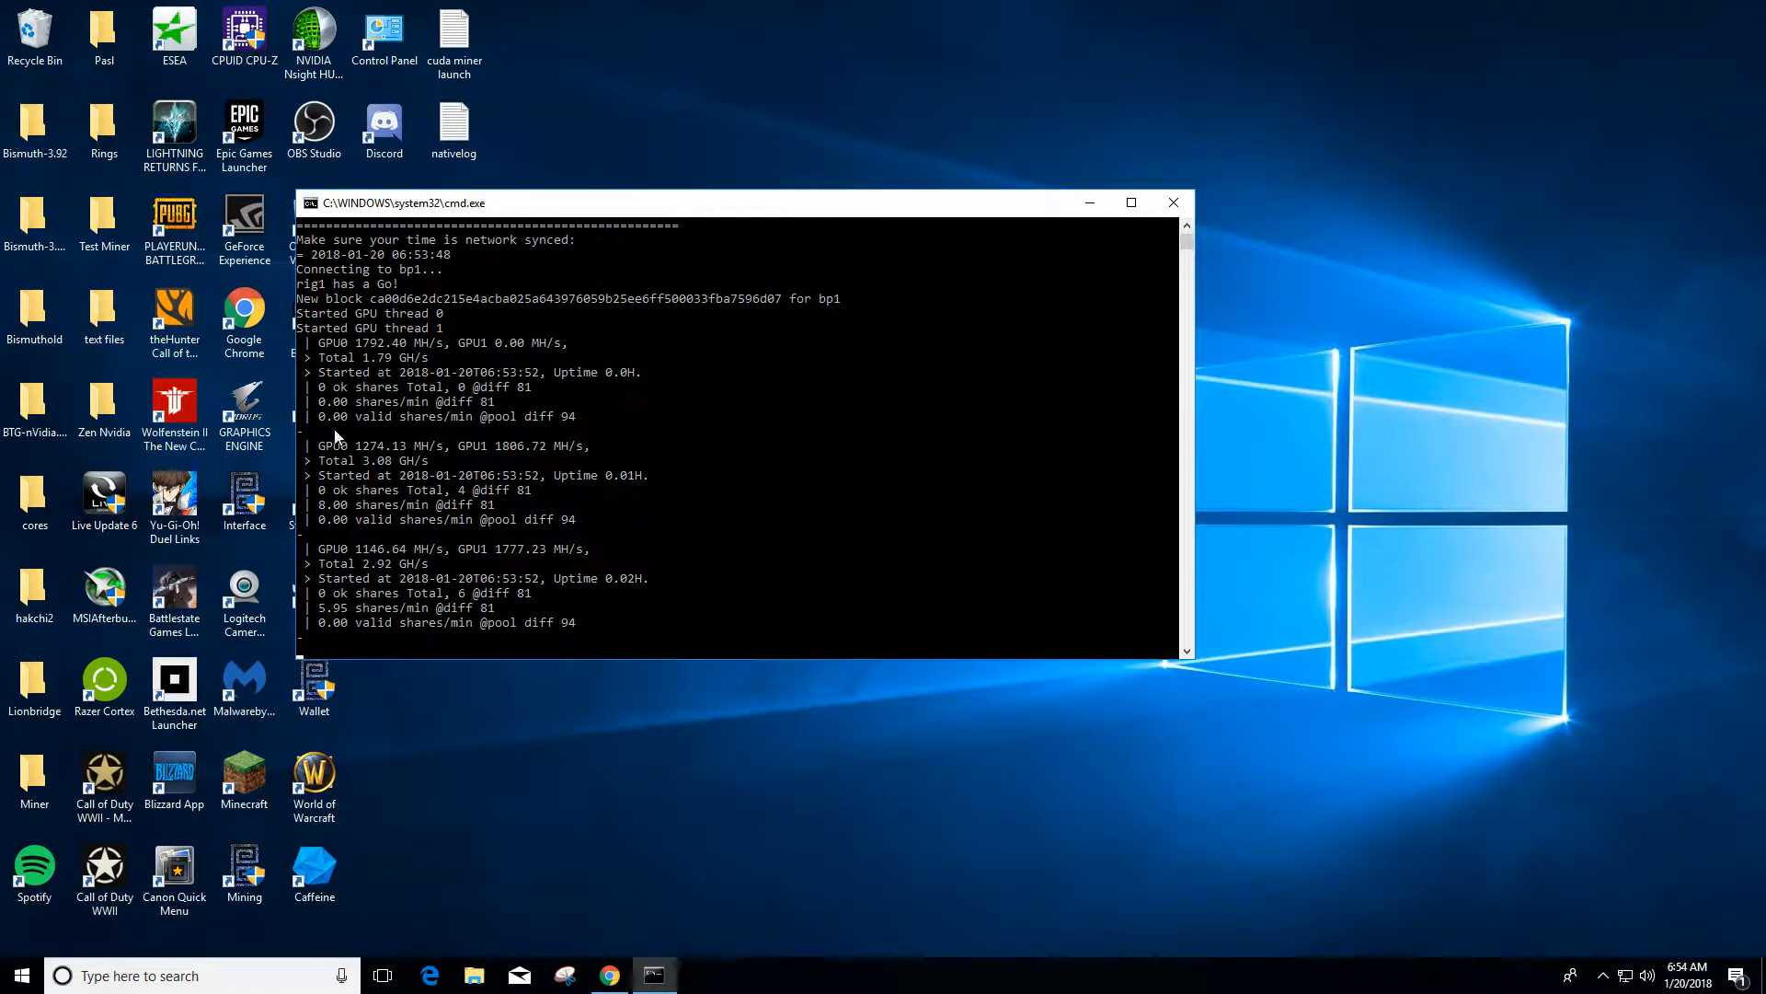
mouse_move(513, 469)
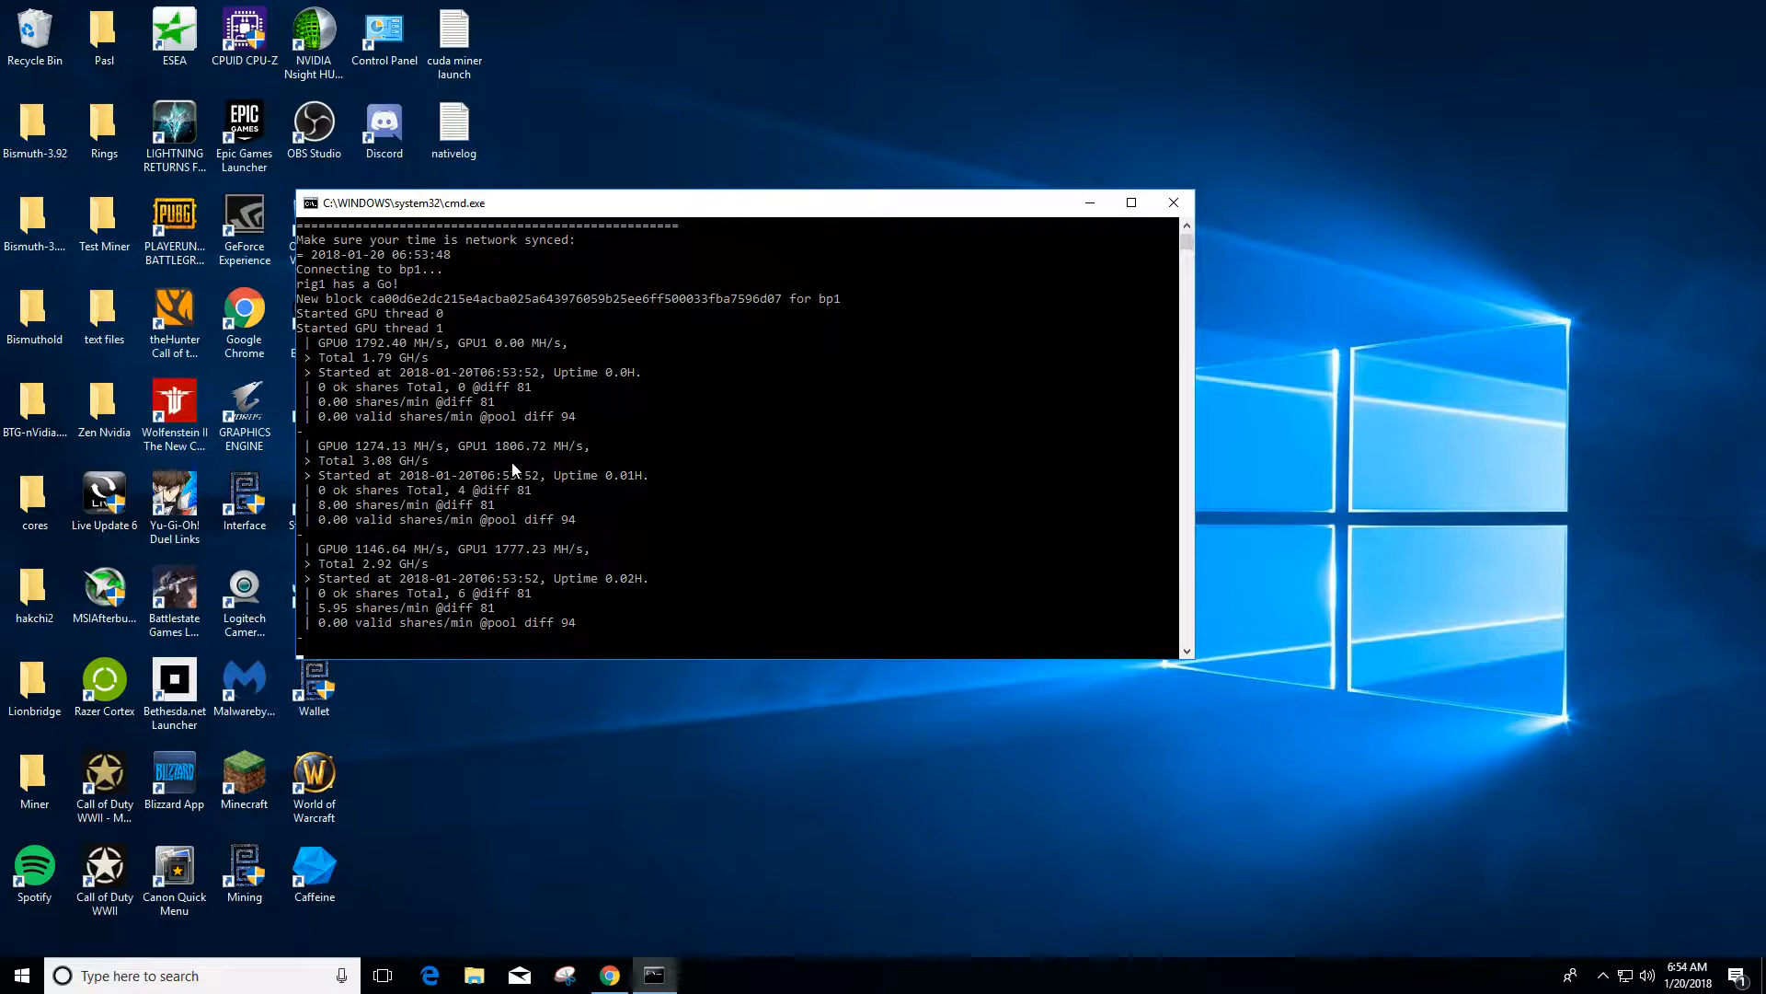
mouse_move(434, 430)
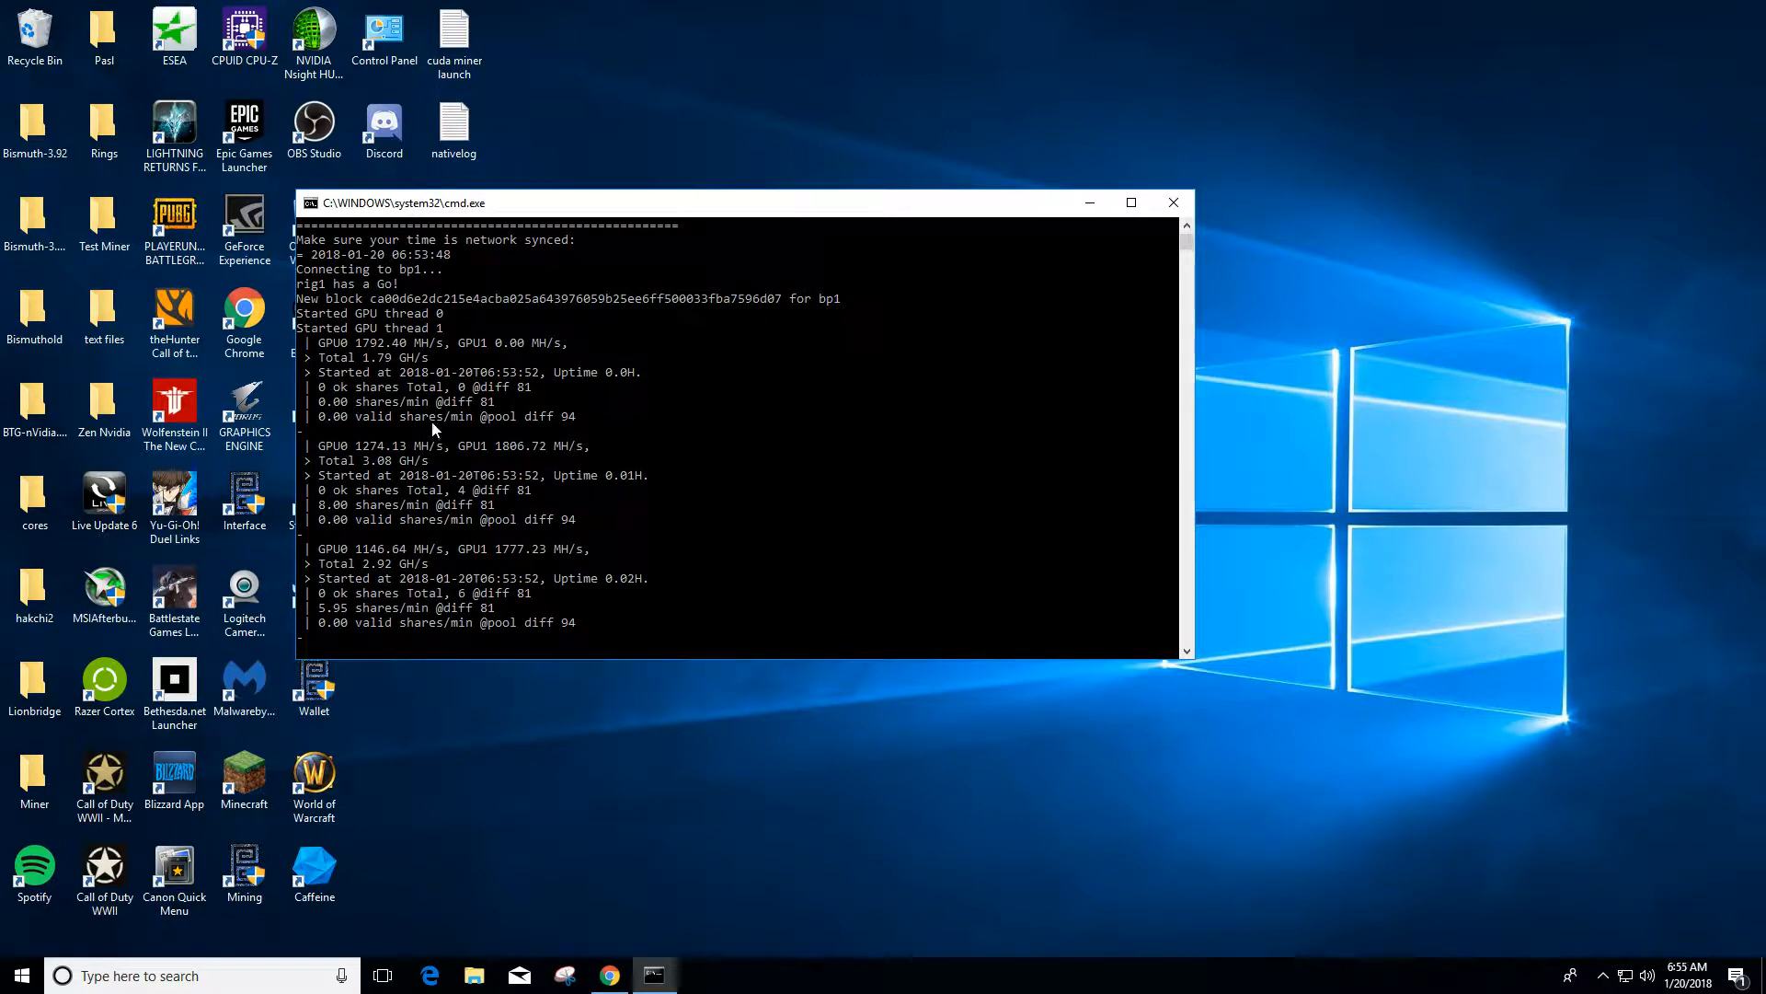
mouse_move(475, 533)
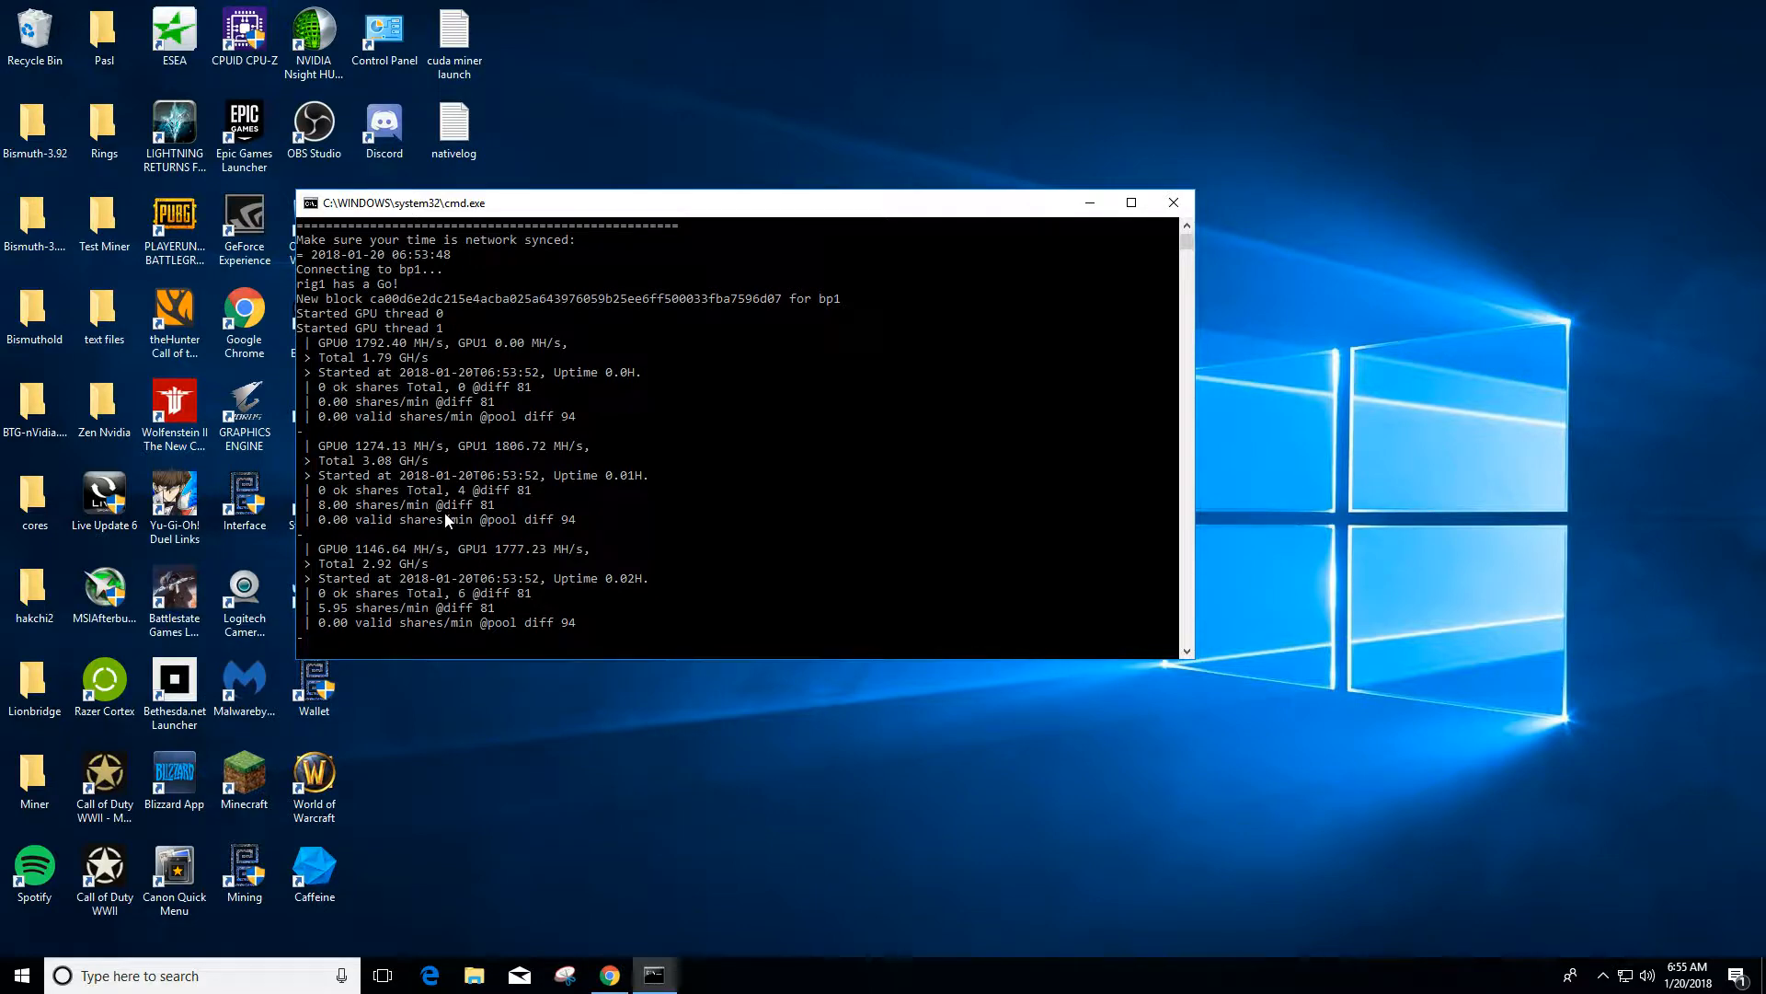
mouse_move(494, 523)
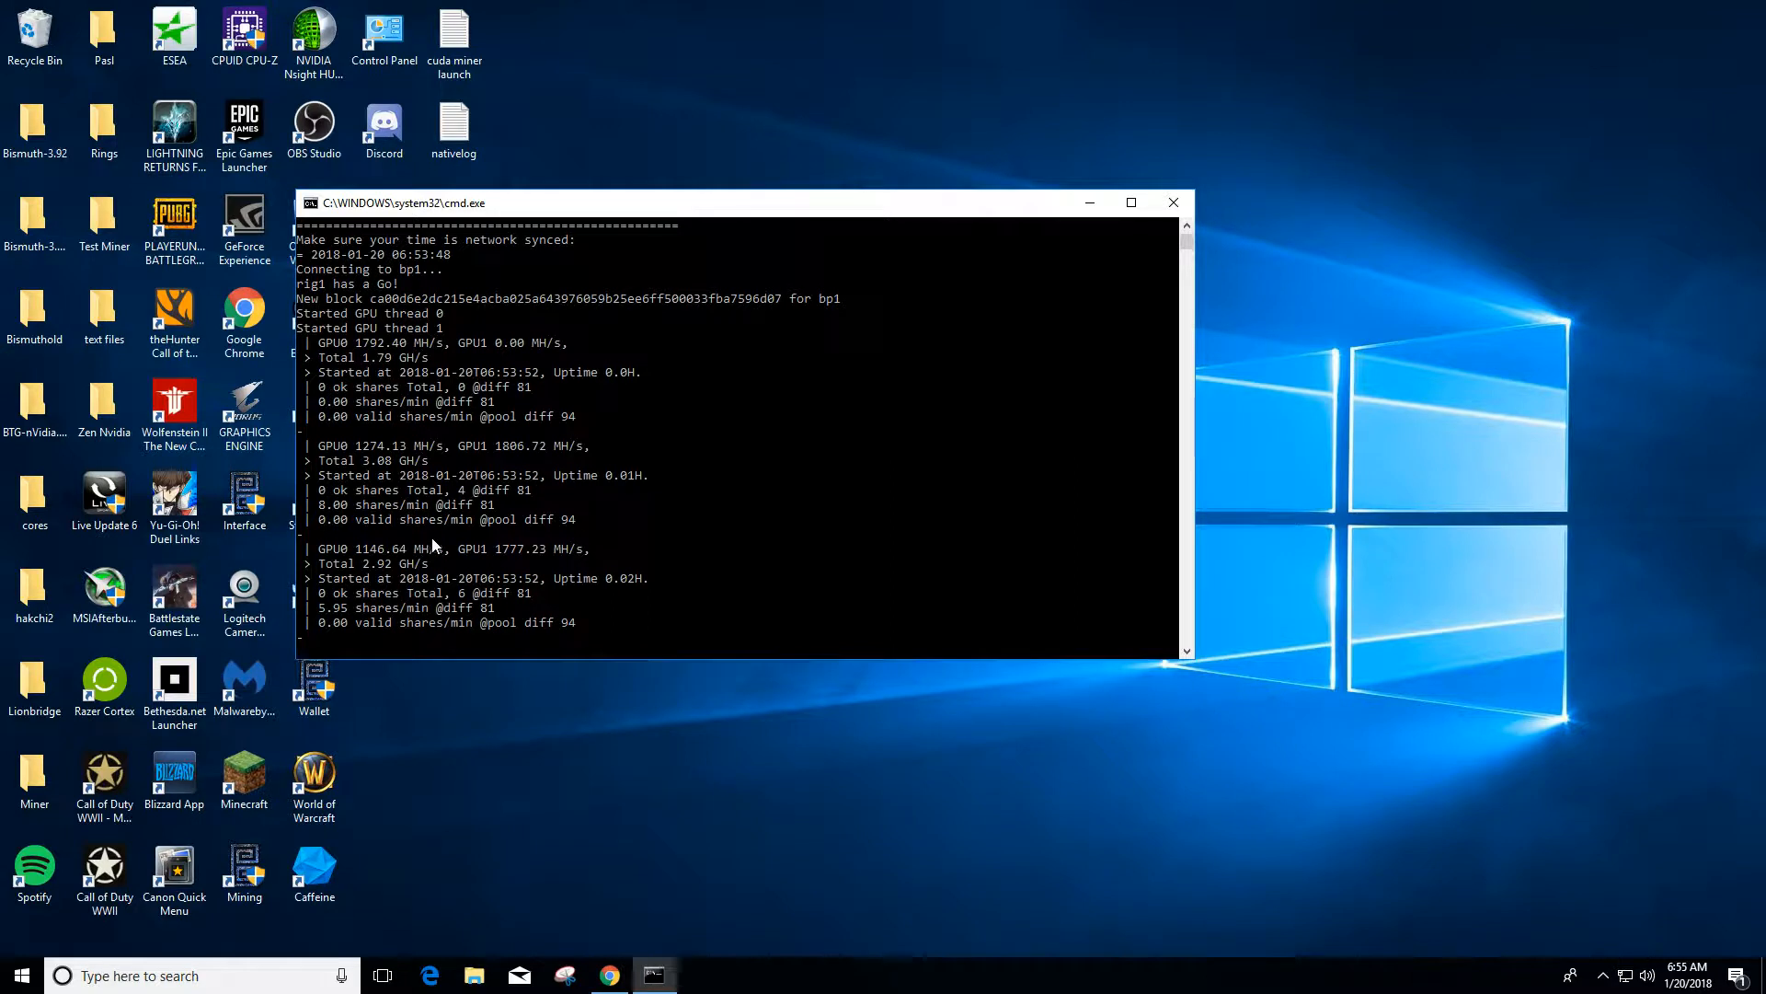
mouse_move(605, 532)
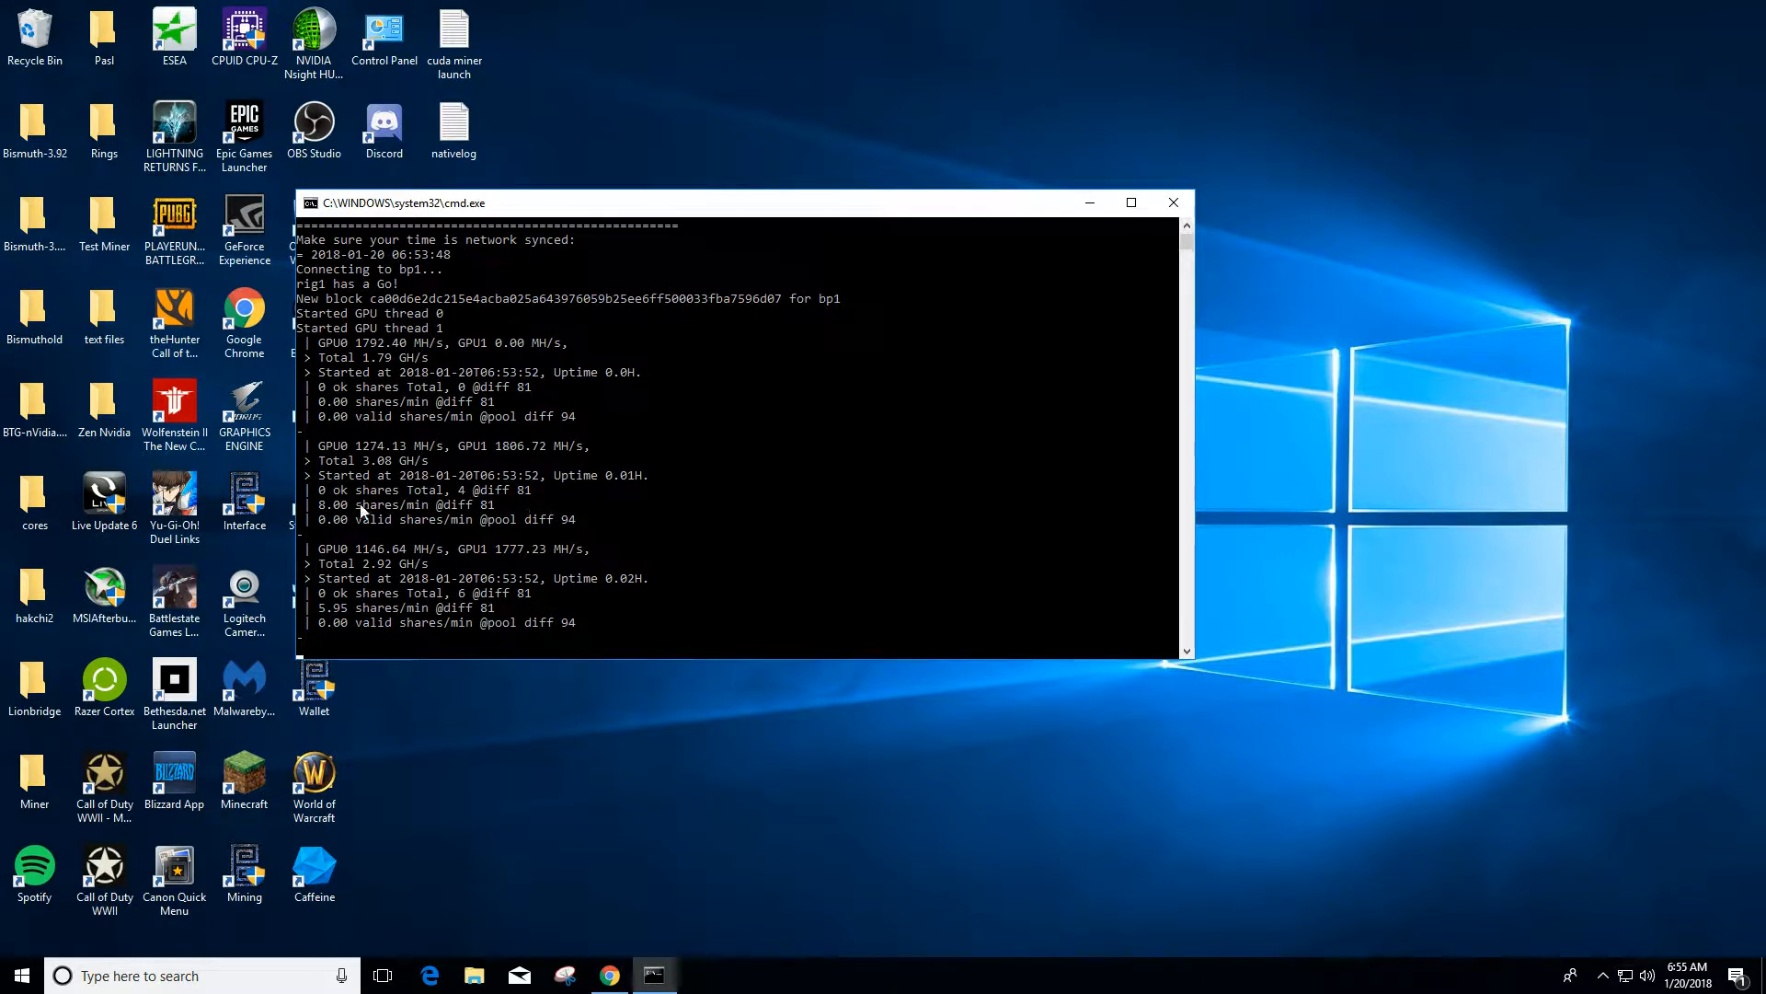
mouse_move(523, 537)
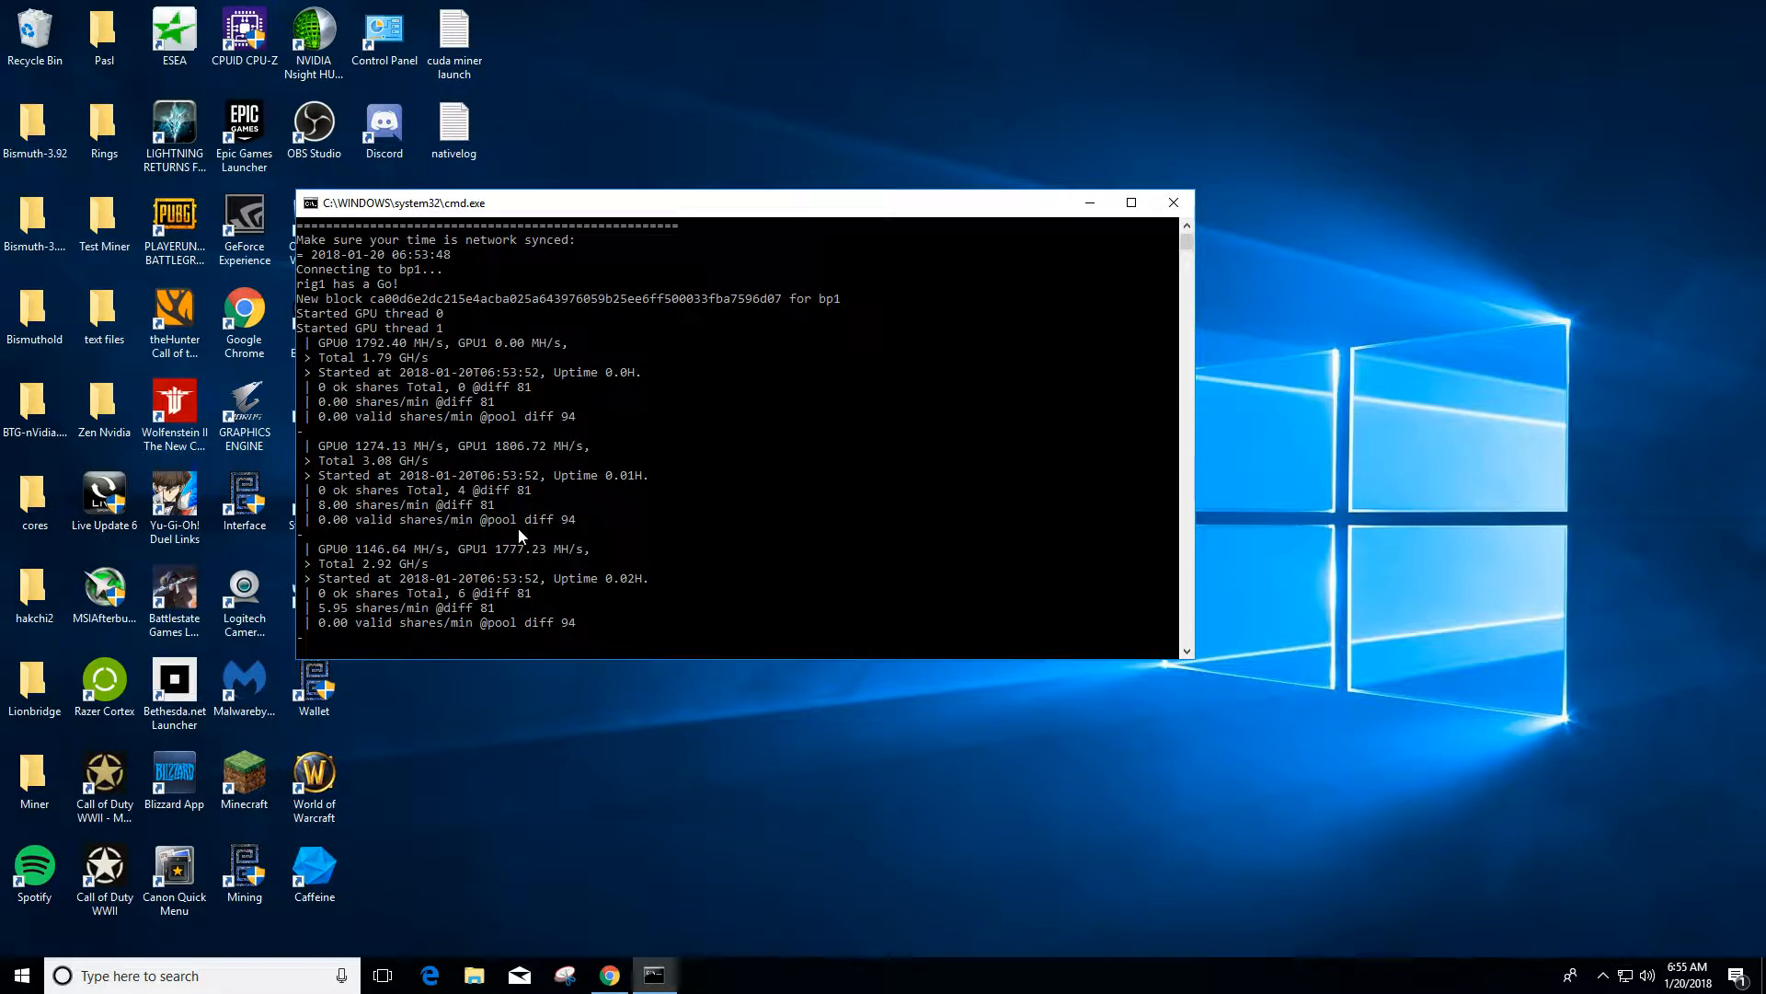
mouse_move(582, 532)
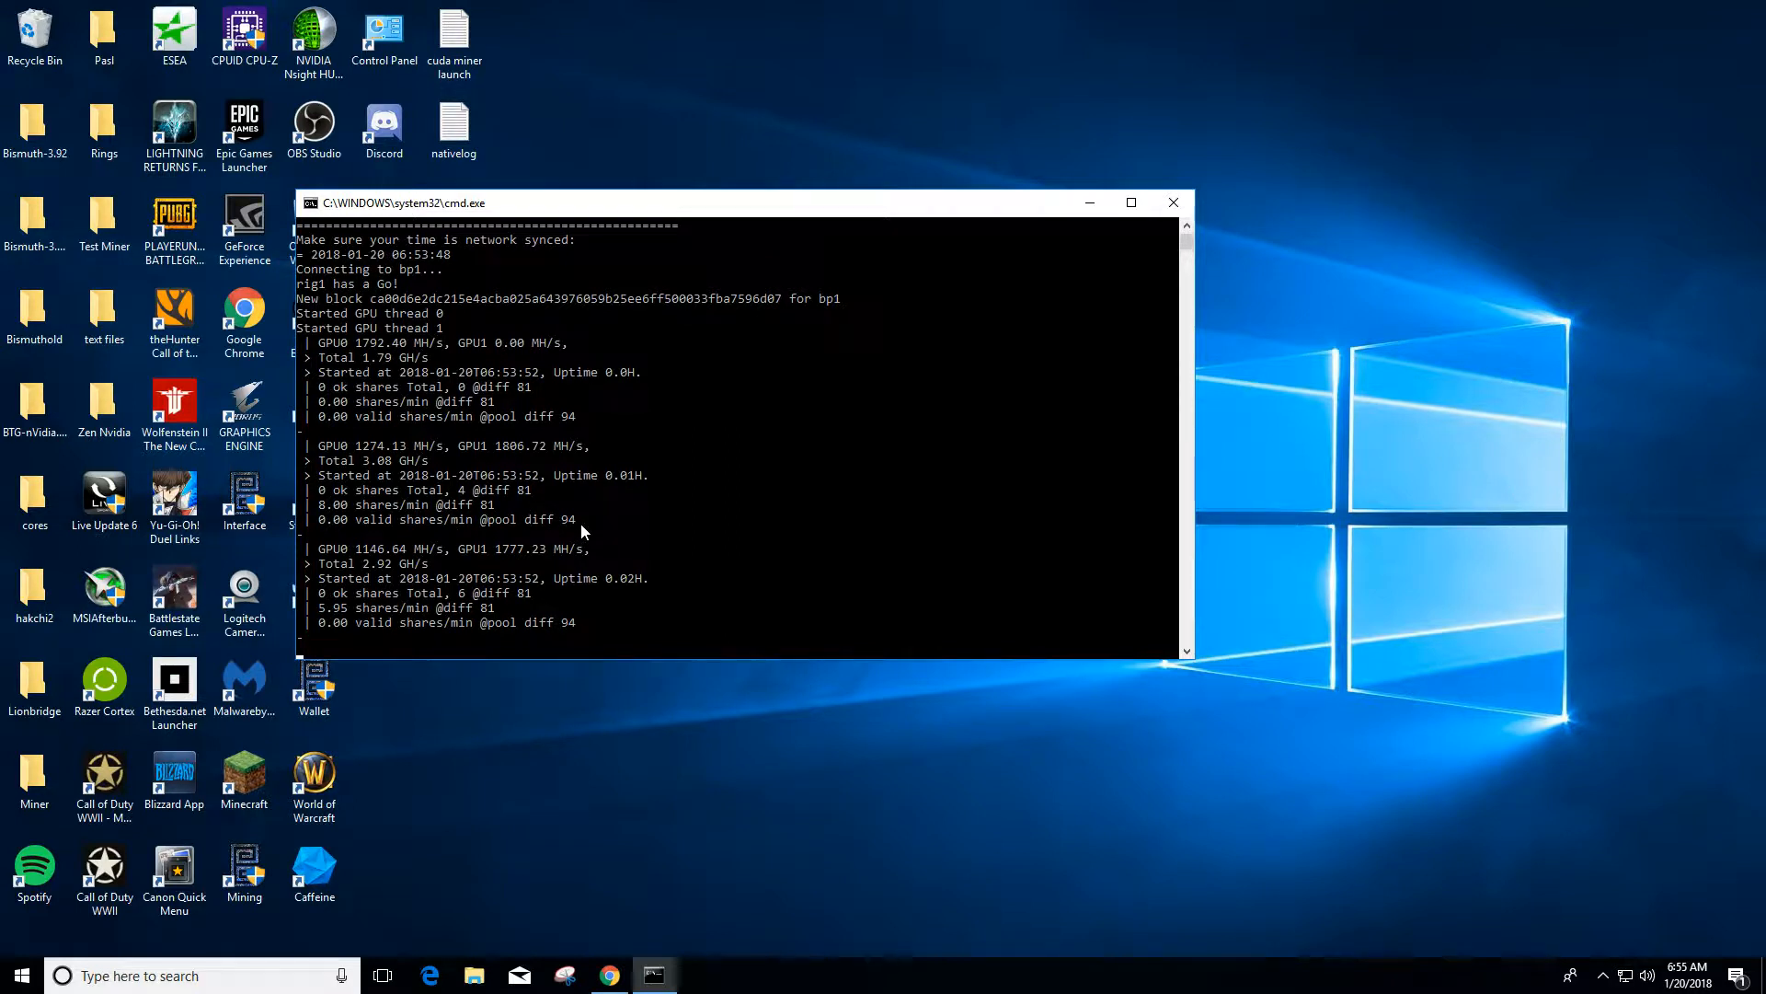
mouse_move(322, 508)
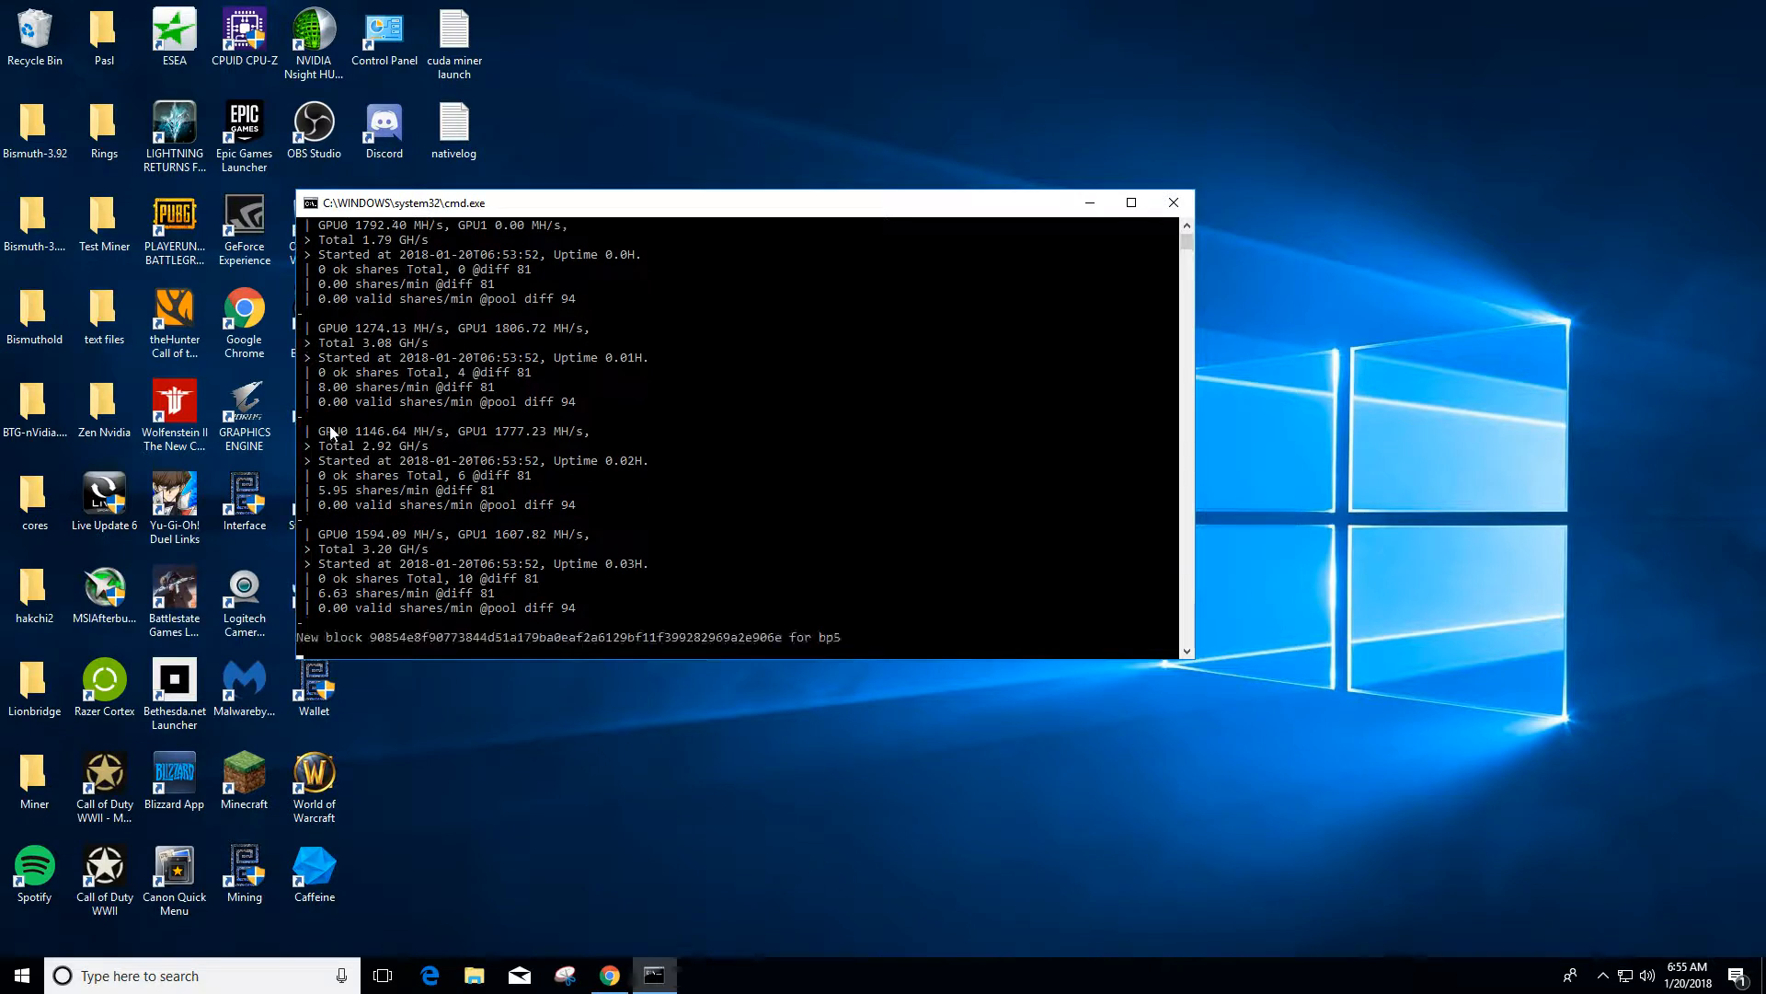
mouse_move(497, 426)
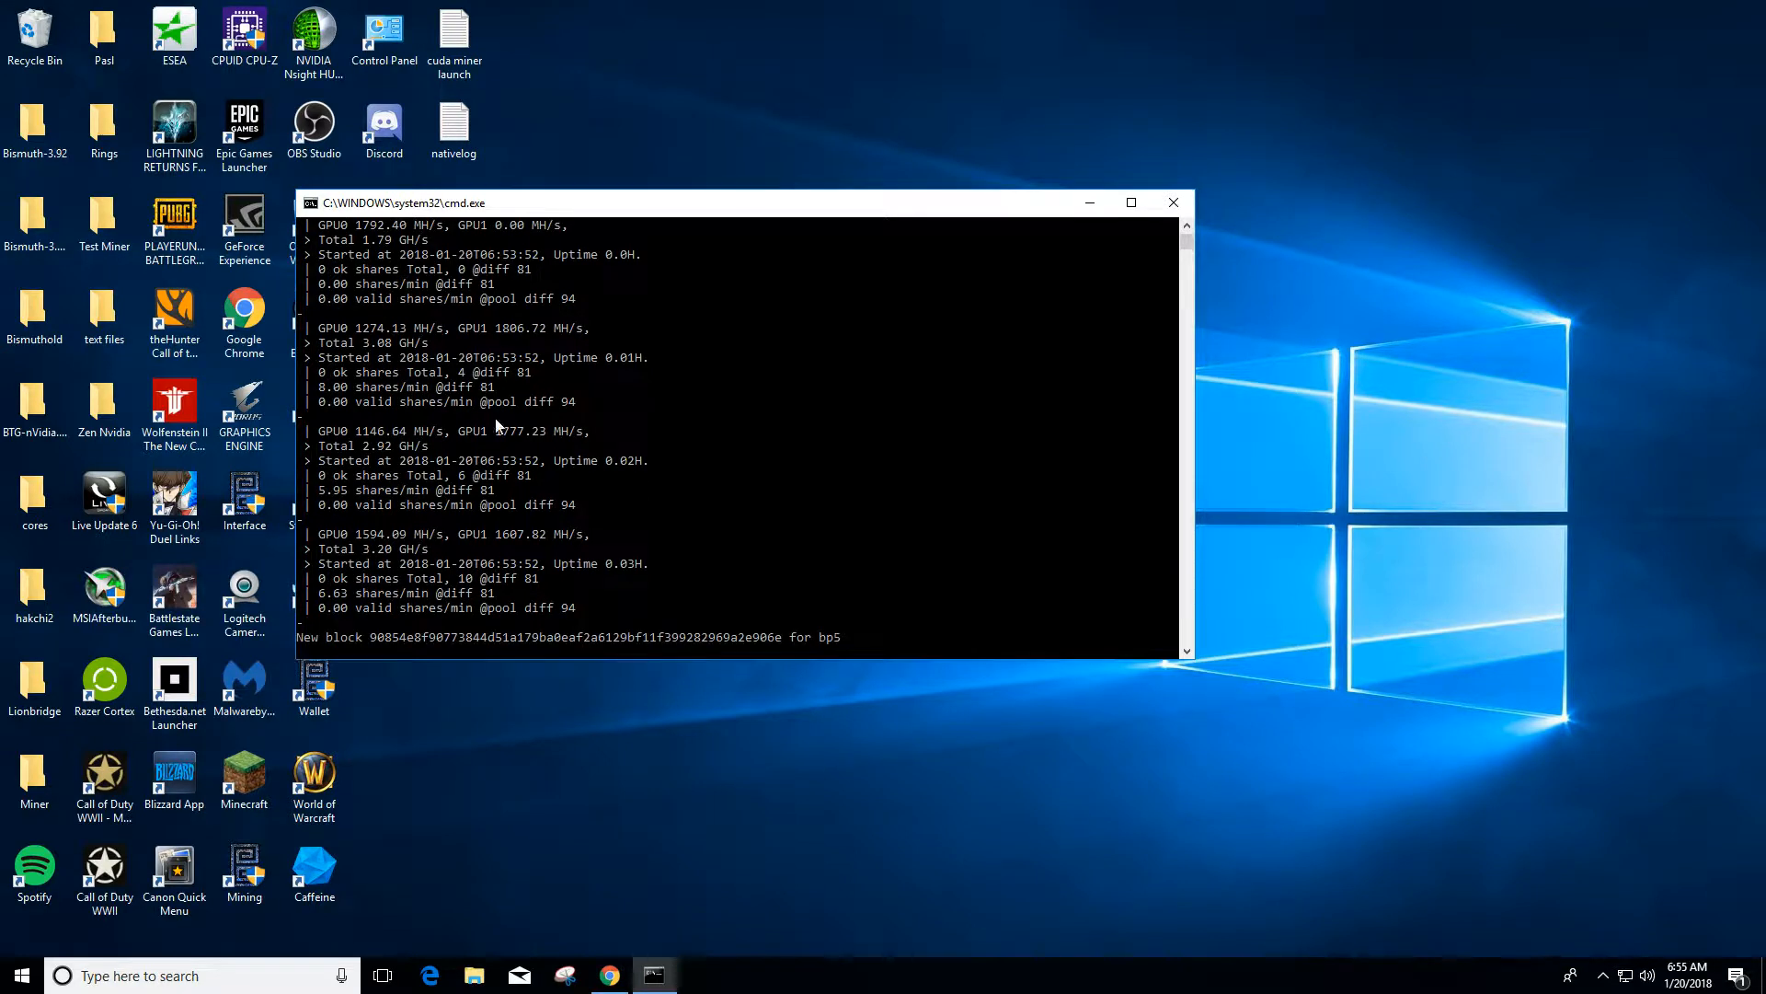
mouse_move(501, 394)
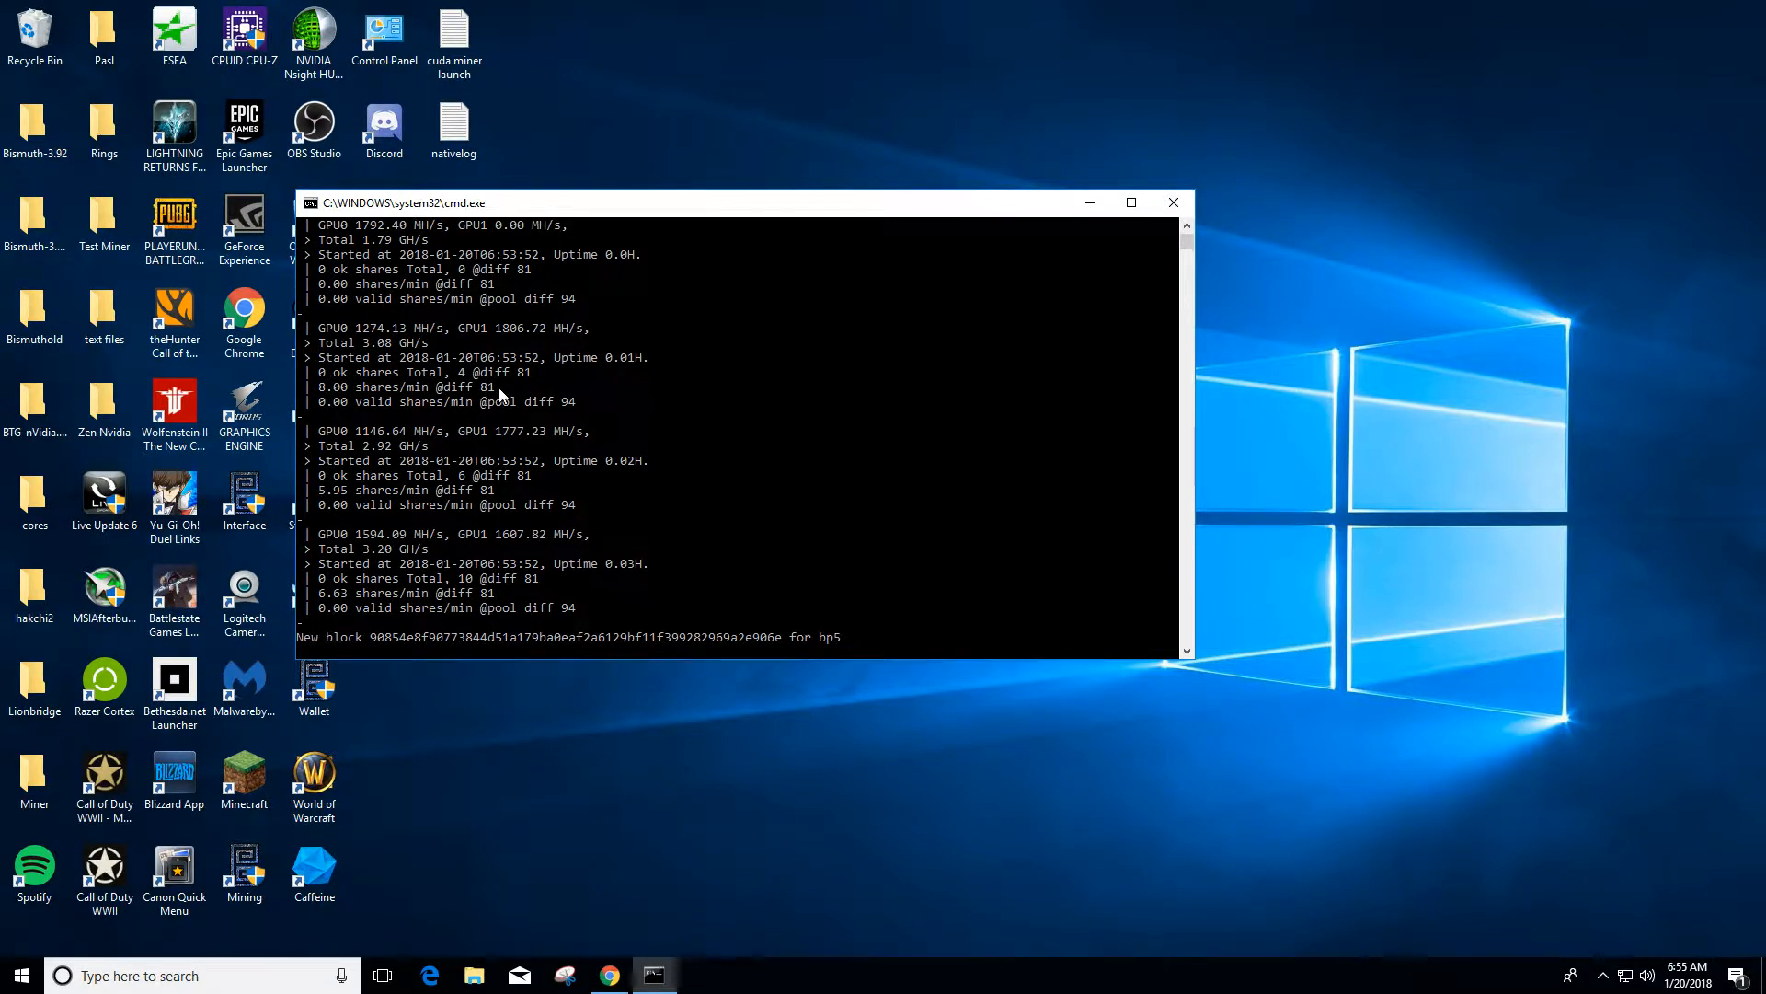
mouse_move(363, 419)
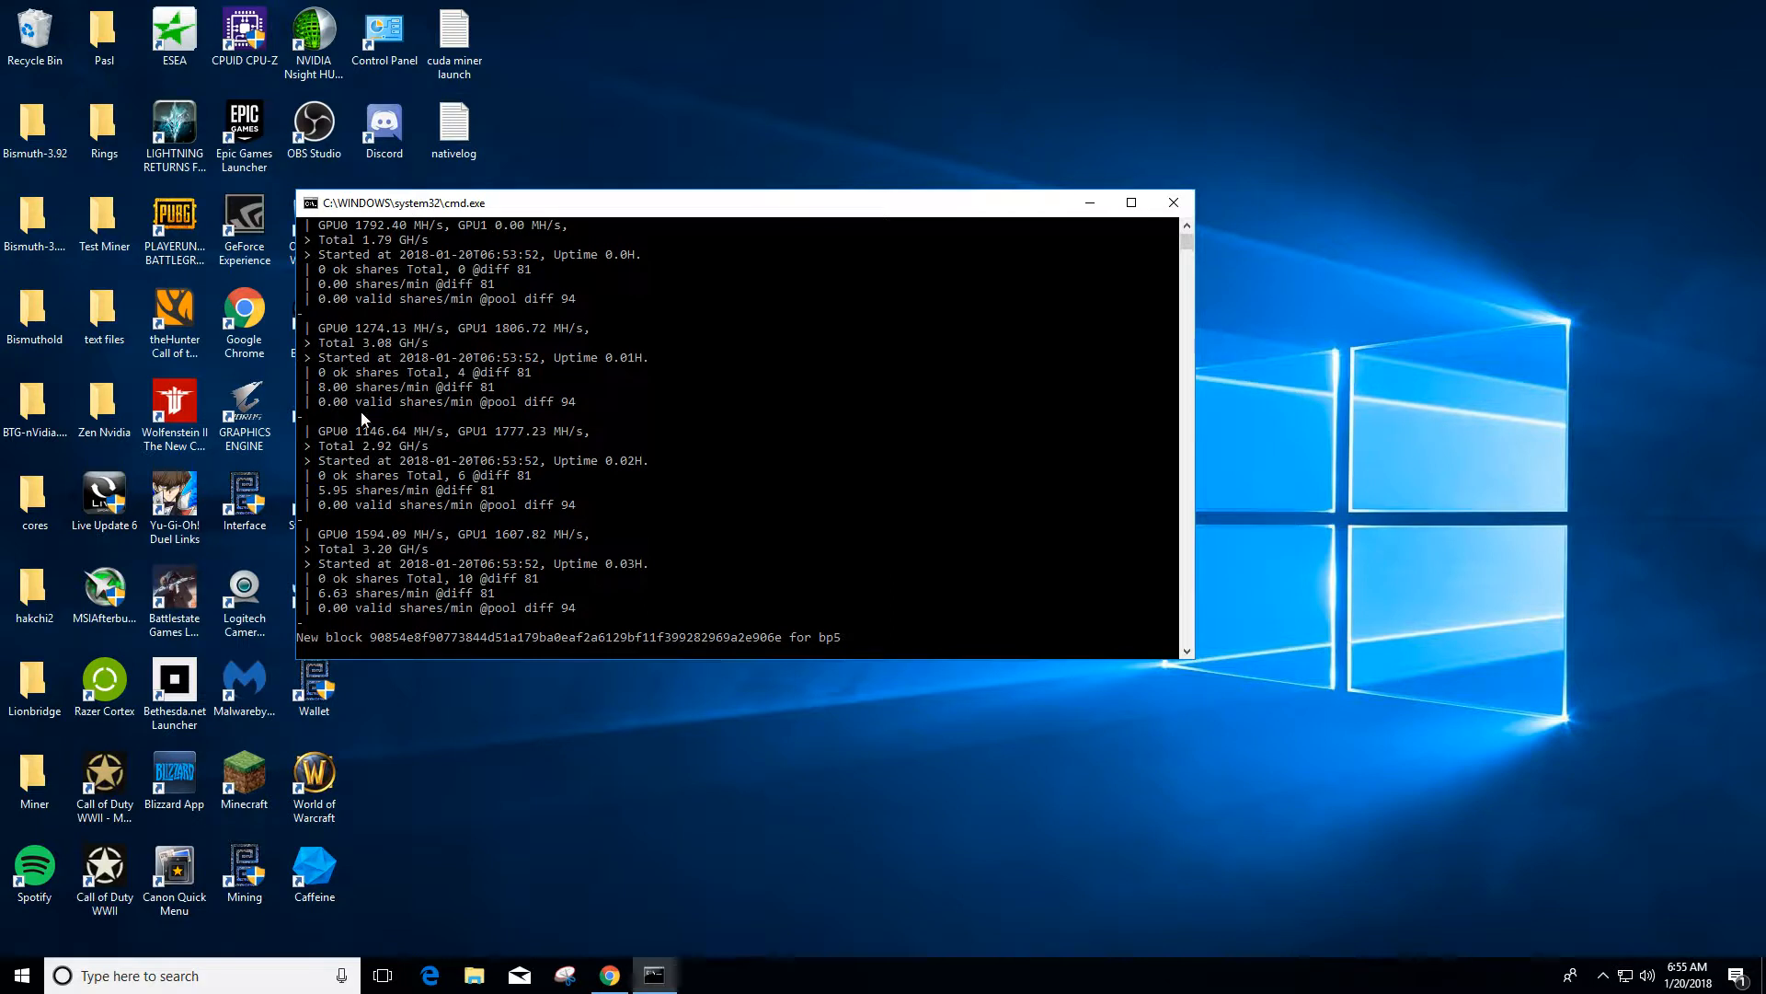
mouse_move(377, 394)
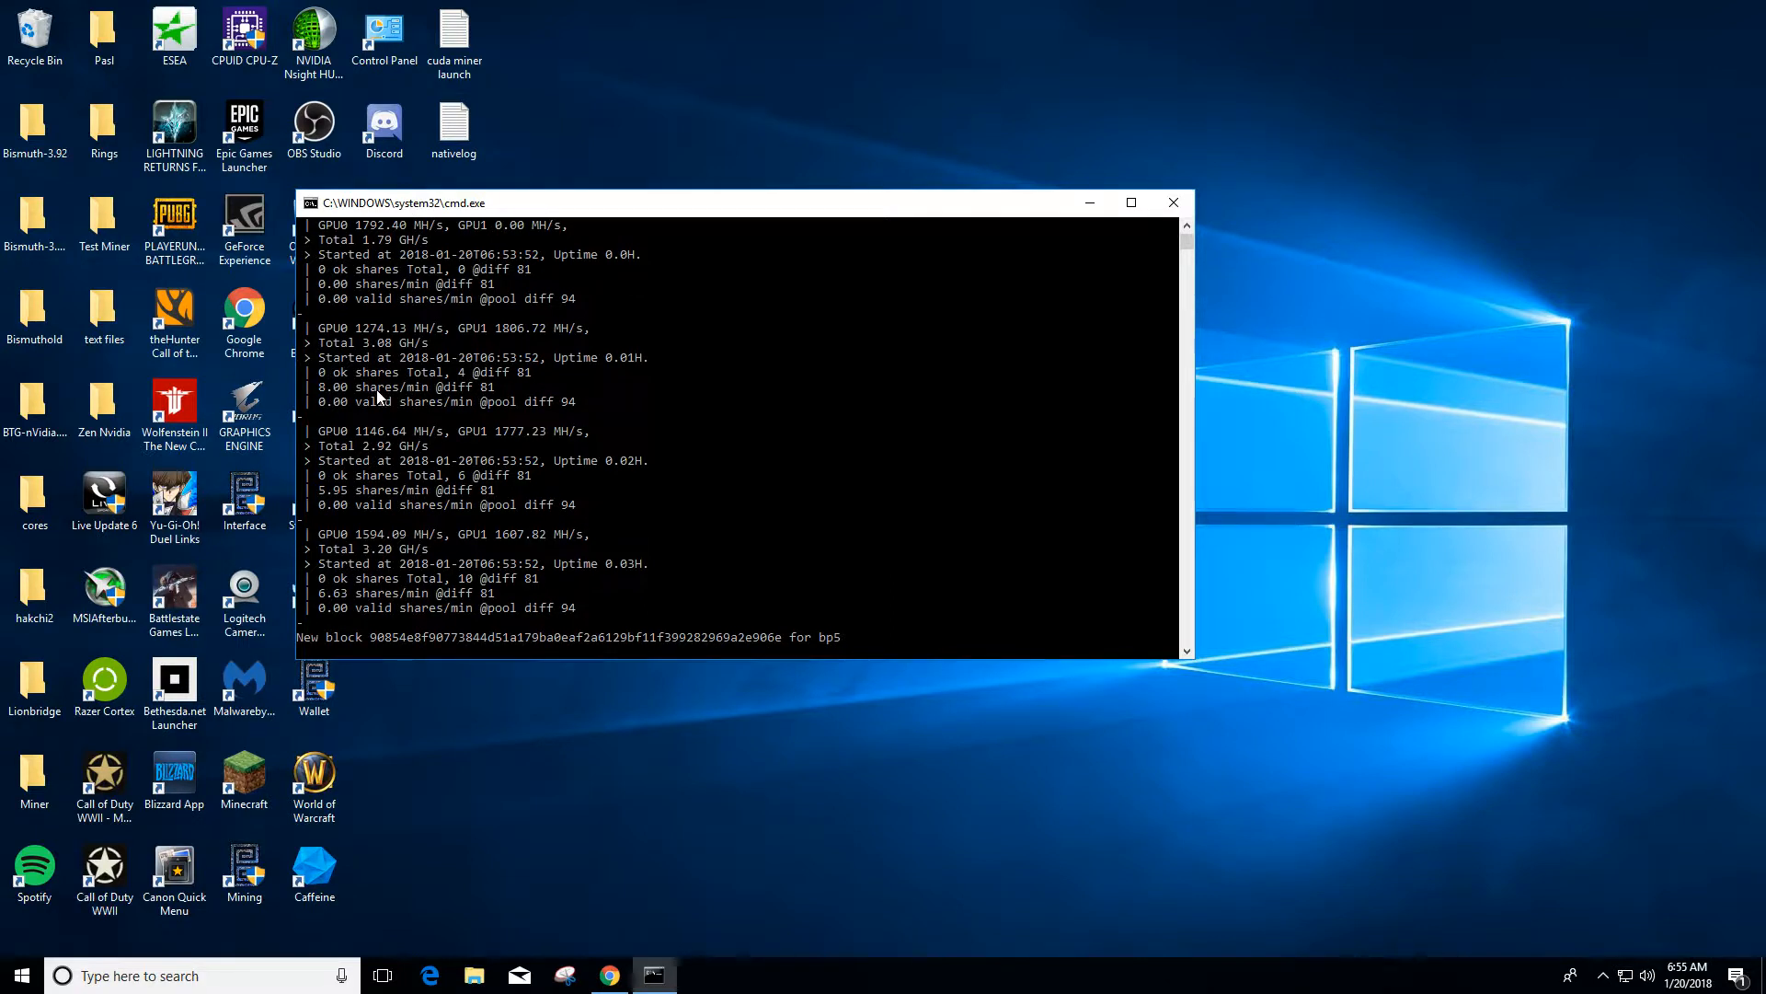
mouse_move(310, 406)
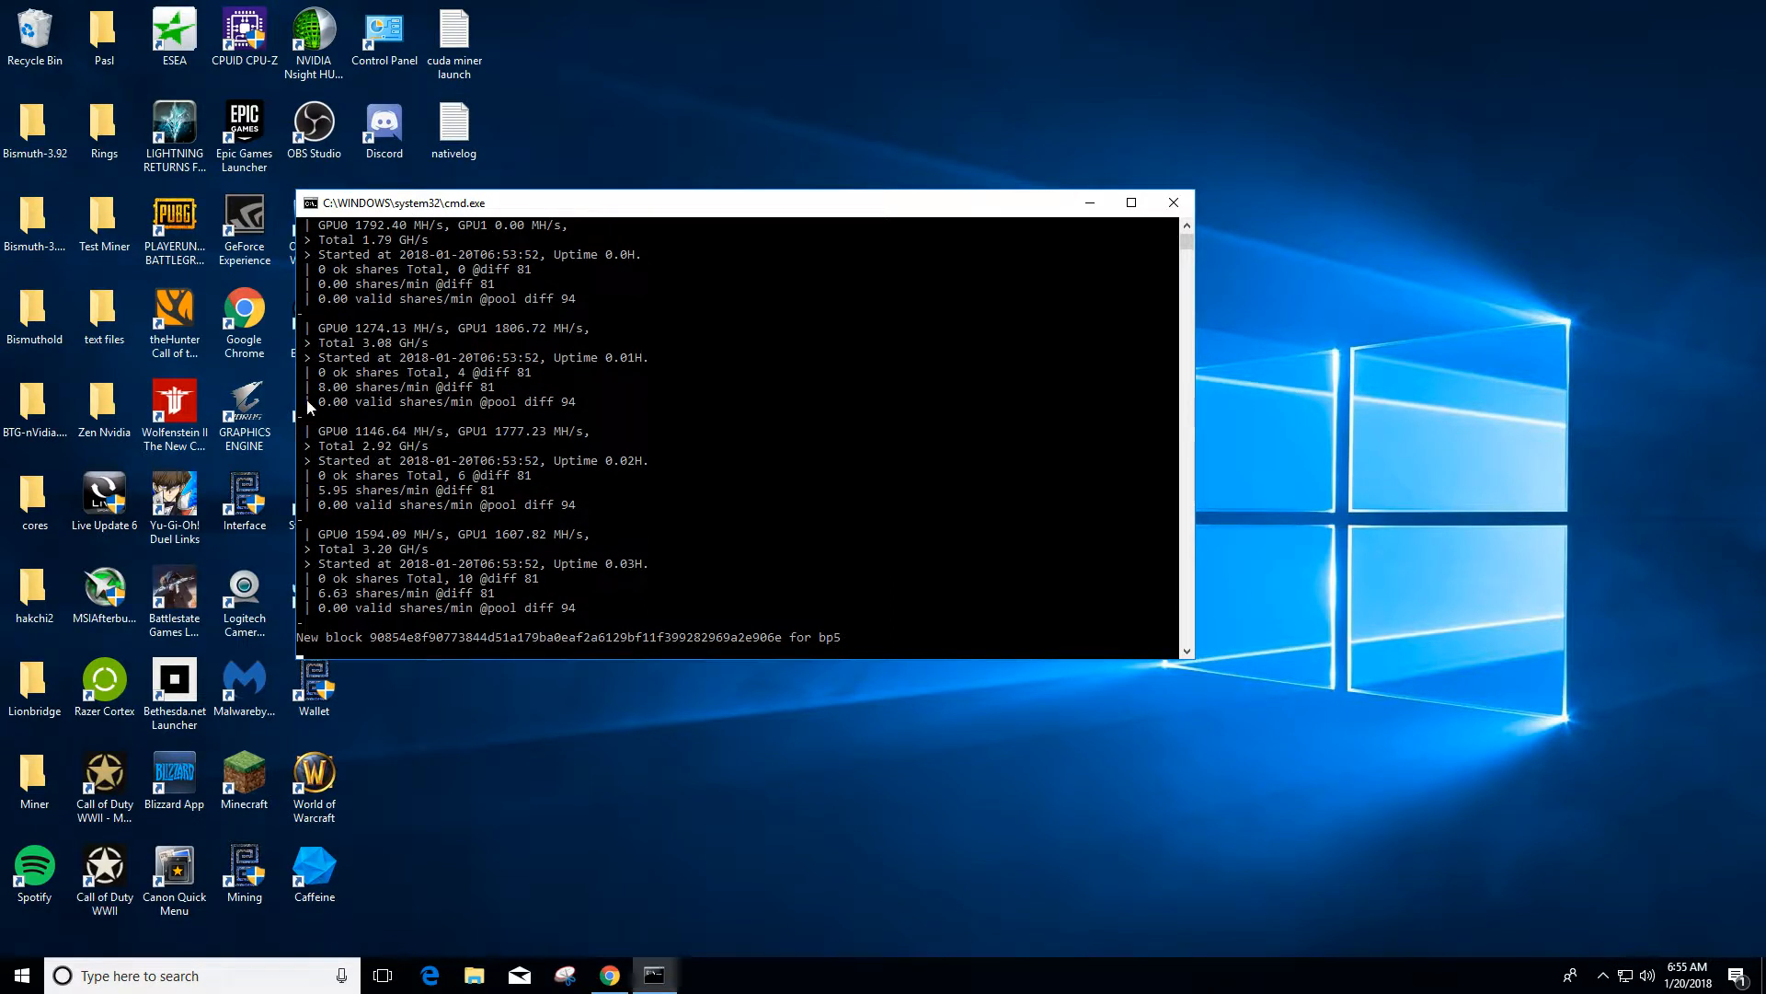
mouse_move(406, 396)
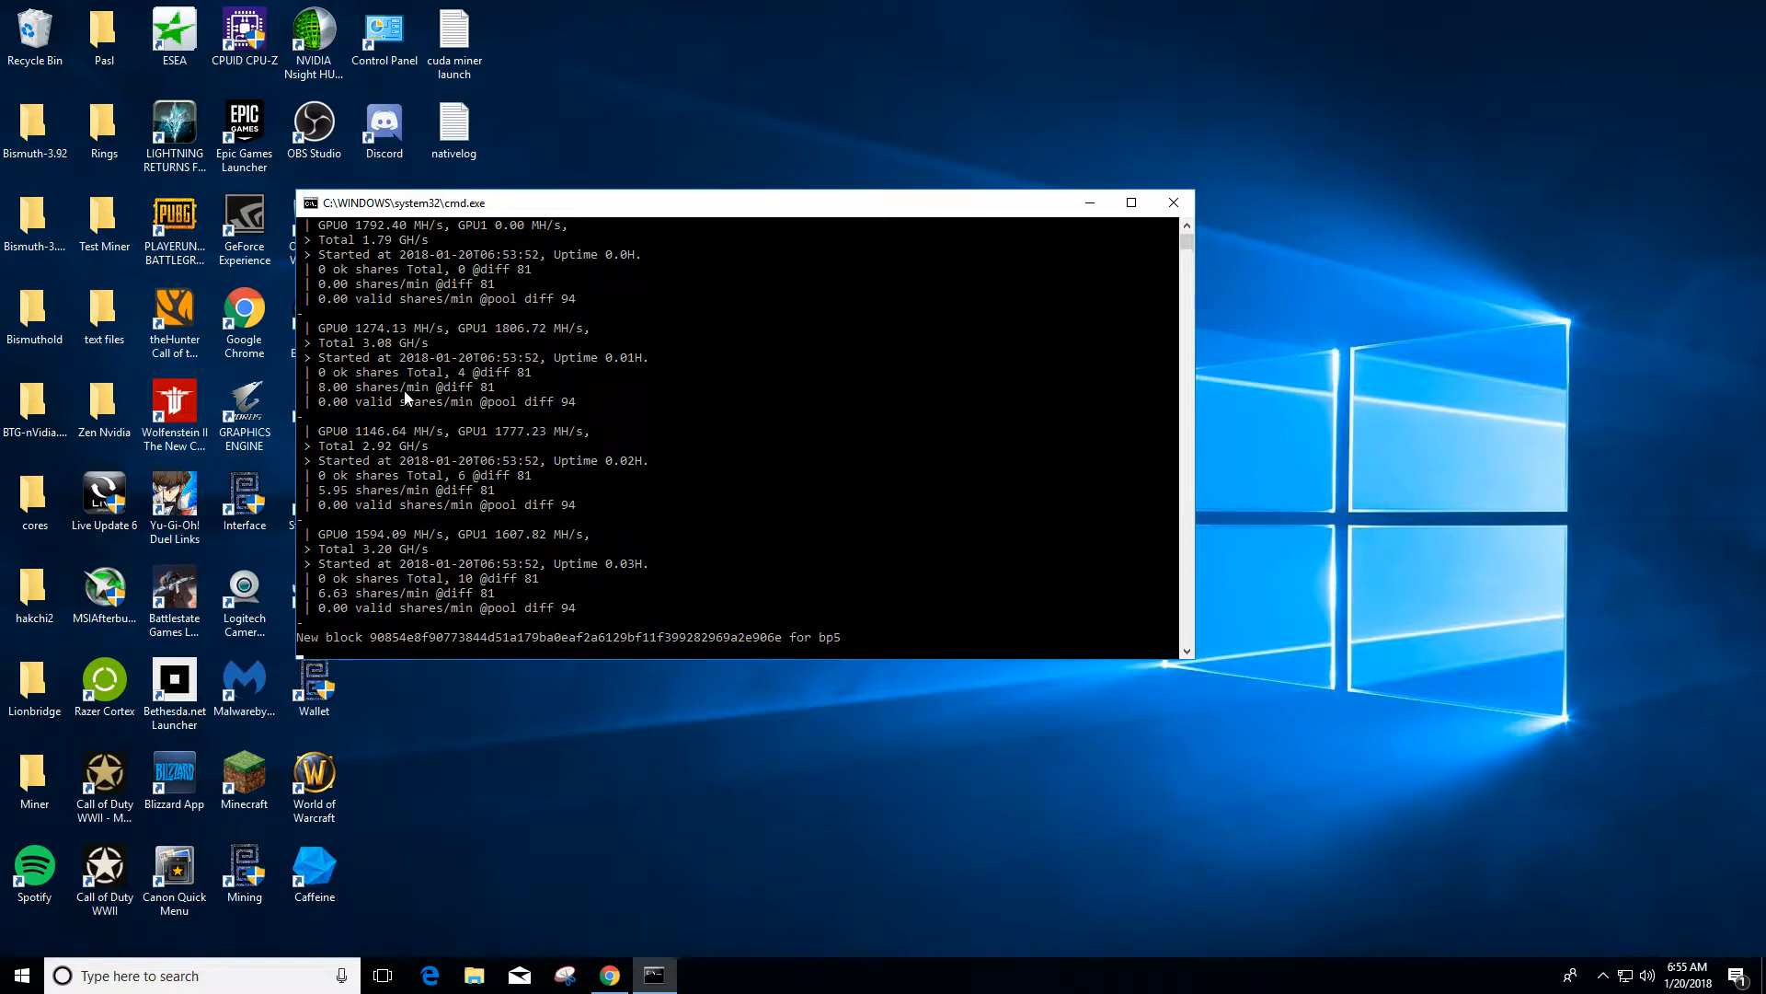
mouse_move(413, 431)
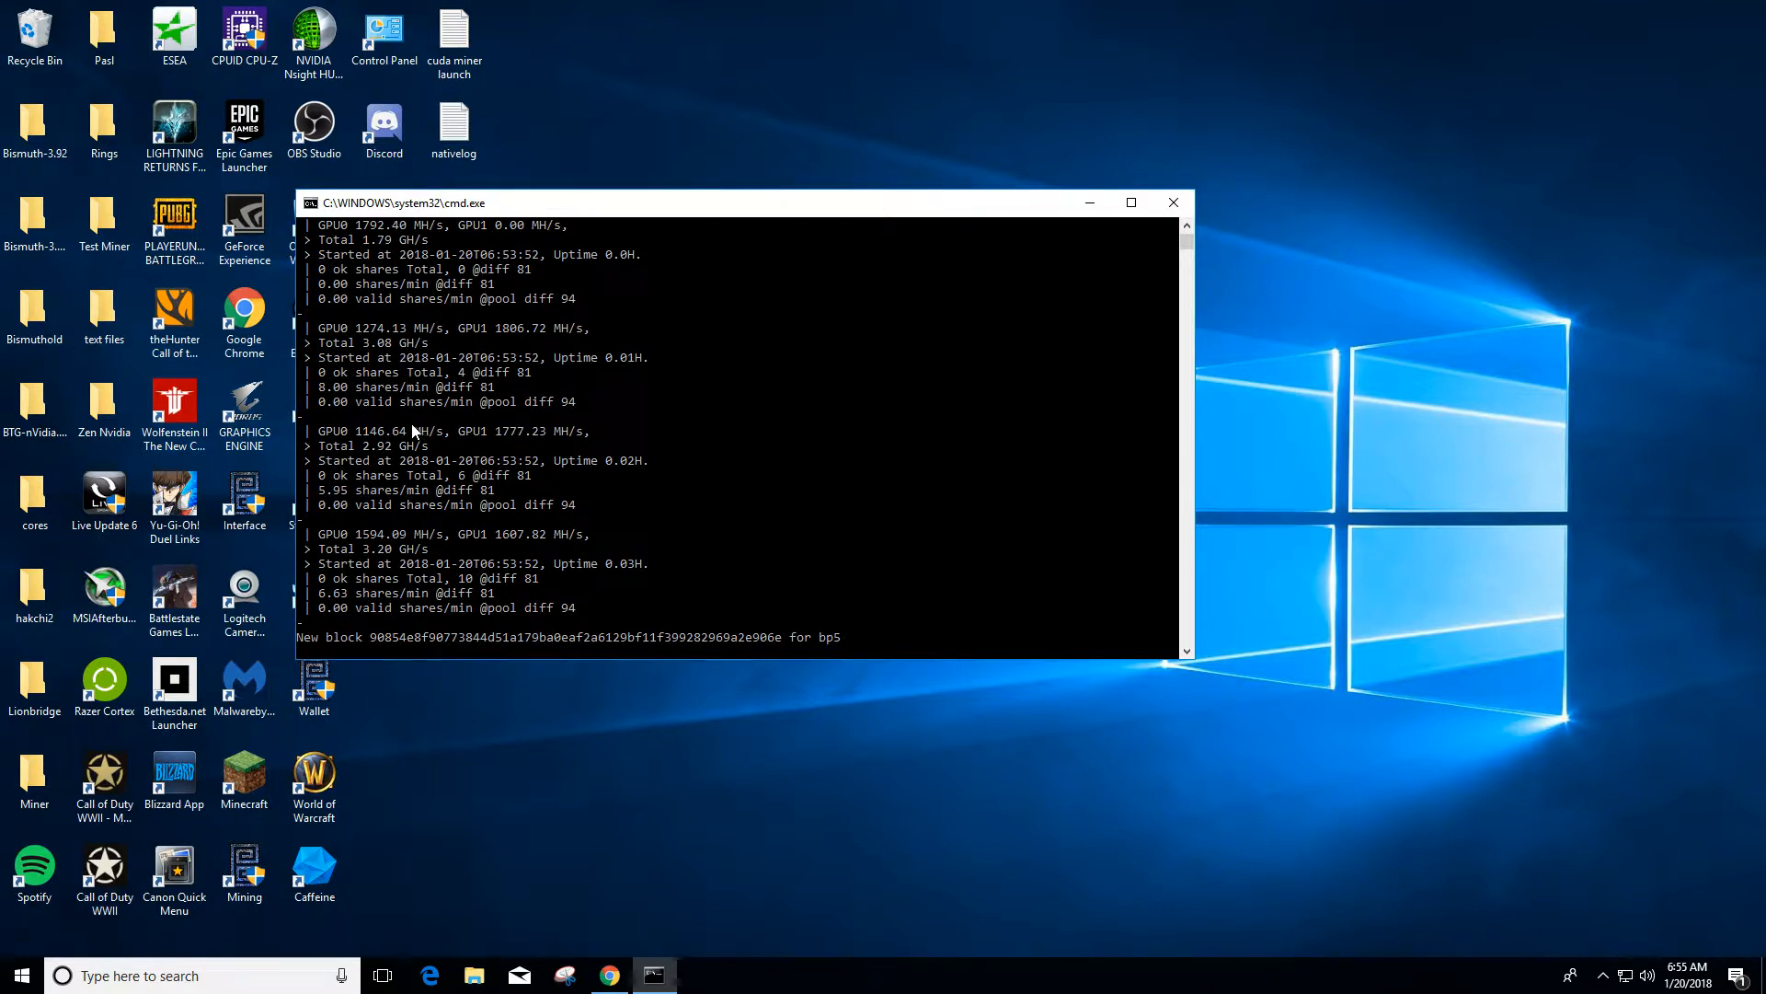
mouse_move(633, 504)
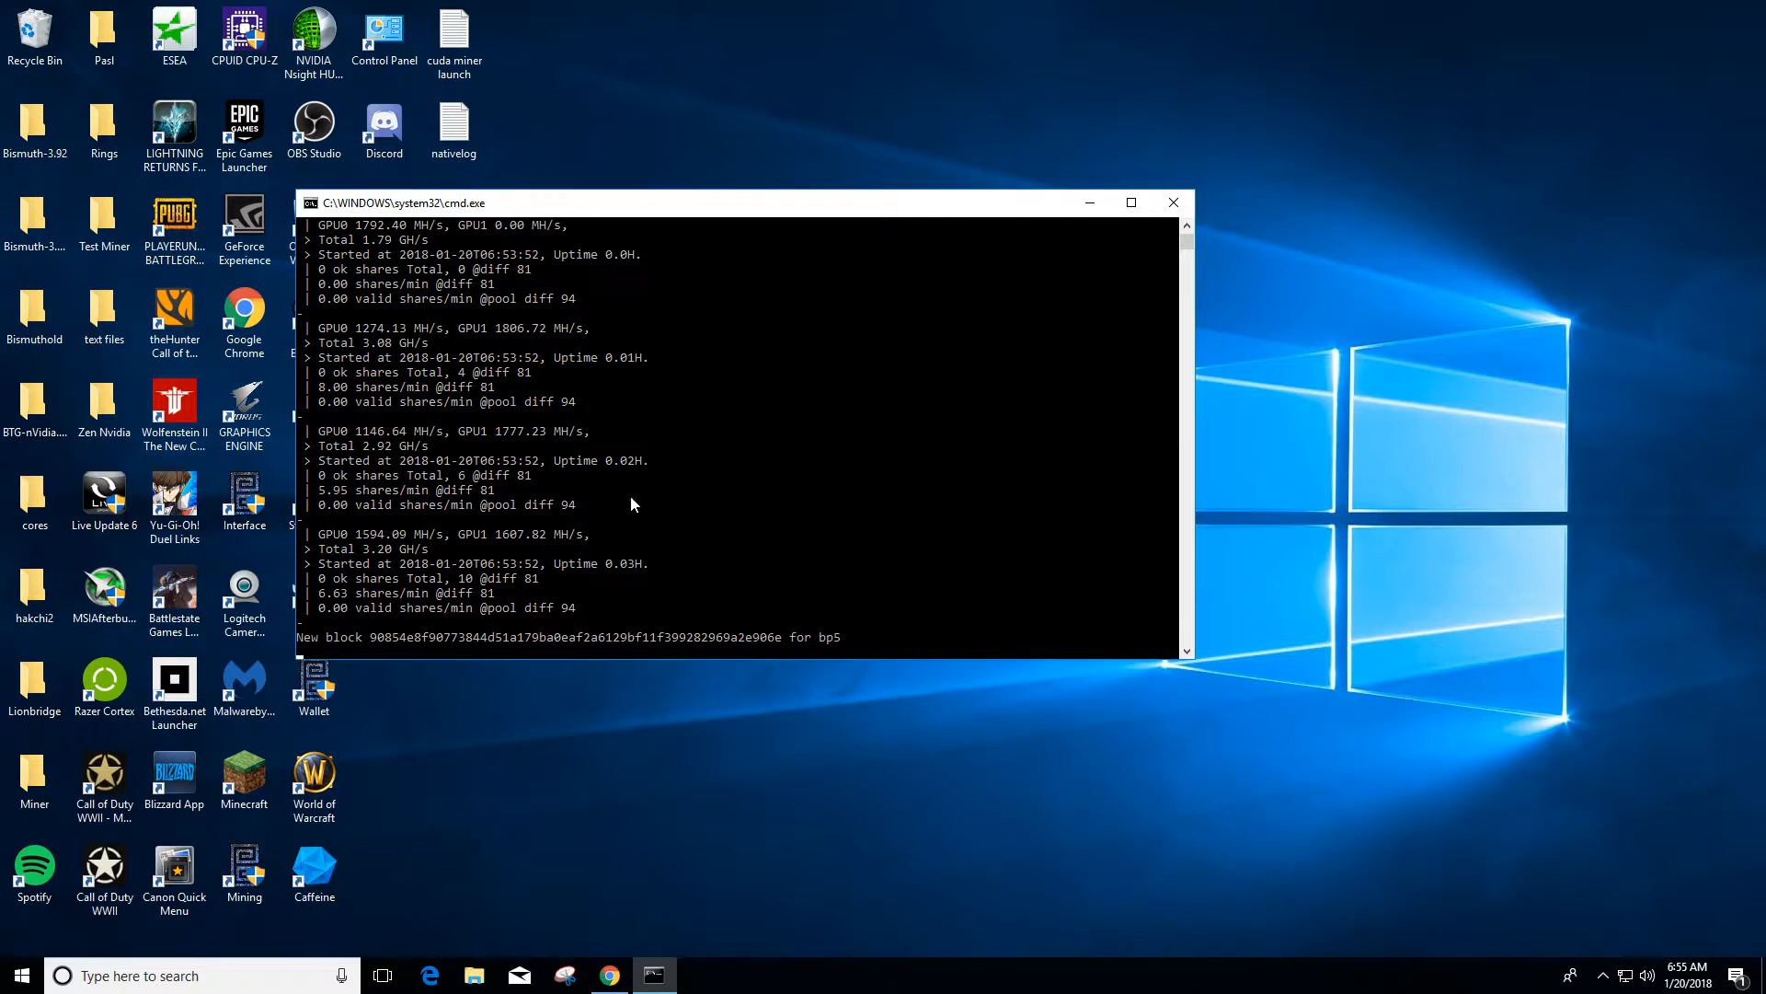
mouse_move(712, 491)
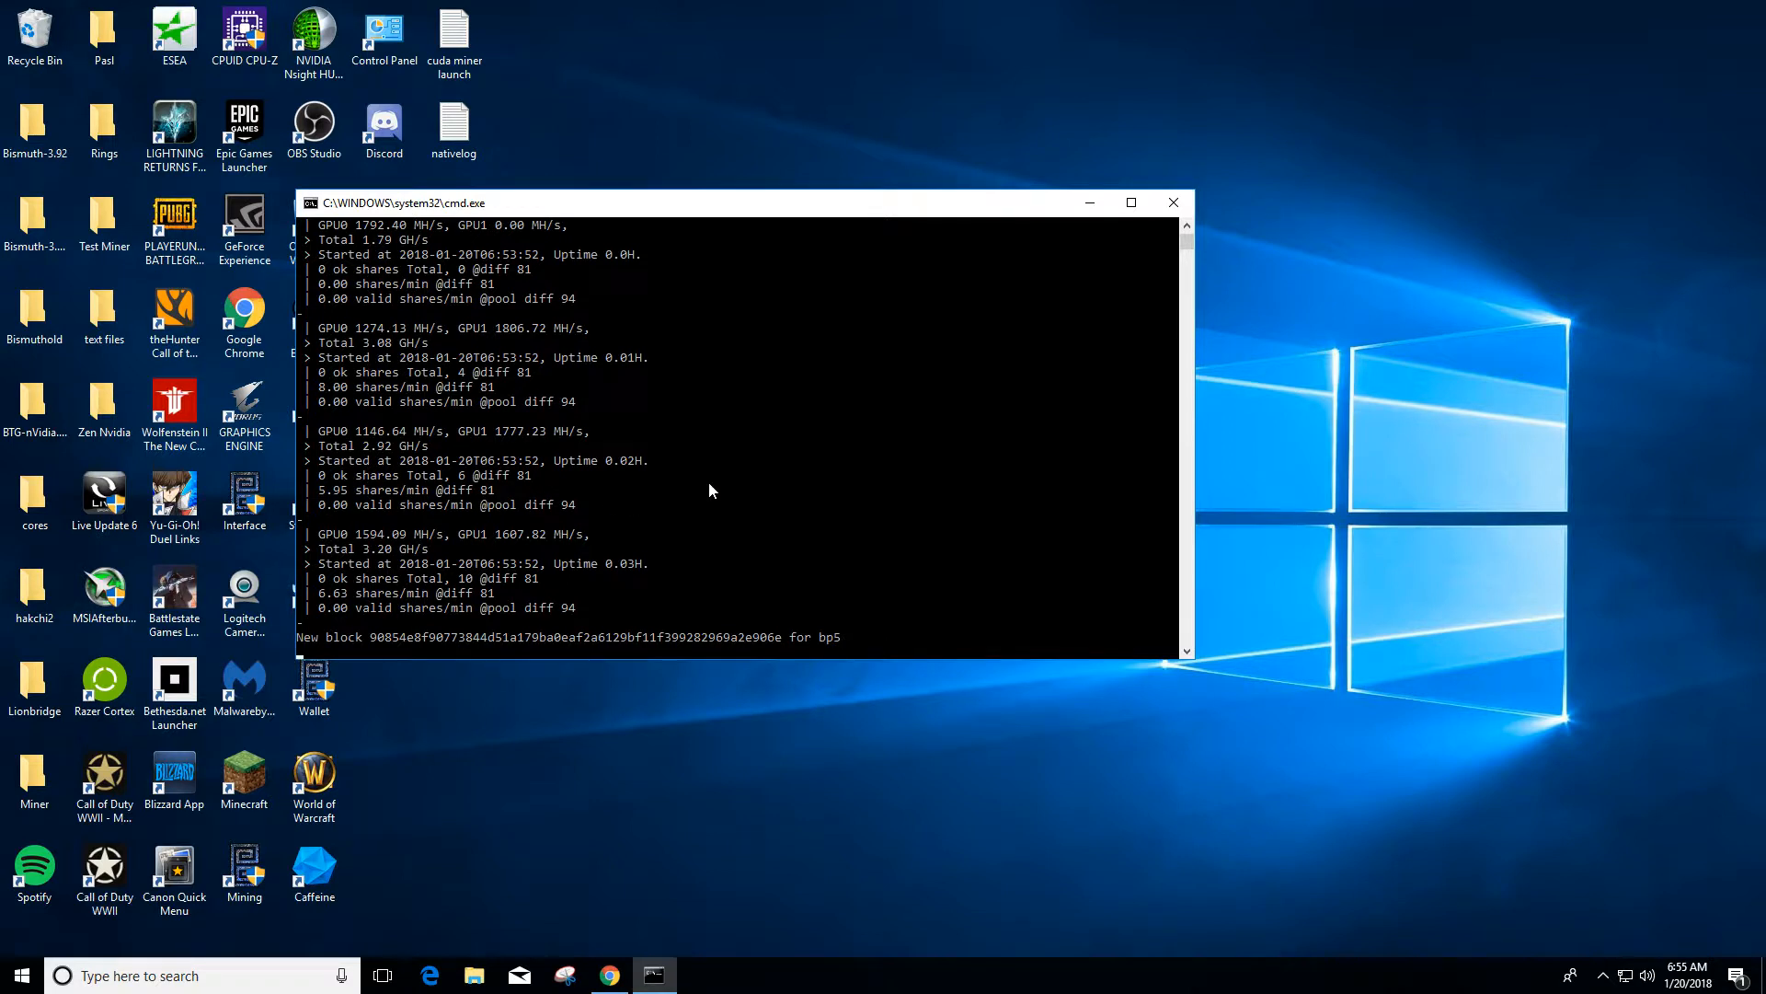
mouse_move(751, 475)
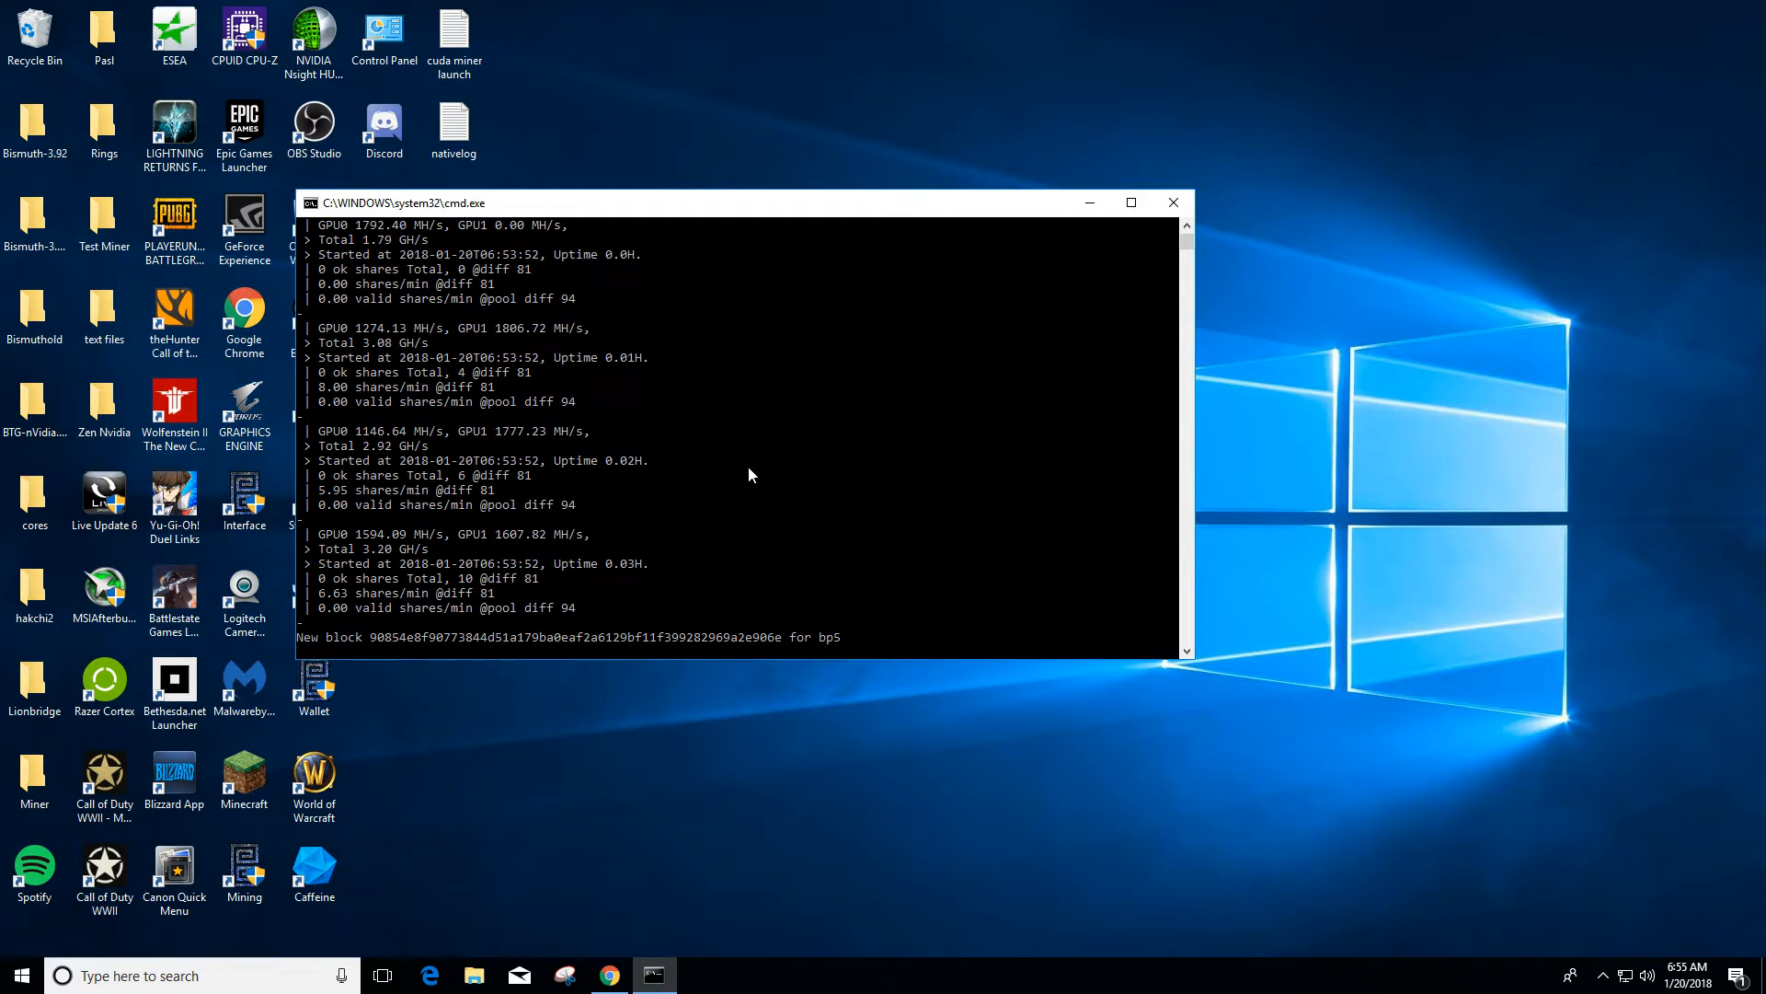